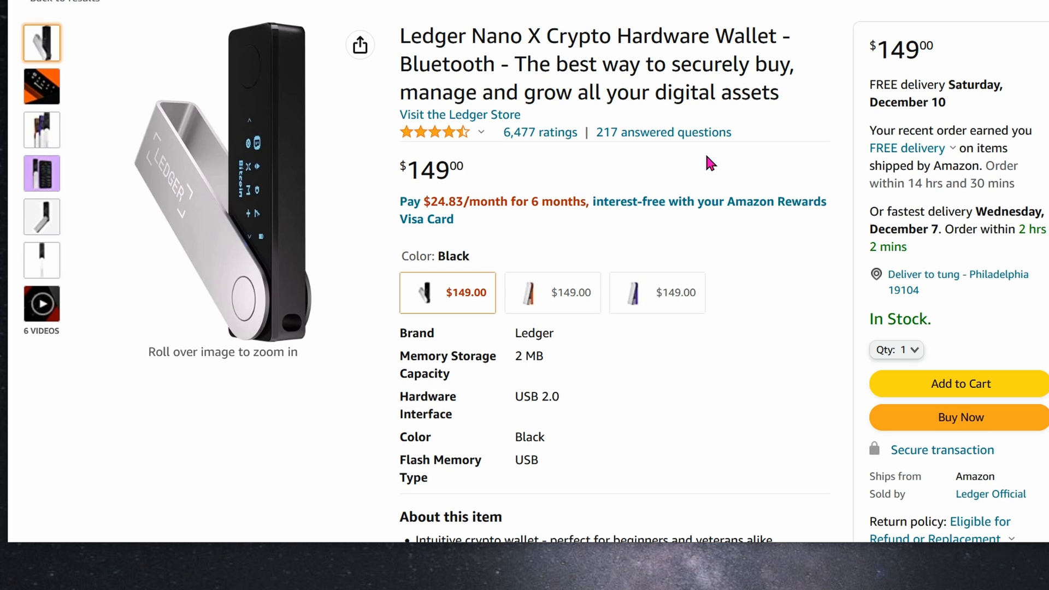
{"action": "mouse_move", "coordinate": [615, 189]}
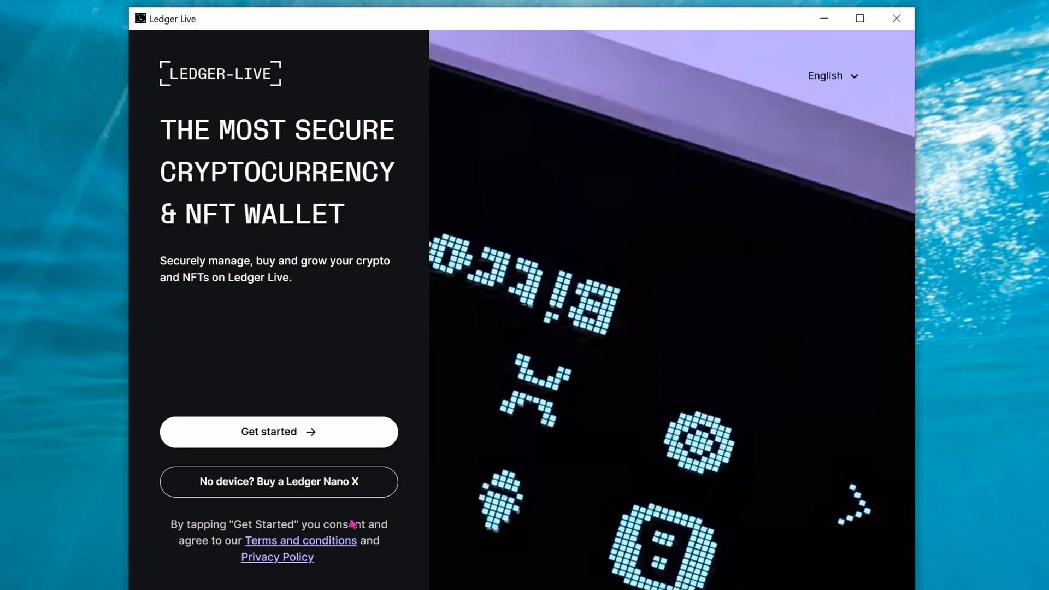
Begin onboarding, select the Ledger Nano X, and scroll to the first-time setup options.
{"action": "left_click", "coordinate": [277, 431]}
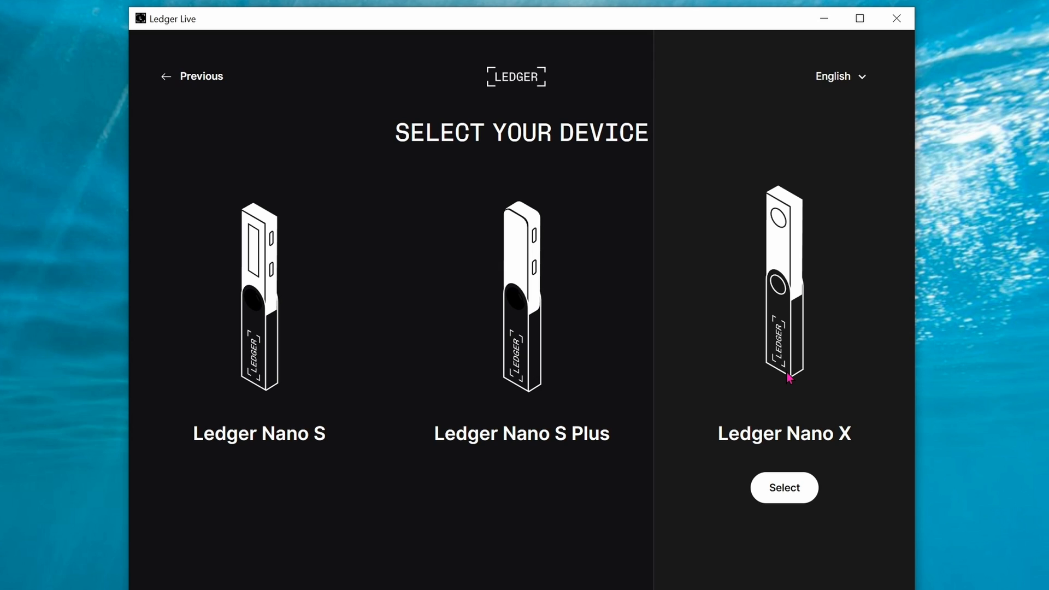
{"action": "mouse_move", "coordinate": [790, 491]}
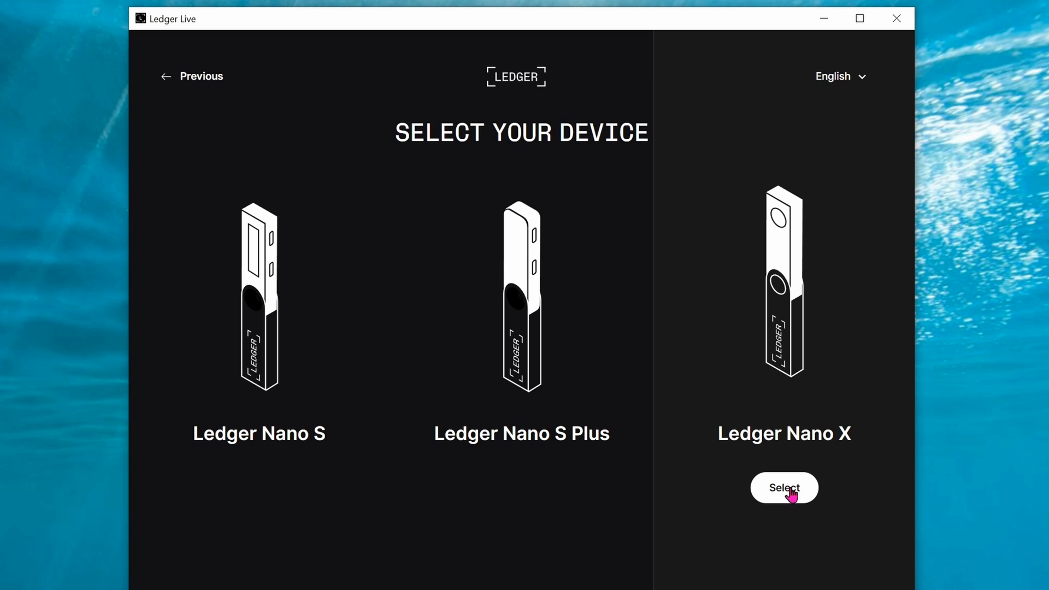
{"action": "left_click", "coordinate": [783, 486]}
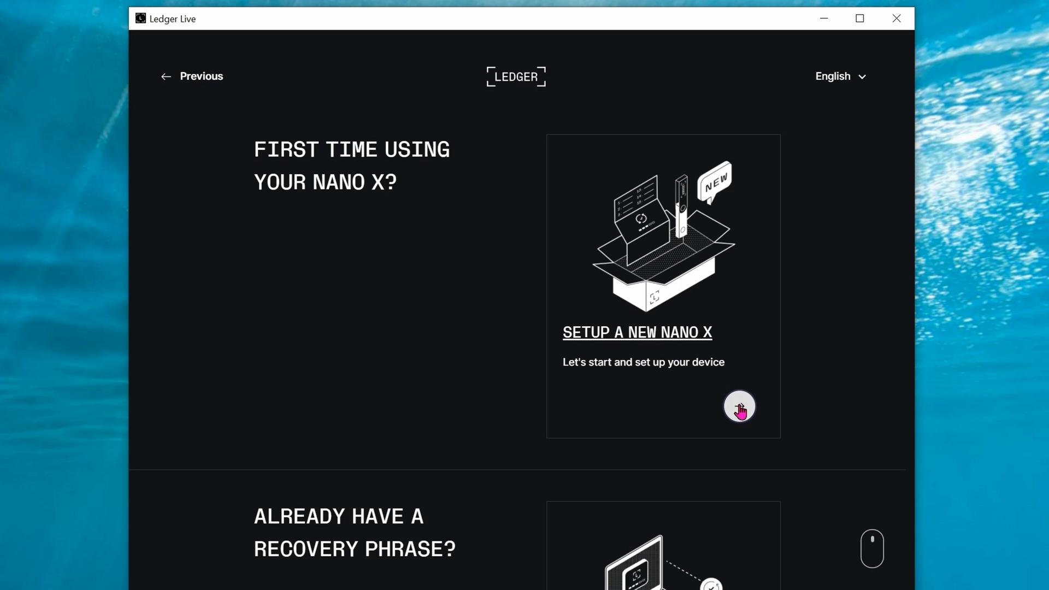
{"action": "scroll", "scroll_direction": "down", "scroll_amount": 3}
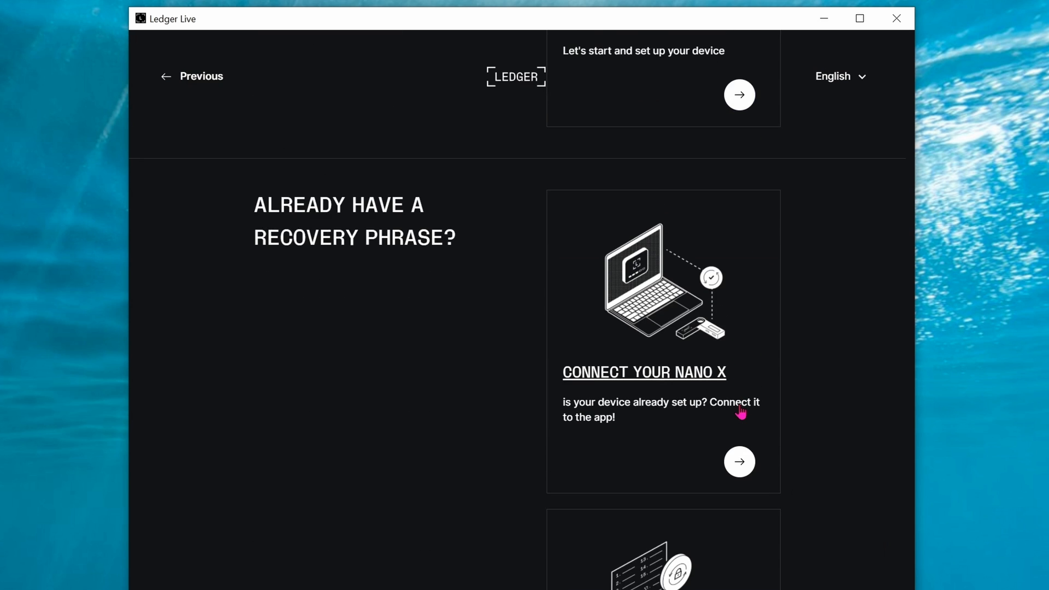
{"action": "scroll", "scroll_direction": "down", "scroll_amount": 3}
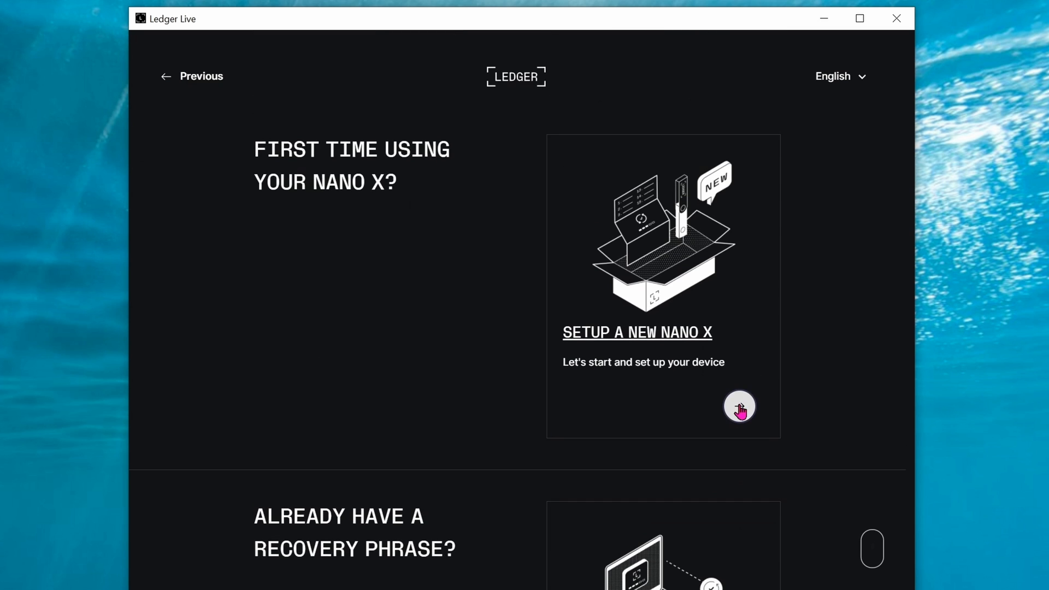
Choose to set up a new Nano X and step through all four Basics lessons.
{"action": "left_click", "coordinate": [739, 407]}
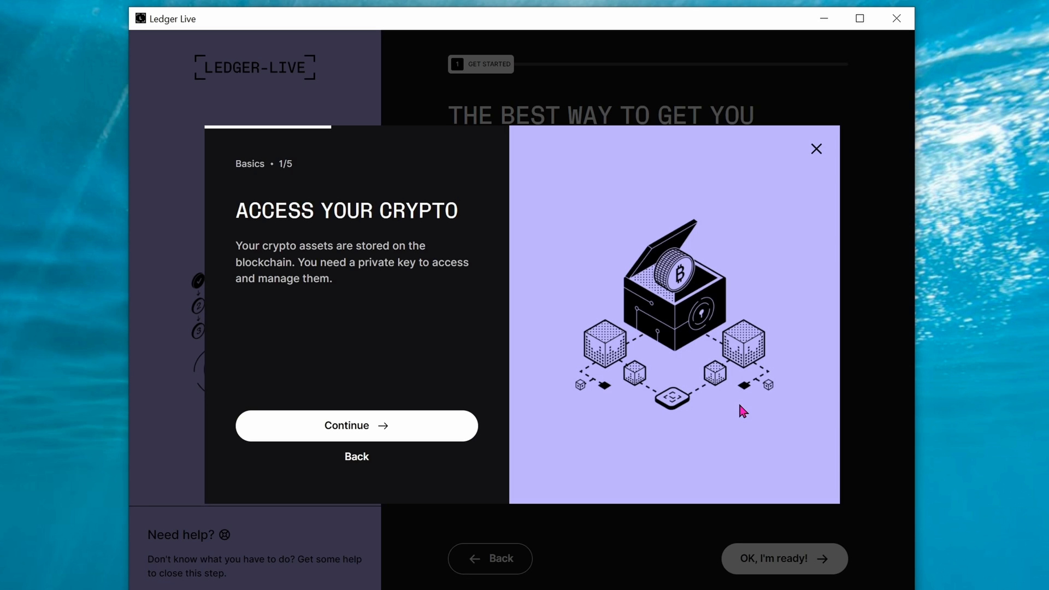
{"action": "mouse_move", "coordinate": [477, 456]}
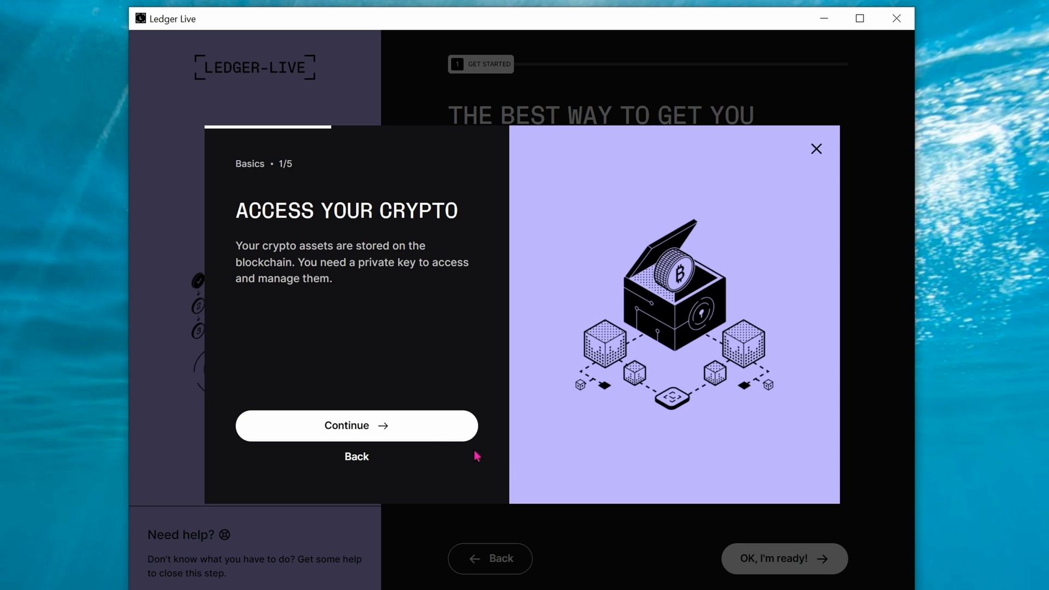
{"action": "mouse_move", "coordinate": [415, 435]}
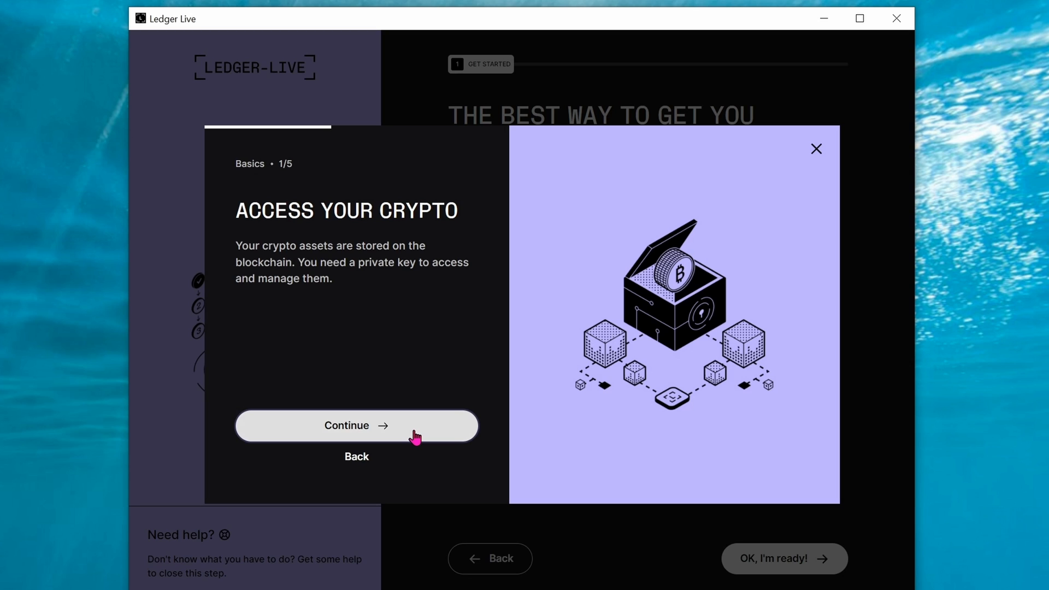
{"action": "left_click", "coordinate": [356, 426]}
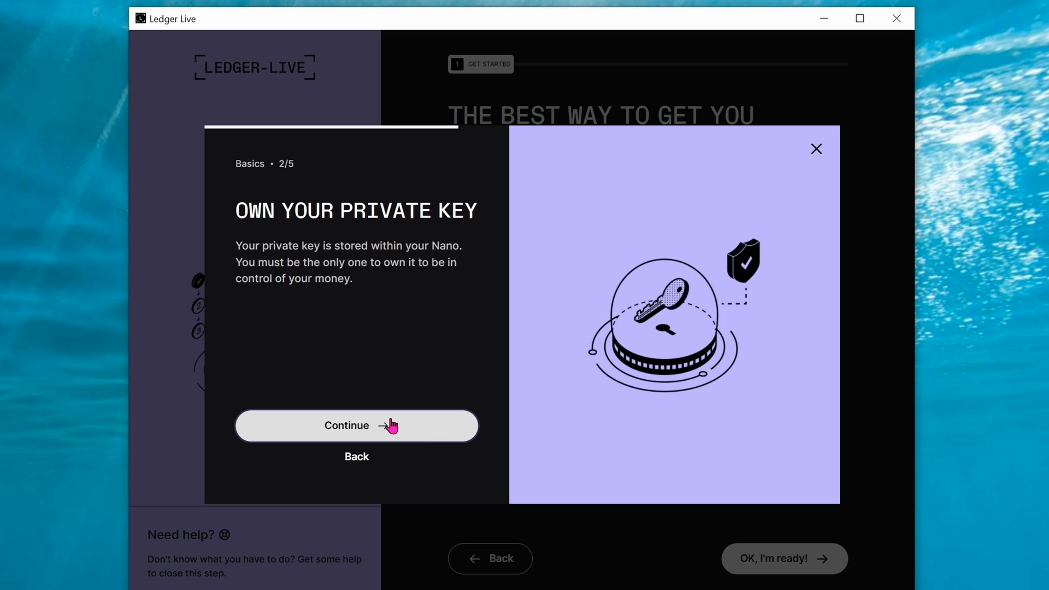
{"action": "left_click", "coordinate": [355, 425]}
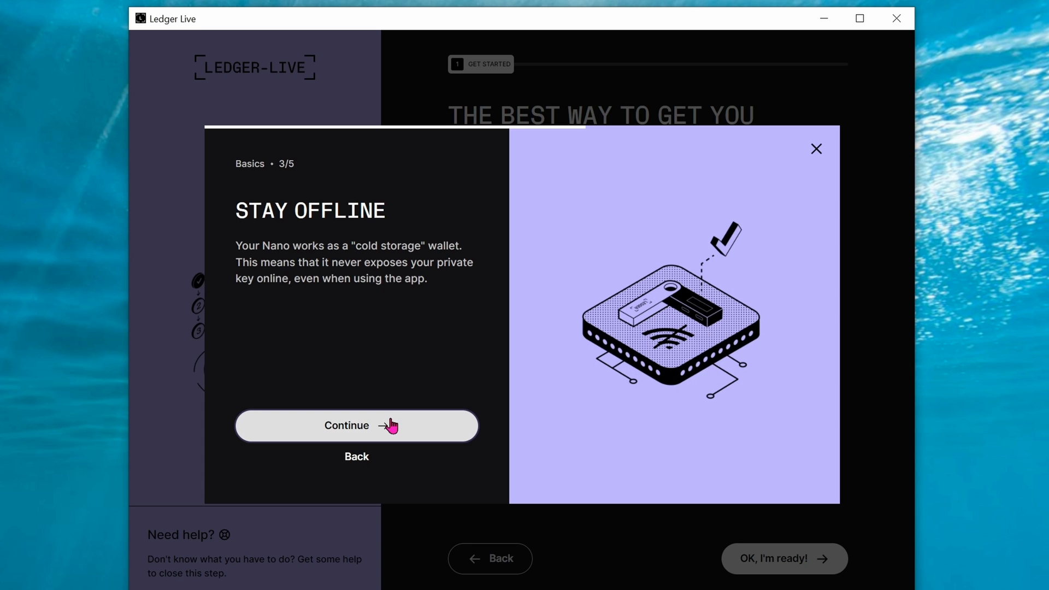
{"action": "left_click", "coordinate": [356, 425]}
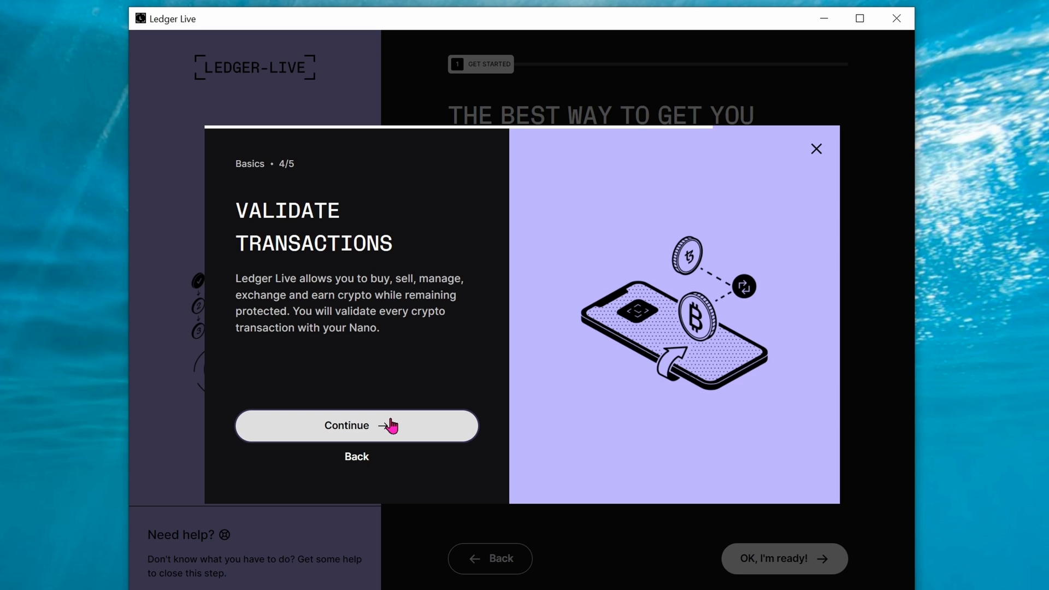
{"action": "left_click", "coordinate": [355, 426]}
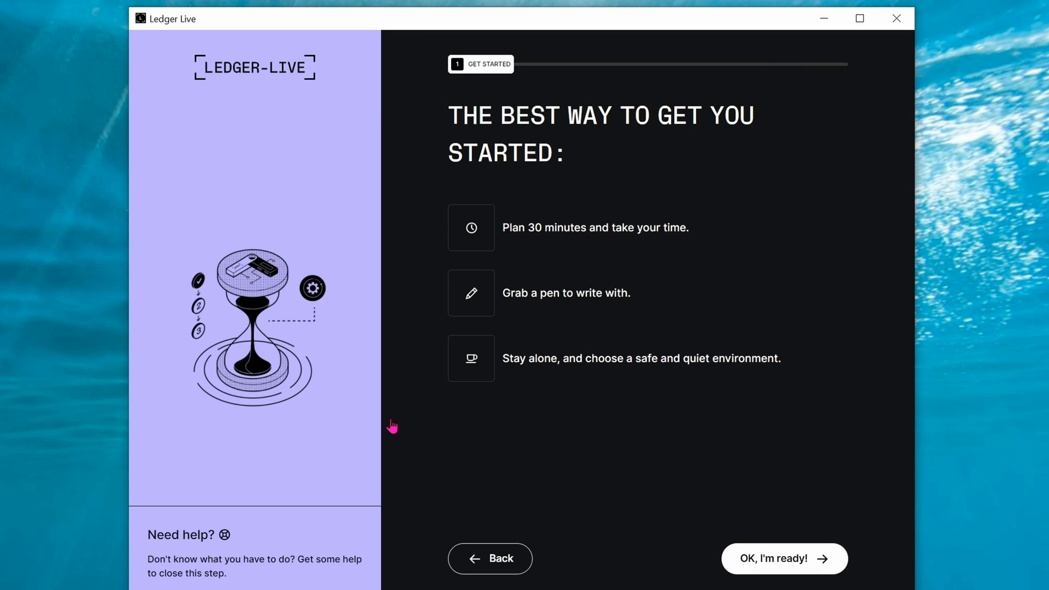
{"action": "mouse_move", "coordinate": [627, 450]}
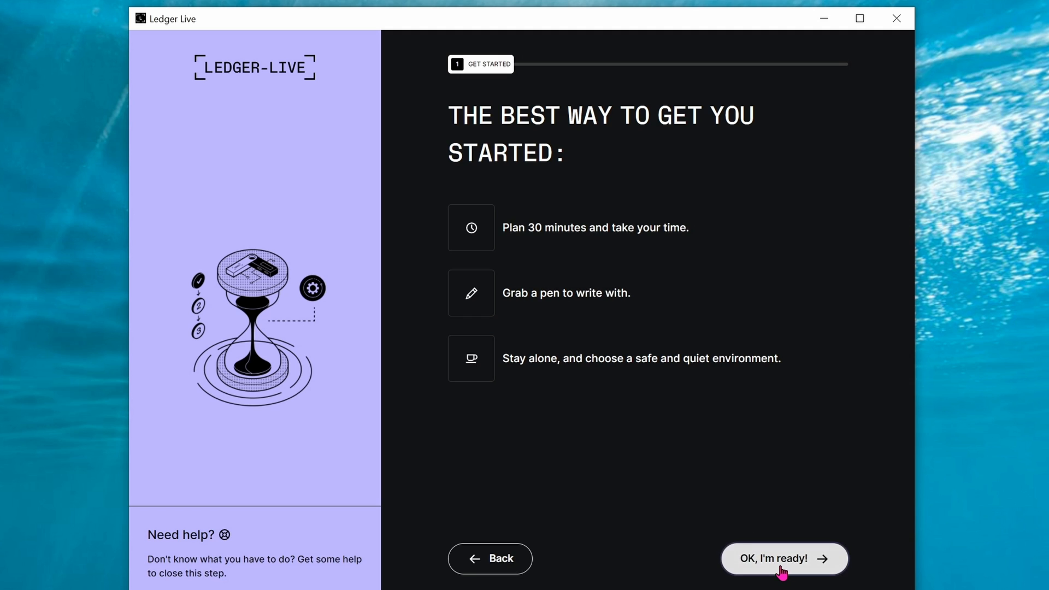
Confirm readiness, acknowledge keeping the PIN private, set the PIN, and reach the PIN security tips.
{"action": "left_click", "coordinate": [782, 557]}
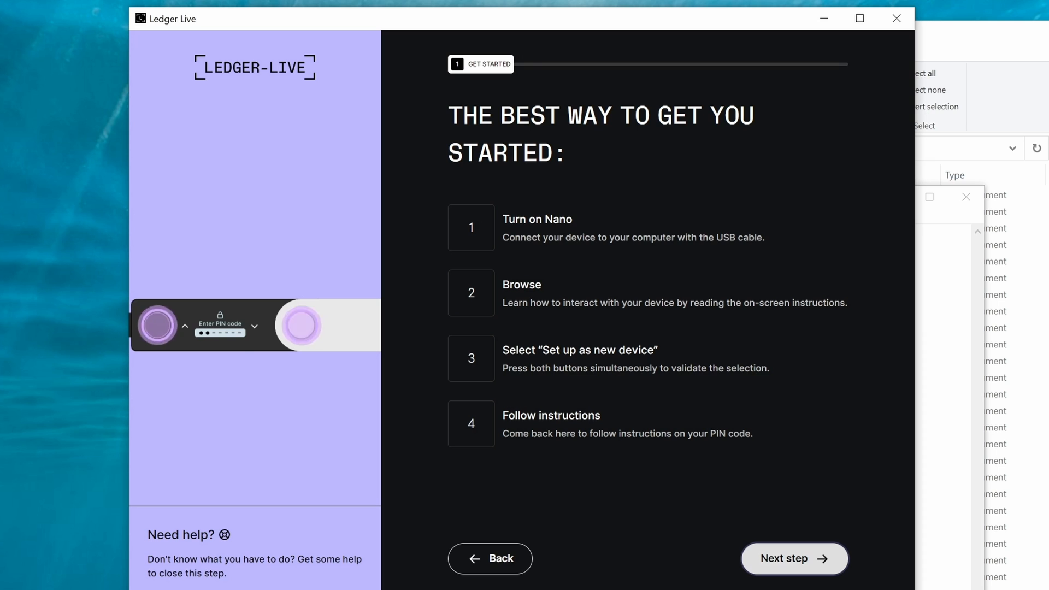
{"action": "left_click", "coordinate": [793, 558]}
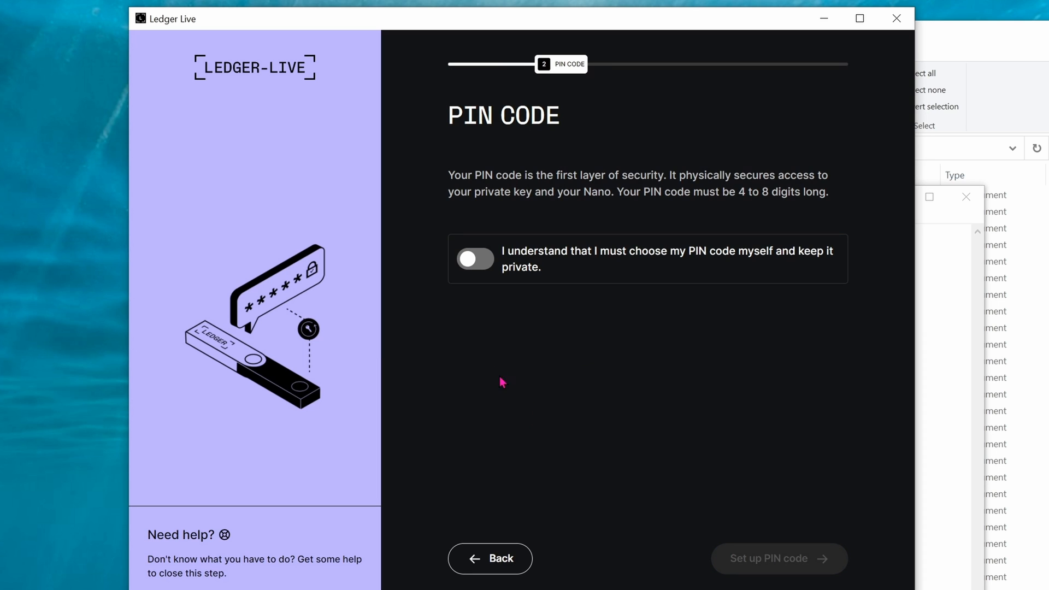
{"action": "left_click", "coordinate": [474, 259]}
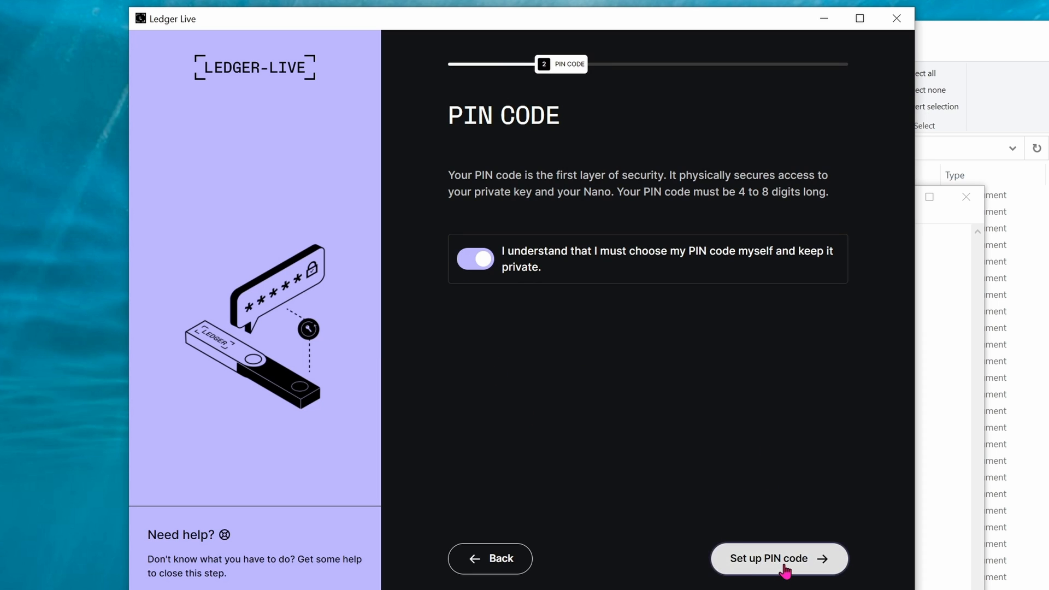
{"action": "left_click", "coordinate": [779, 558]}
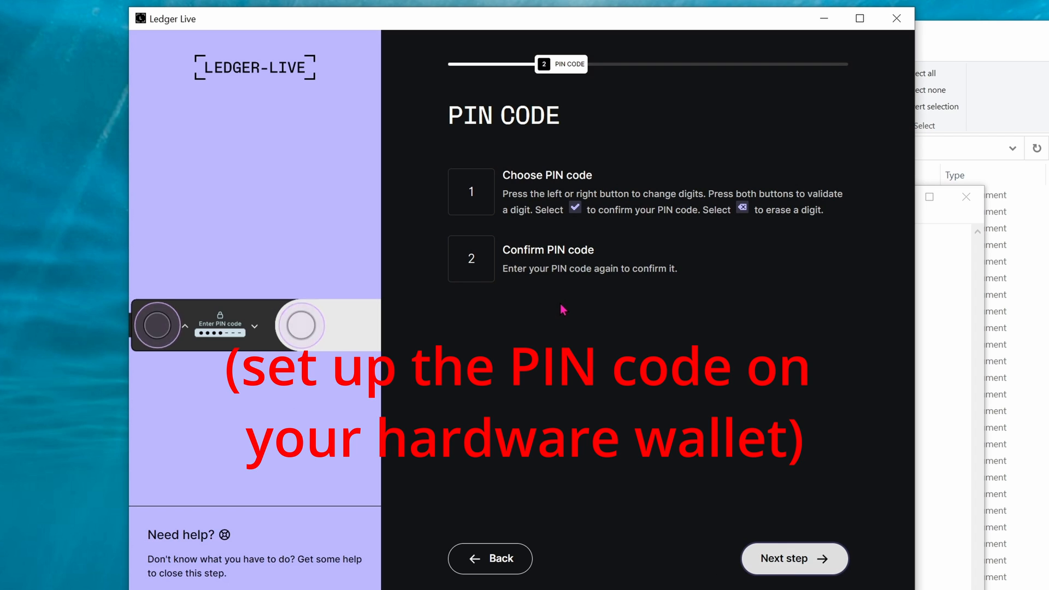
{"action": "left_click", "coordinate": [793, 558]}
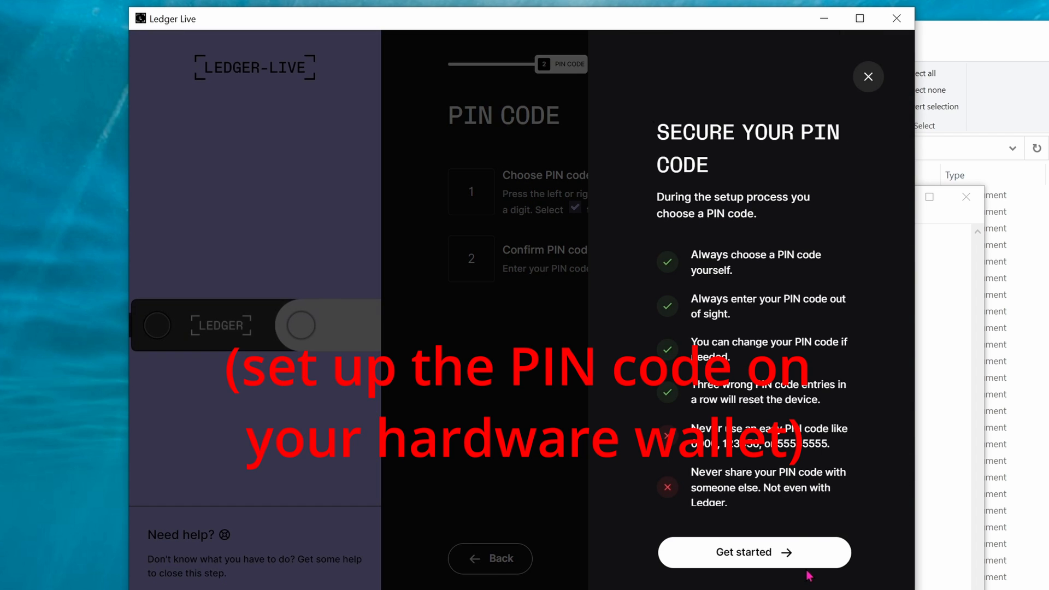
{"action": "left_click", "coordinate": [754, 551]}
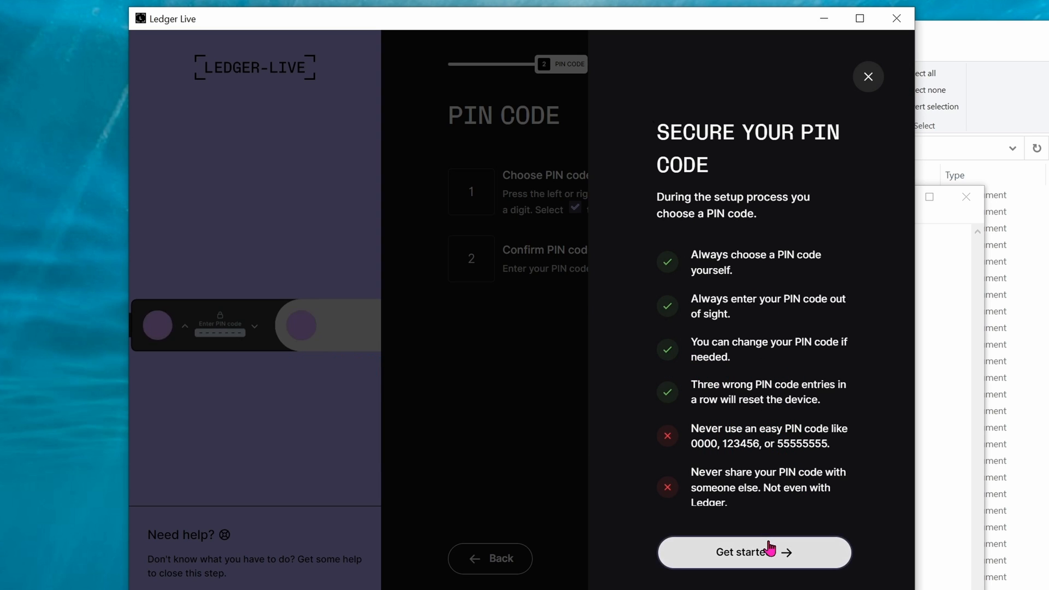
Acknowledge the recovery phrase loss warning and go through the recovery phrase explainer.
{"action": "left_click", "coordinate": [753, 551]}
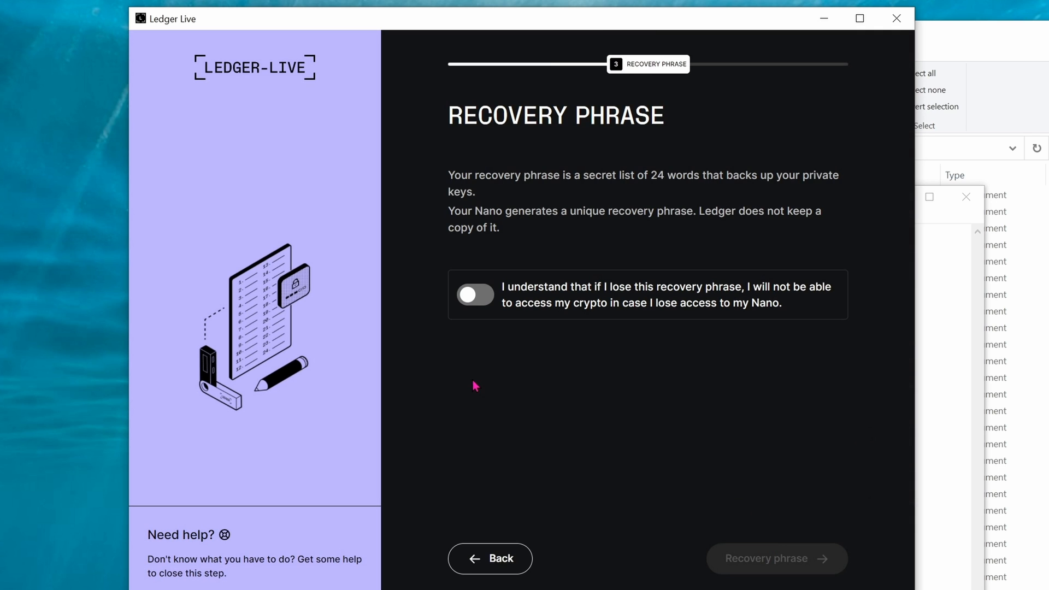
{"action": "left_click", "coordinate": [475, 294]}
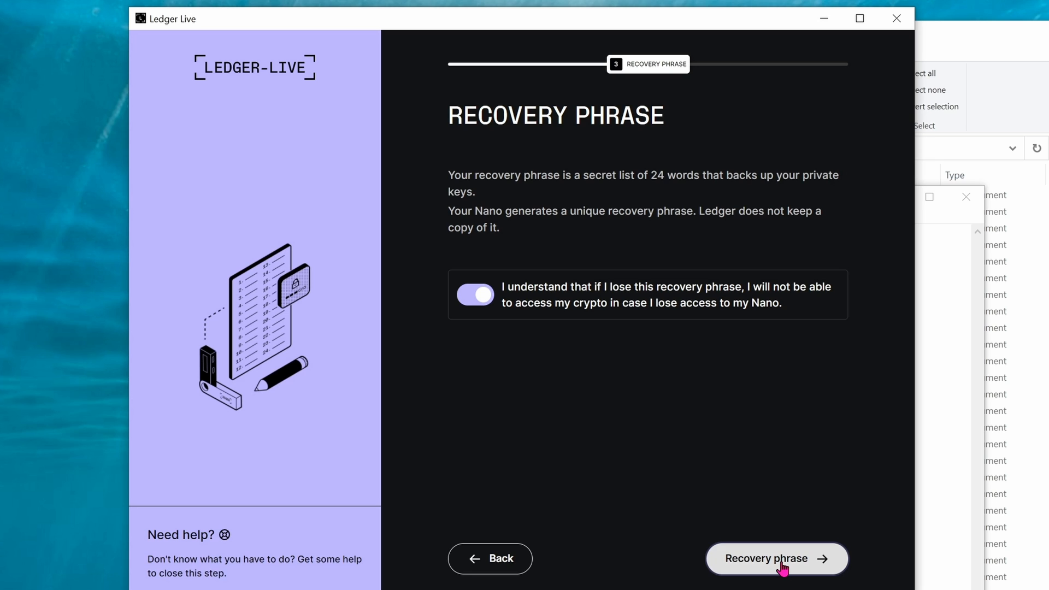
{"action": "left_click", "coordinate": [777, 558]}
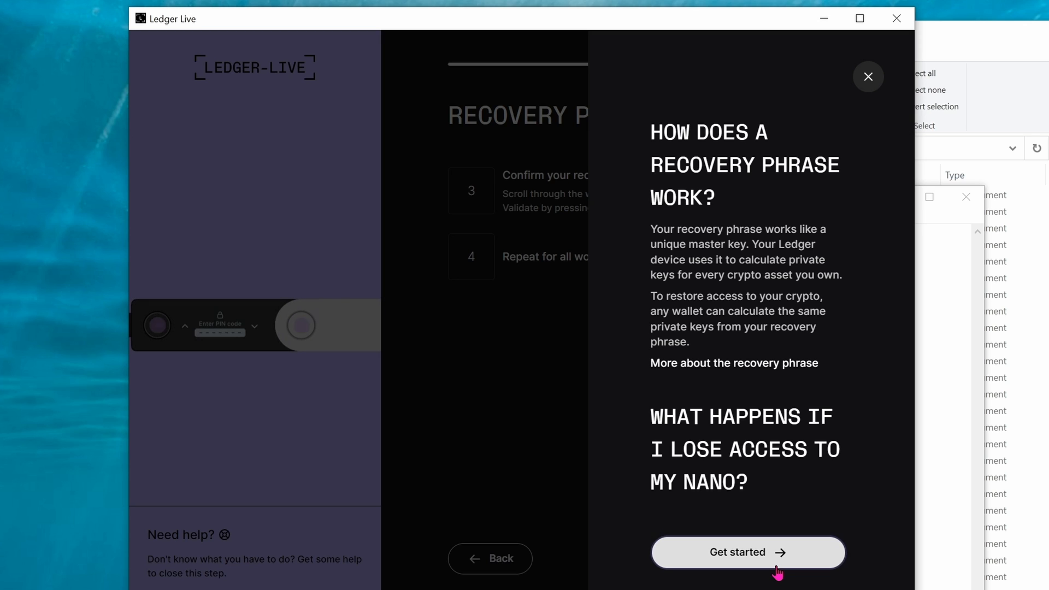
{"action": "left_click", "coordinate": [747, 552]}
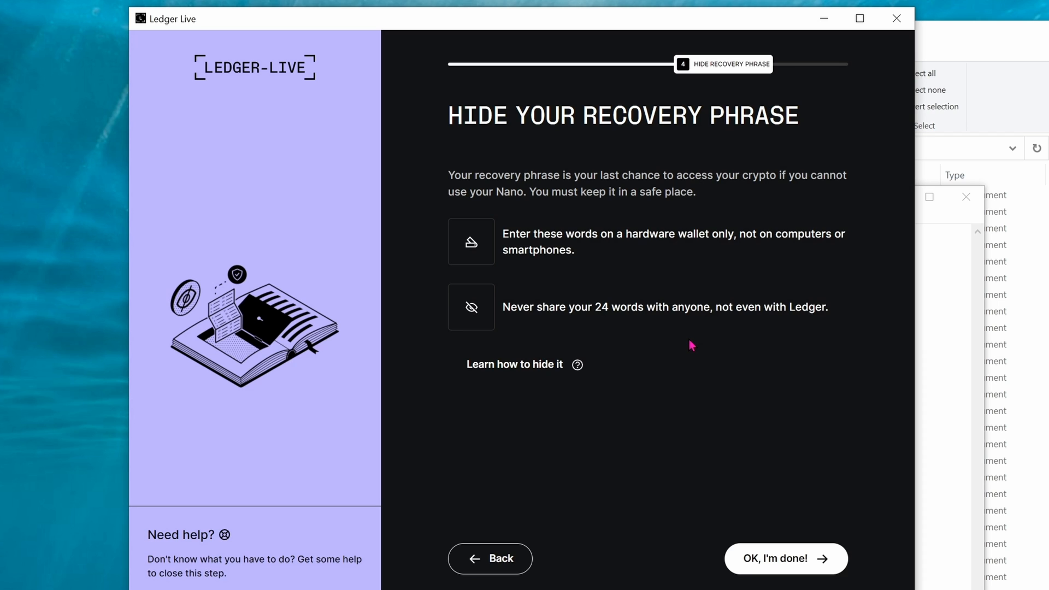
{"action": "mouse_move", "coordinate": [691, 363]}
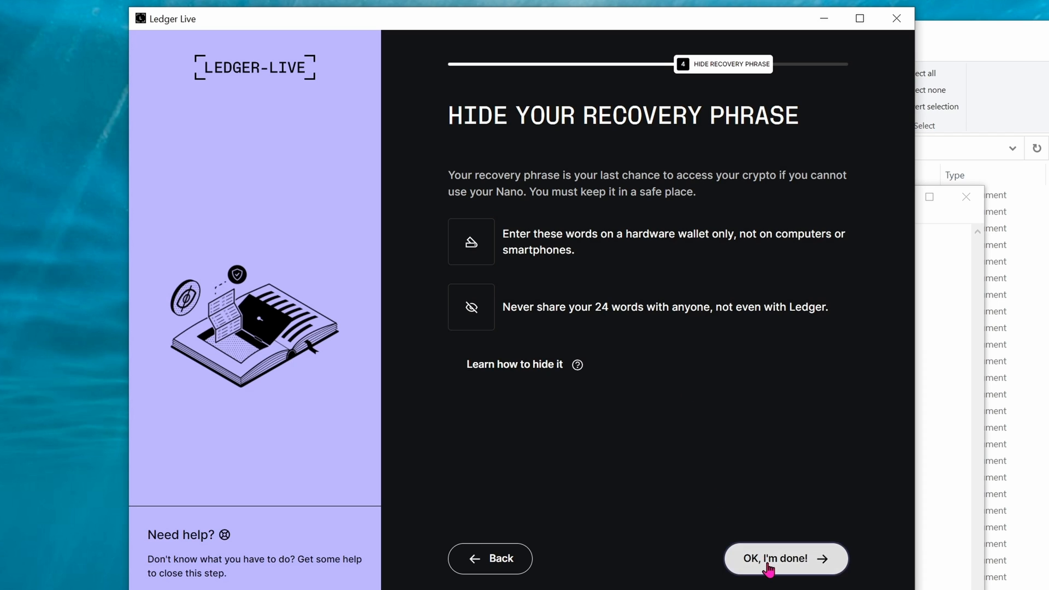
Confirm the recovery phrase is hidden, answer all three quiz questions, and finish the quiz.
{"action": "left_click", "coordinate": [786, 558]}
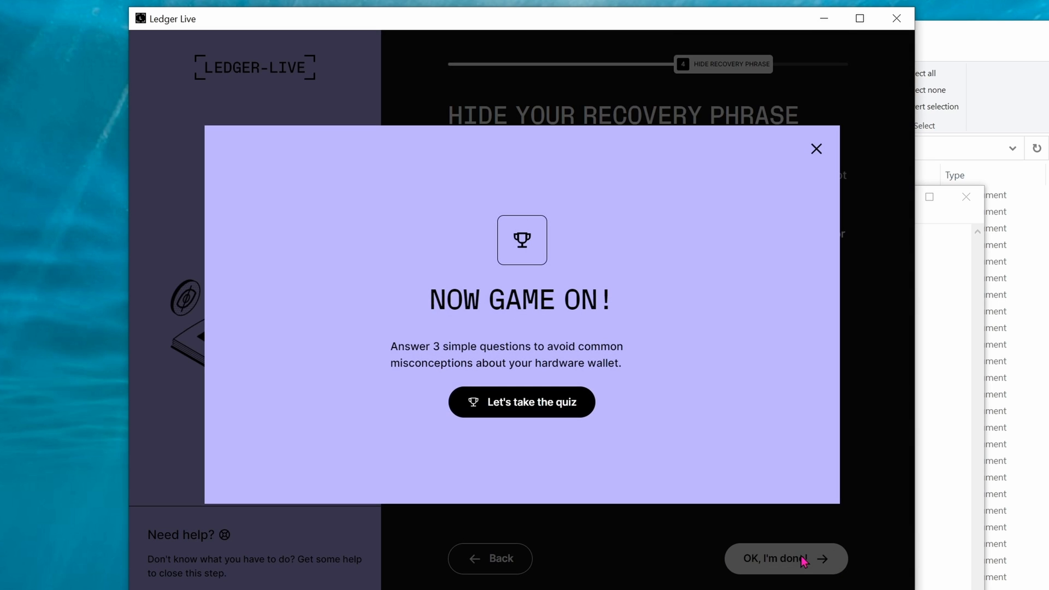
{"action": "mouse_move", "coordinate": [521, 402]}
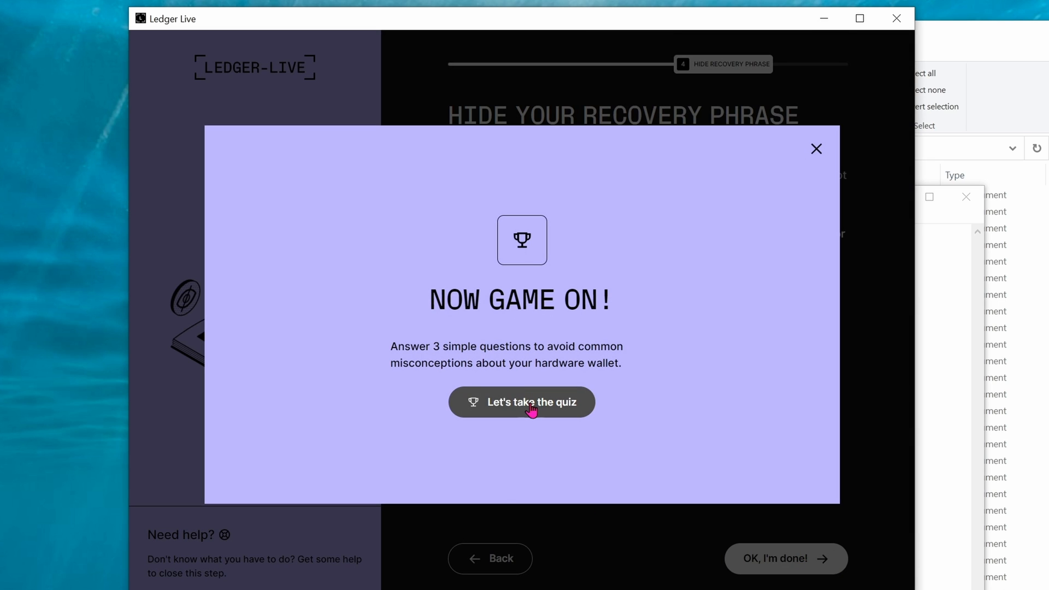
{"action": "left_click", "coordinate": [521, 402]}
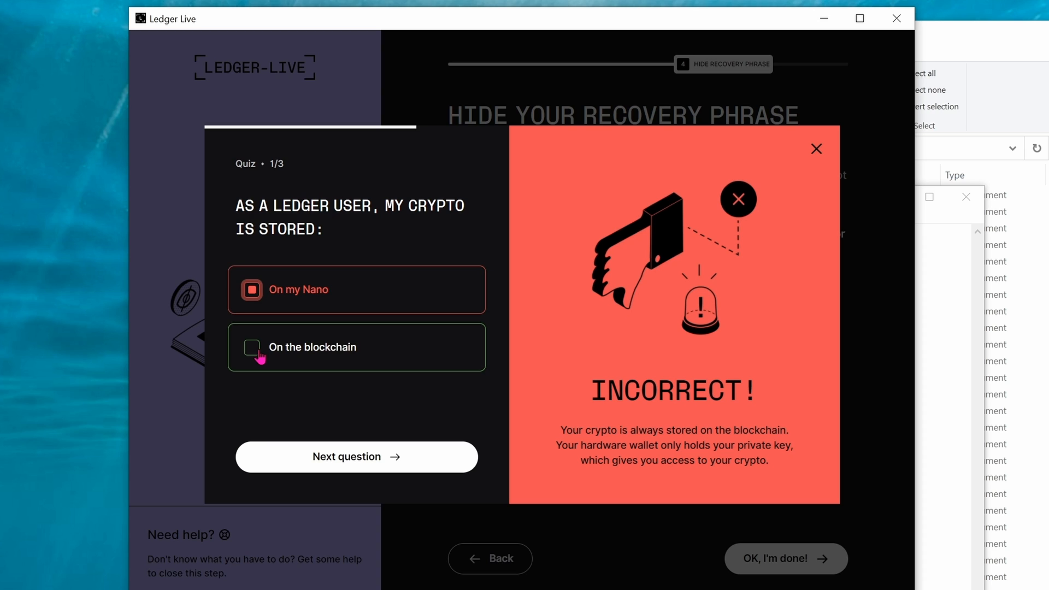
{"action": "left_click", "coordinate": [251, 347]}
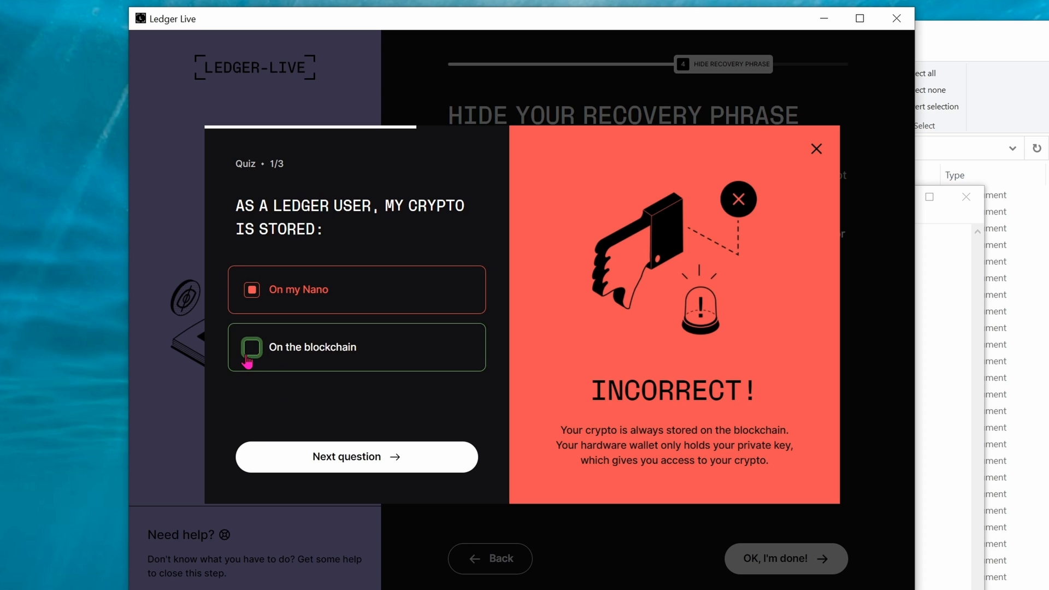
{"action": "left_click", "coordinate": [355, 456]}
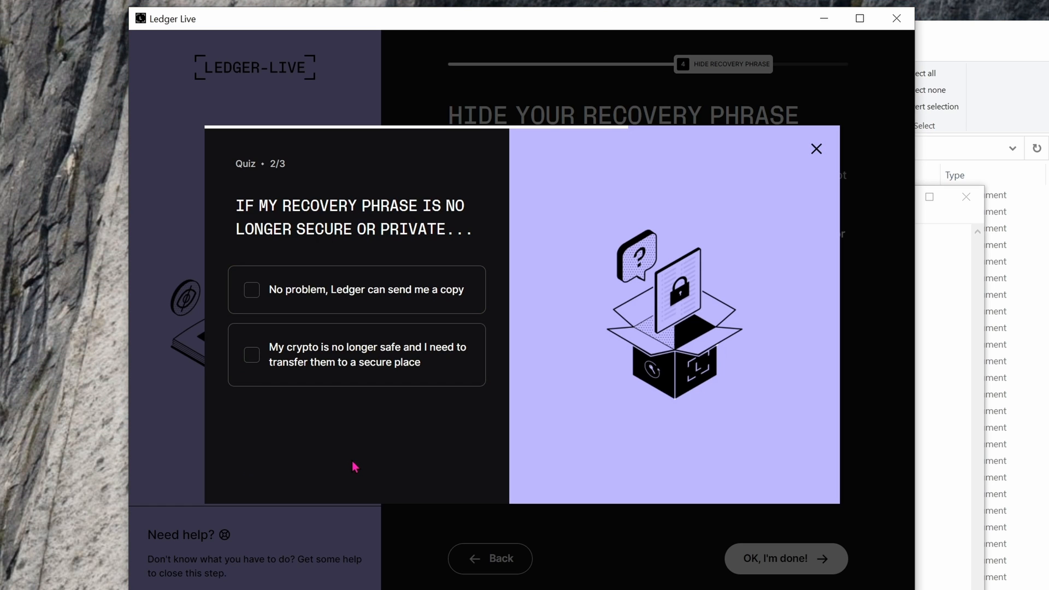
{"action": "mouse_move", "coordinate": [354, 461]}
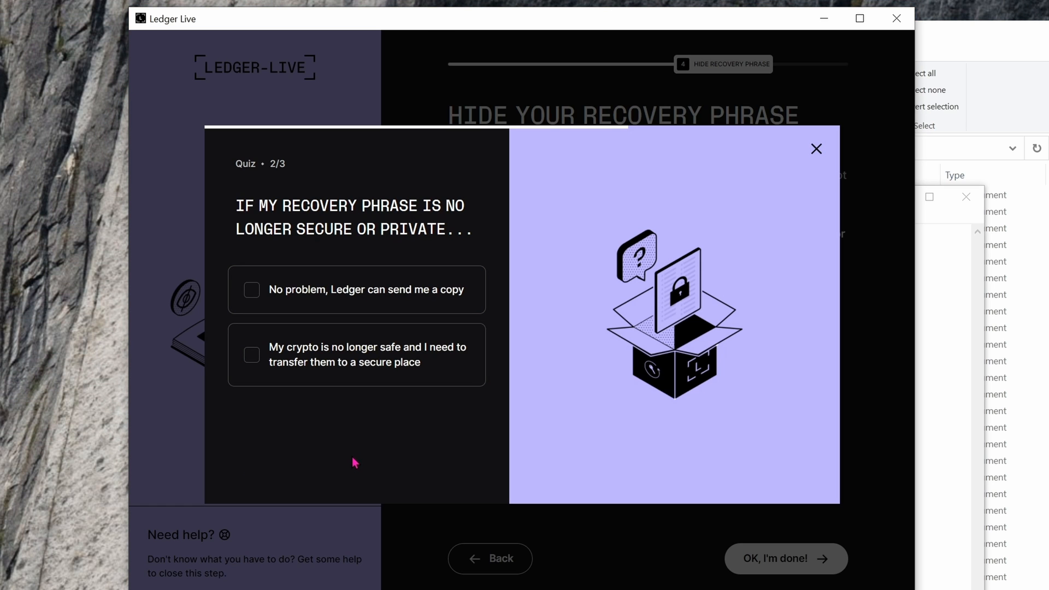
{"action": "mouse_move", "coordinate": [366, 302]}
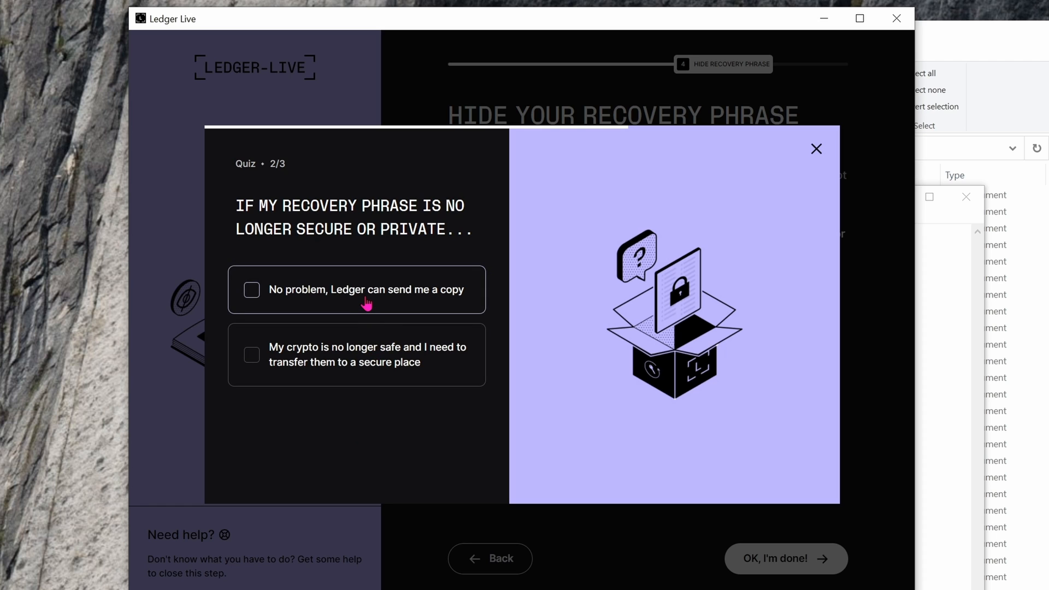
{"action": "mouse_move", "coordinate": [367, 377]}
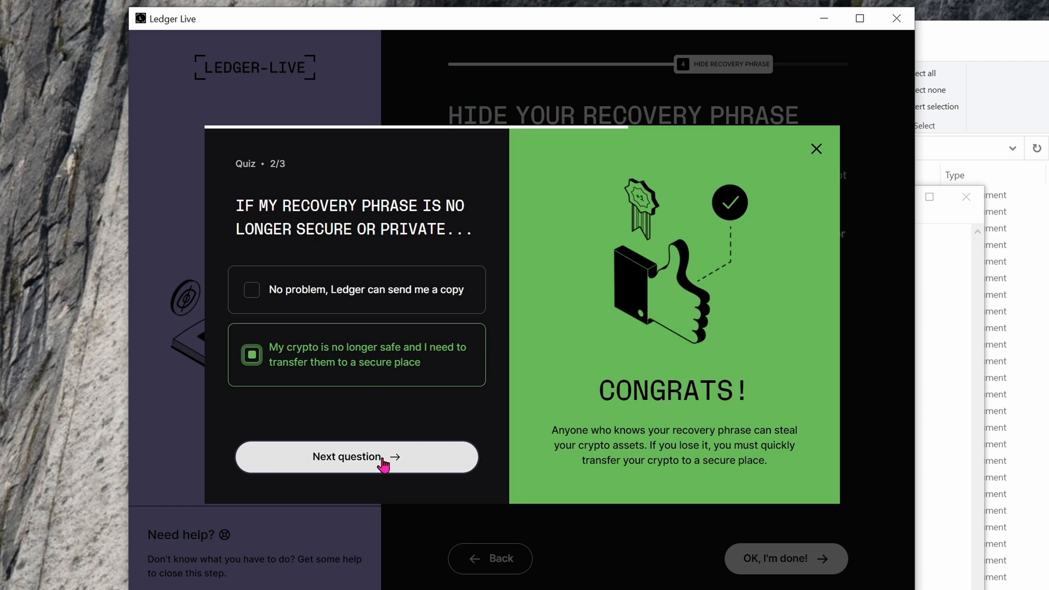
{"action": "left_click", "coordinate": [355, 456]}
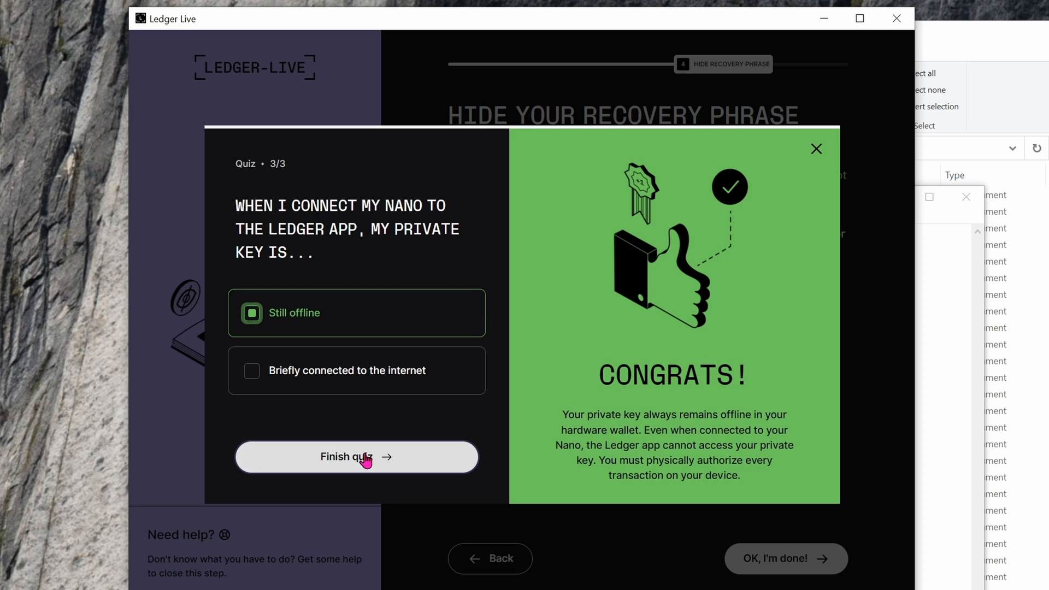
{"action": "left_click", "coordinate": [356, 456]}
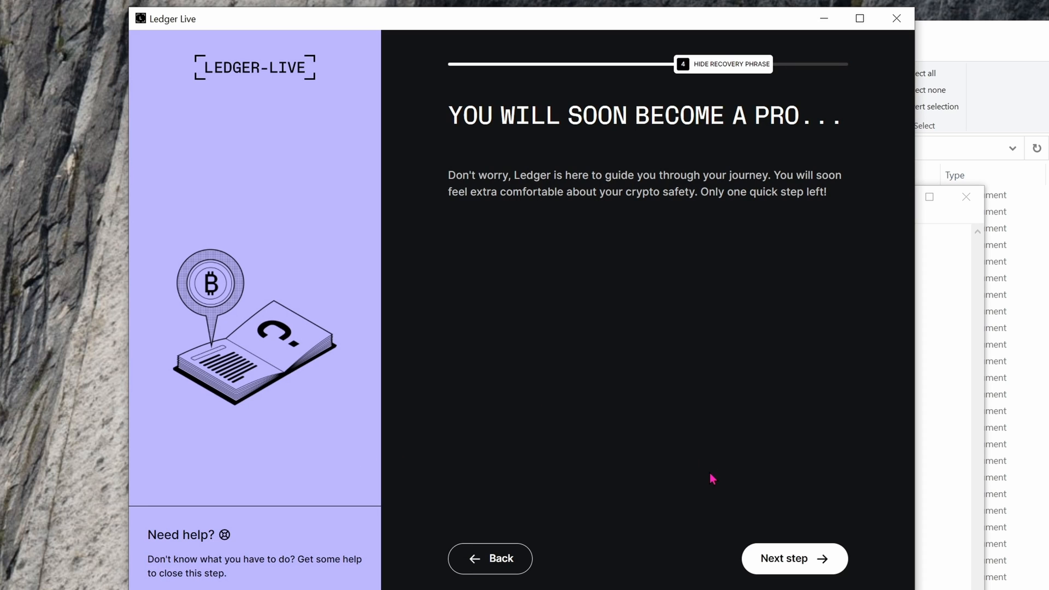
{"action": "left_click", "coordinate": [793, 558]}
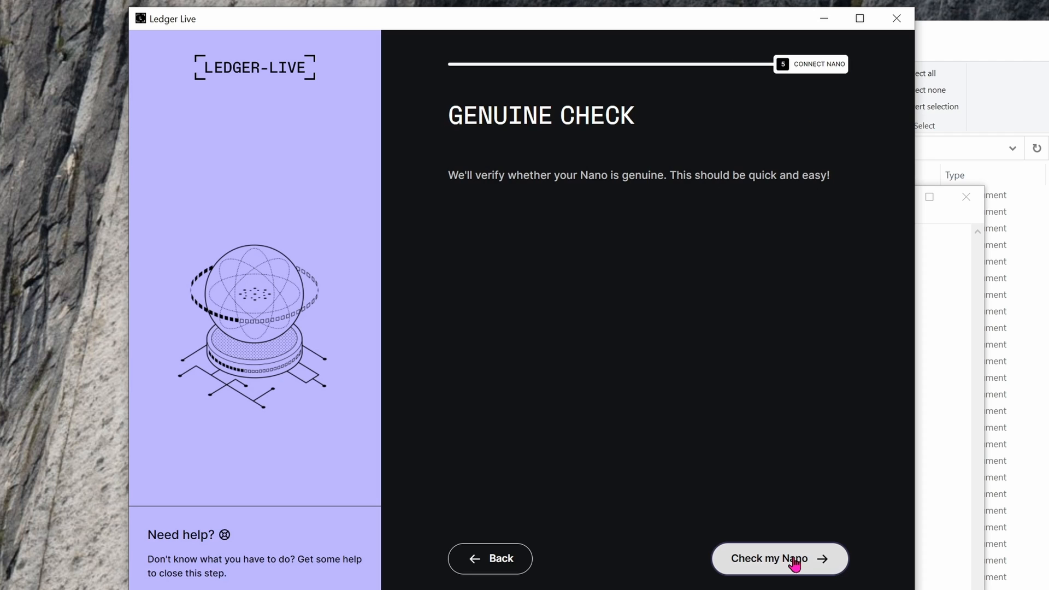
Run the genuine check on the Nano X and continue once it succeeds.
{"action": "left_click", "coordinate": [779, 558]}
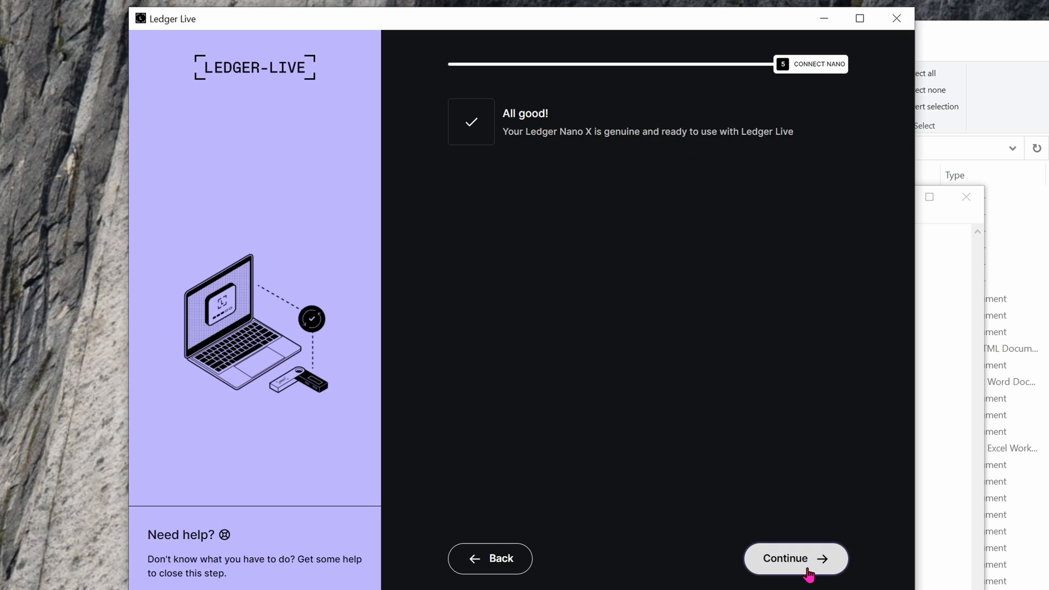
{"action": "left_click", "coordinate": [795, 558]}
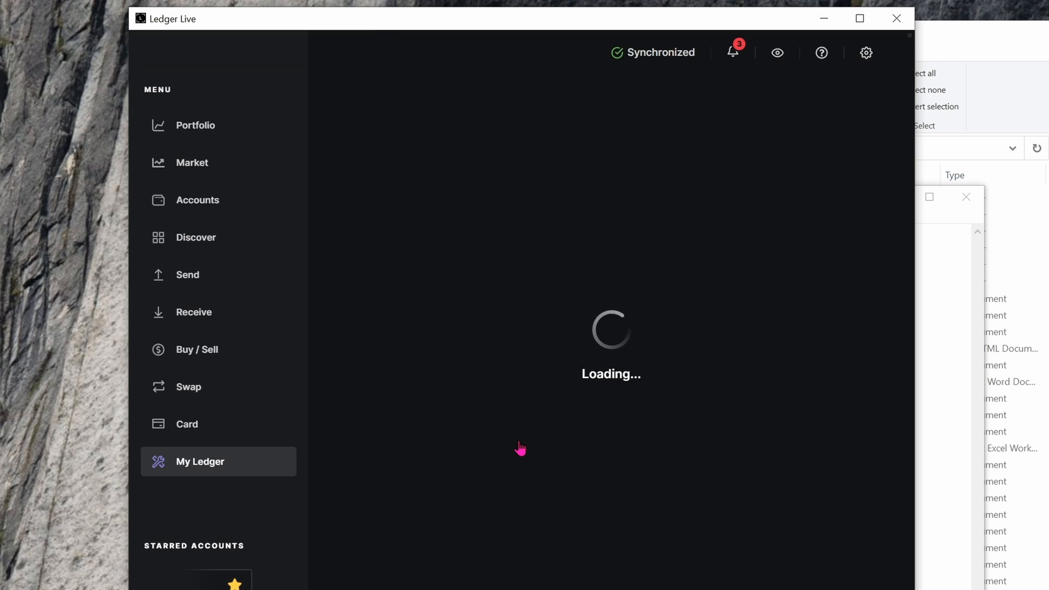
{"action": "mouse_move", "coordinate": [522, 443]}
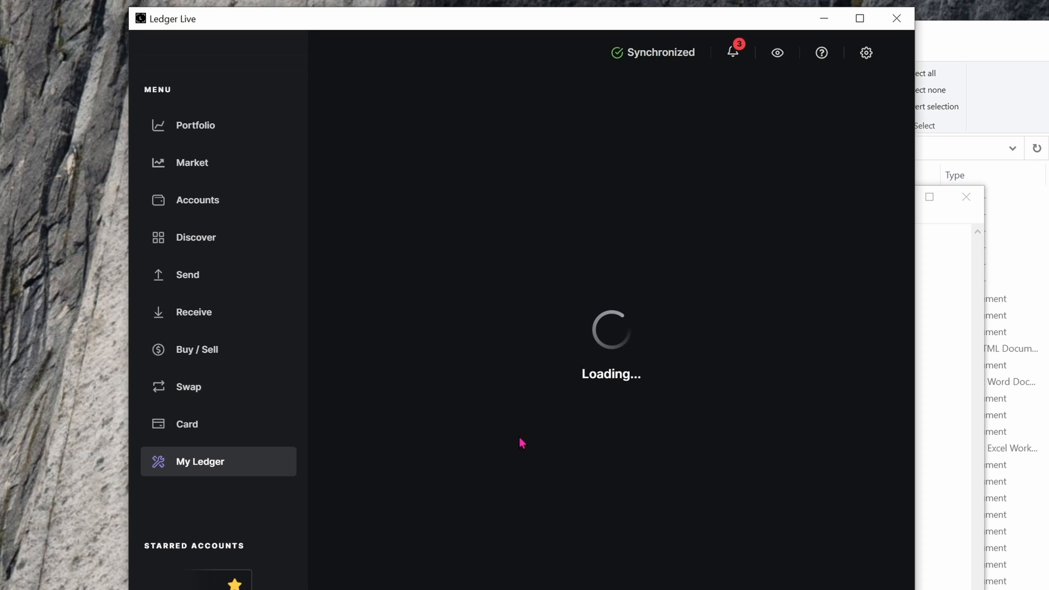
{"action": "mouse_move", "coordinate": [482, 31]}
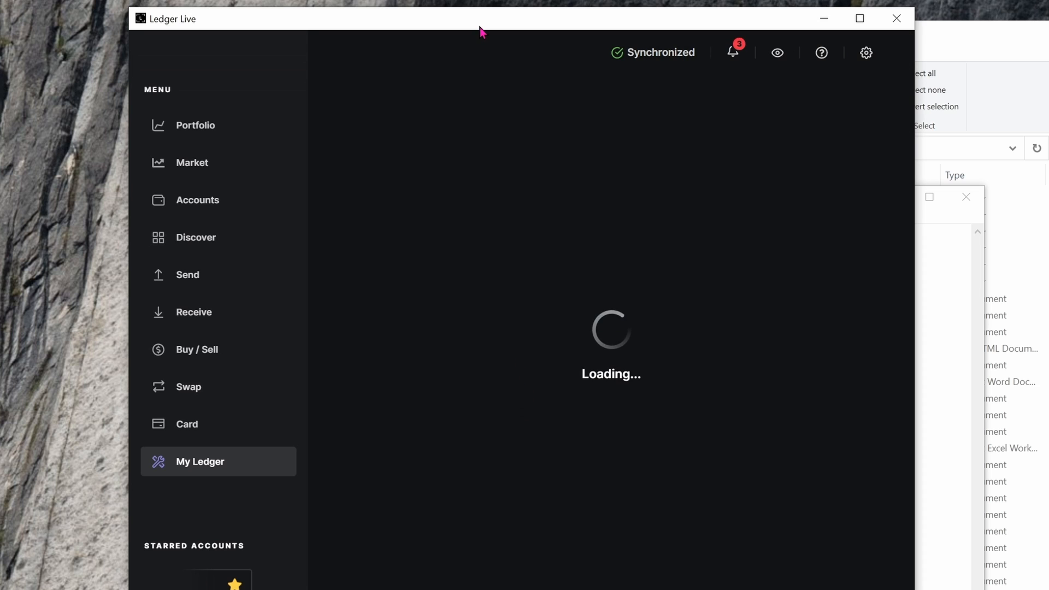
{"action": "mouse_move", "coordinate": [491, 126]}
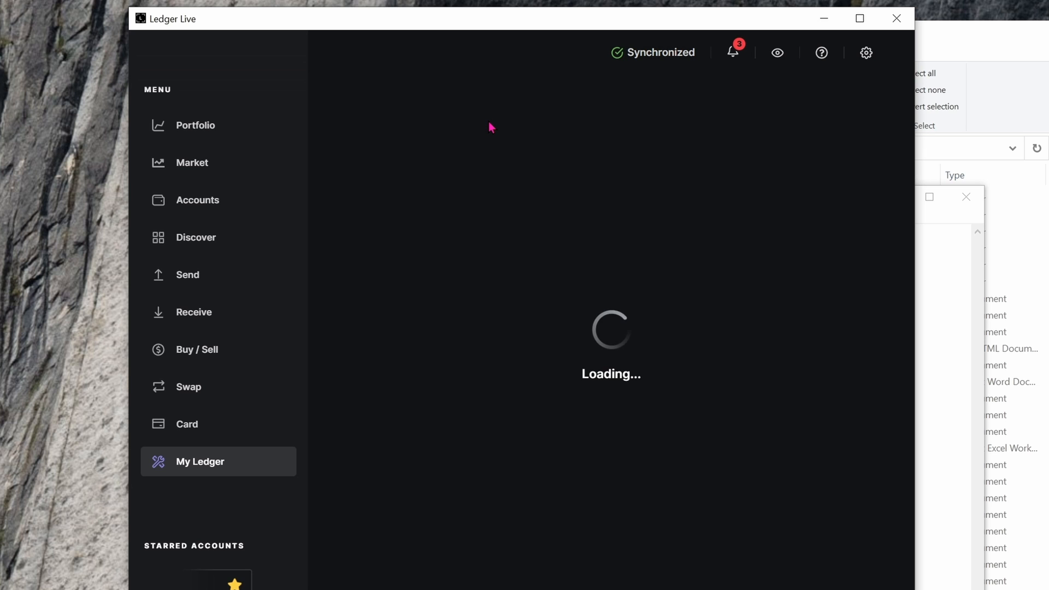
Read the firmware 2.0.0 release notes, confirm the recovery phrase is available, and continue the update.
{"action": "left_click", "coordinate": [830, 101]}
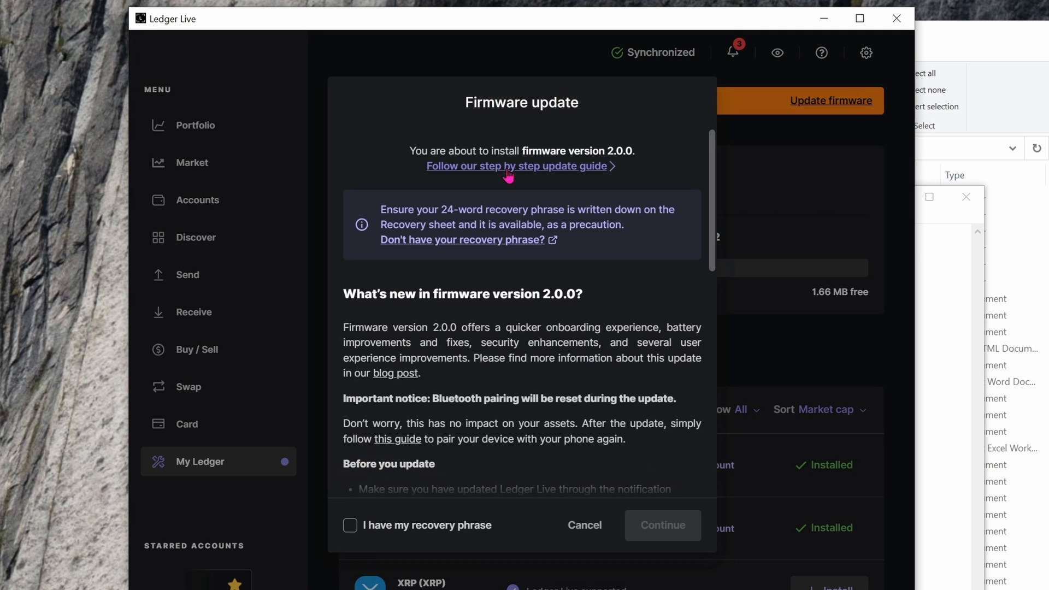
{"action": "scroll", "scroll_direction": "down", "scroll_amount": 3}
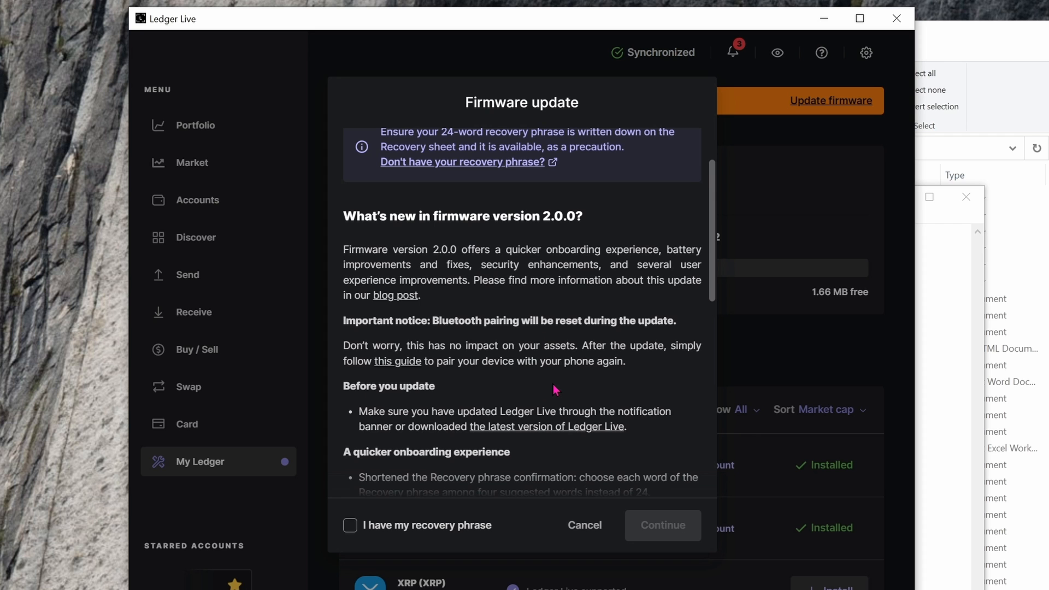
{"action": "scroll", "scroll_direction": "down", "scroll_amount": 3}
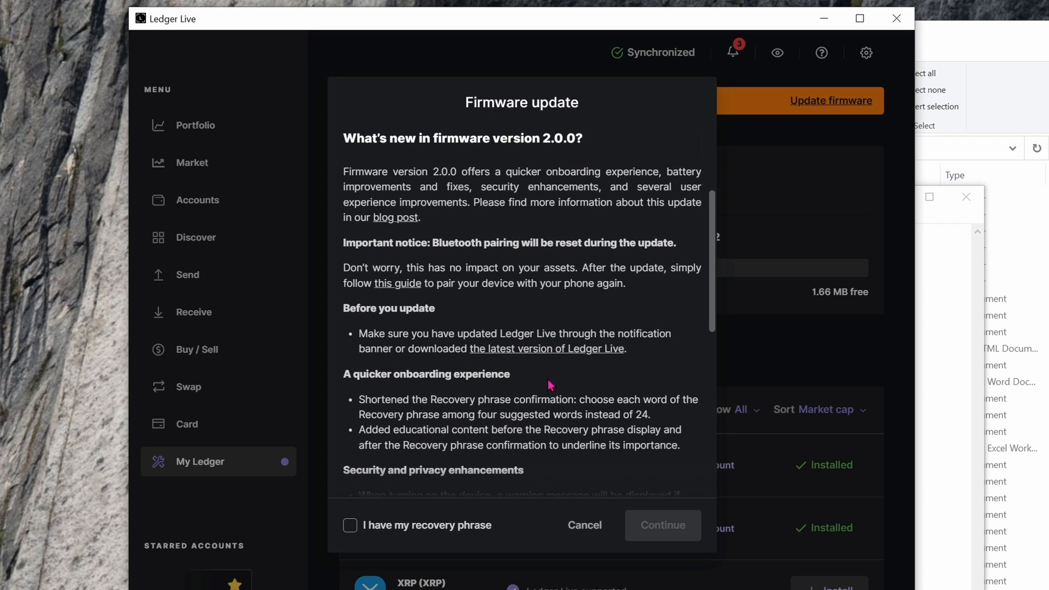
{"action": "scroll", "scroll_direction": "down", "scroll_amount": 3}
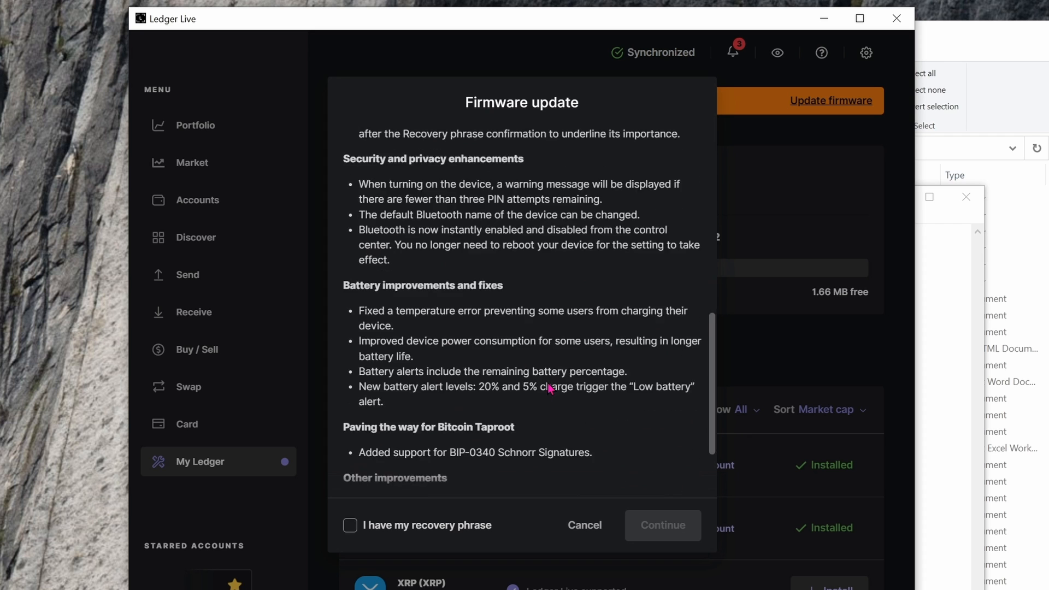
{"action": "scroll", "scroll_direction": "down", "scroll_amount": 3}
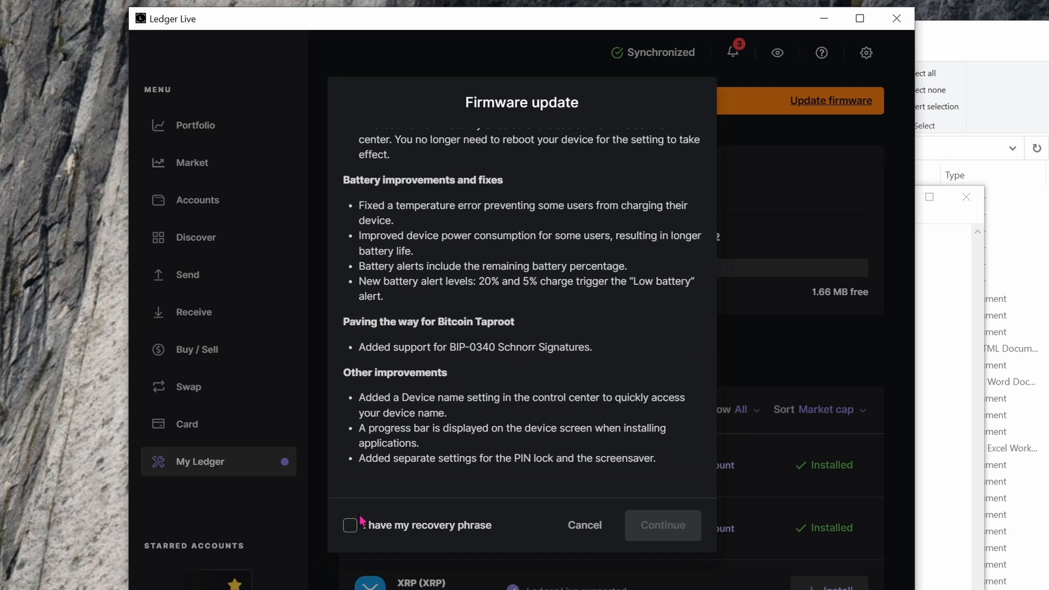
{"action": "left_click", "coordinate": [350, 525]}
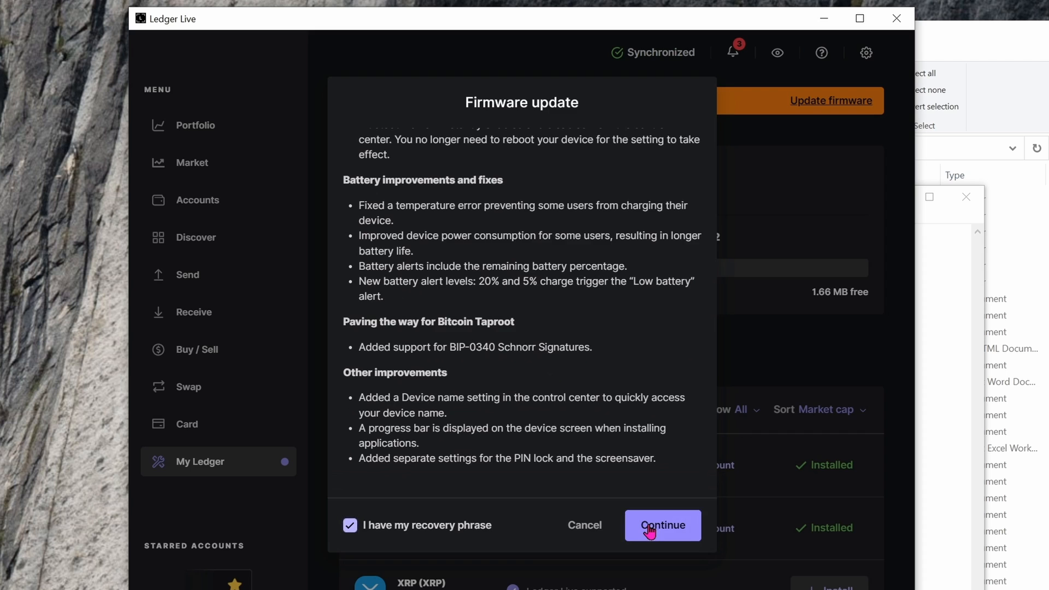
{"action": "left_click", "coordinate": [662, 525]}
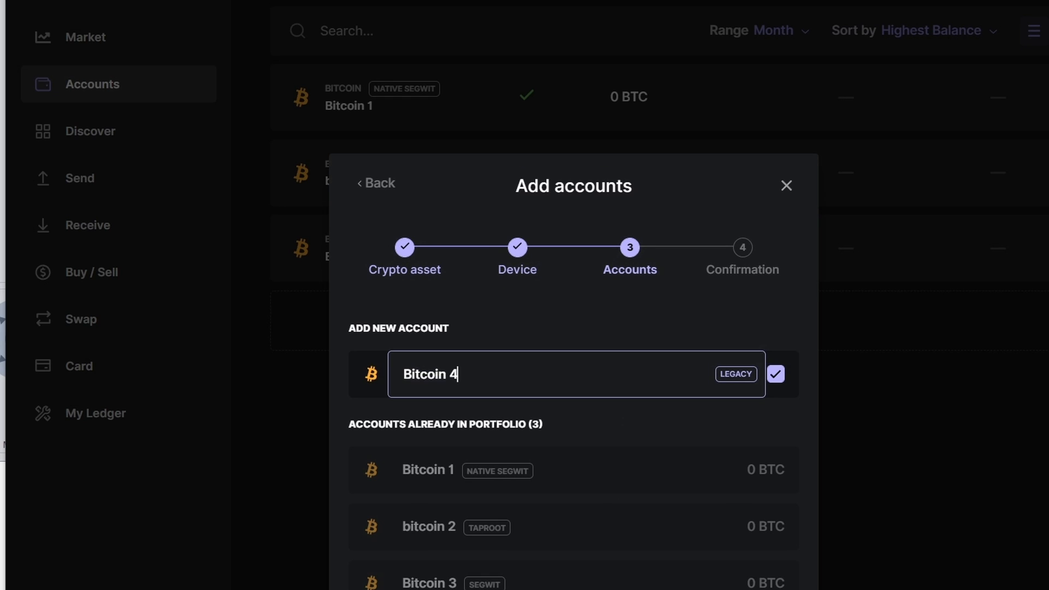
Add the Bitcoin 4 (Legacy) account and go to the device manager.
{"action": "left_click", "coordinate": [775, 373]}
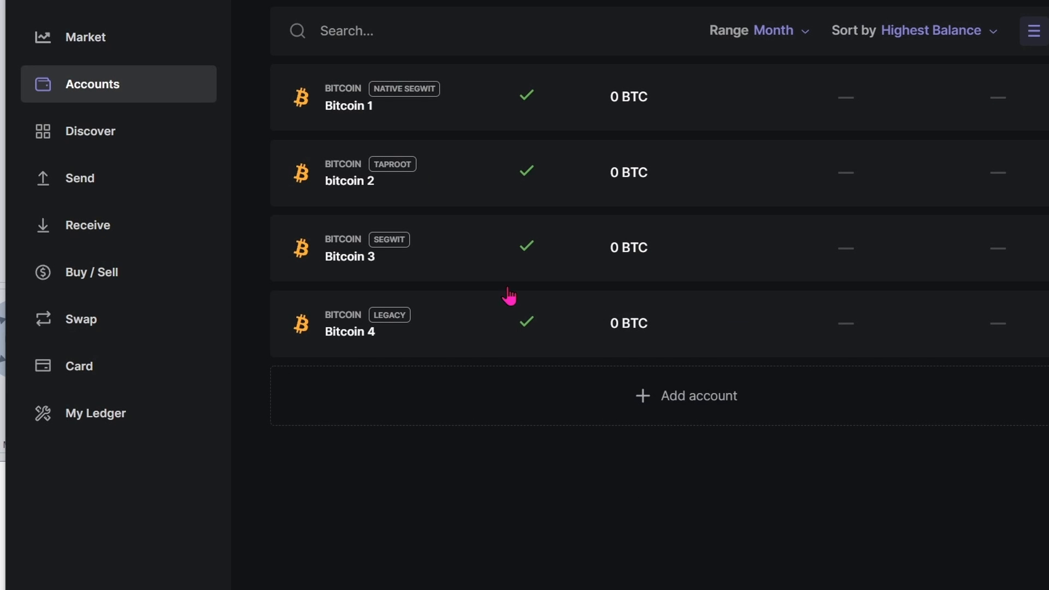
{"action": "mouse_move", "coordinate": [428, 211]}
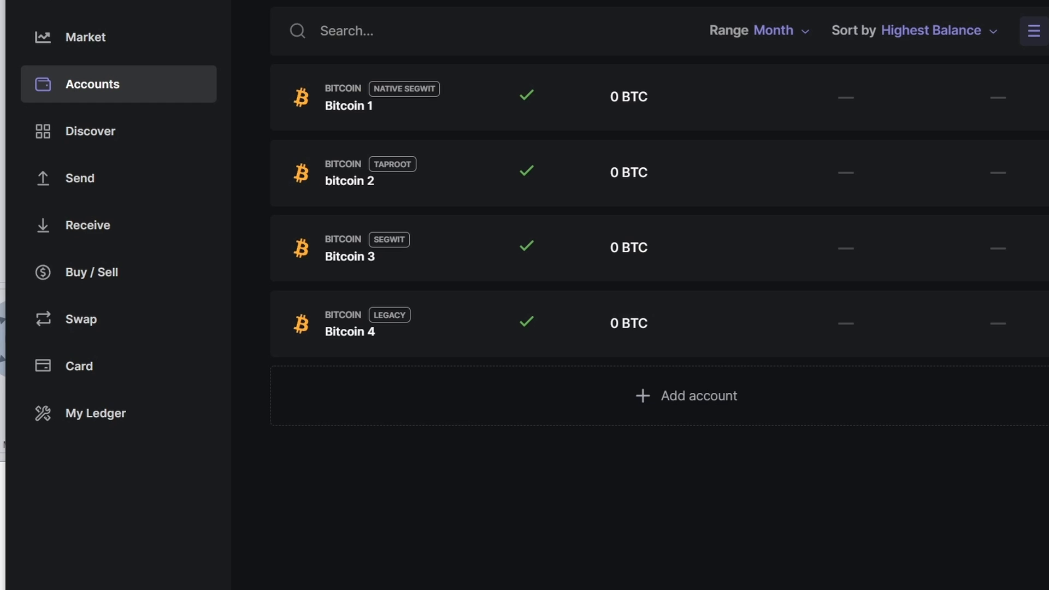
{"action": "left_click", "coordinate": [95, 412]}
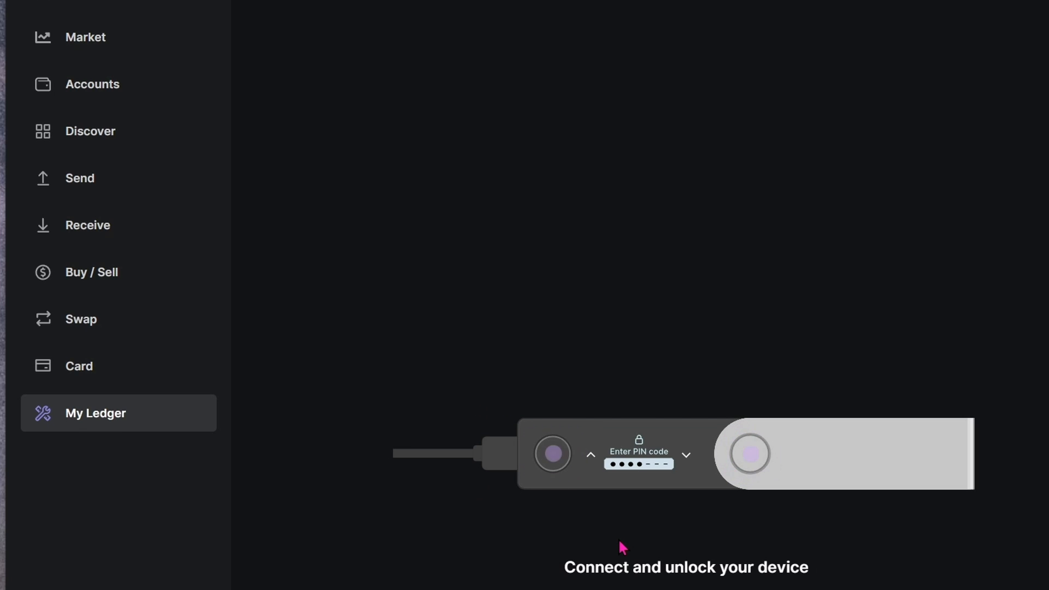
Generate and verify a Bitcoin 1 receive address, copying it into Notepad++.
{"action": "left_click", "coordinate": [92, 83]}
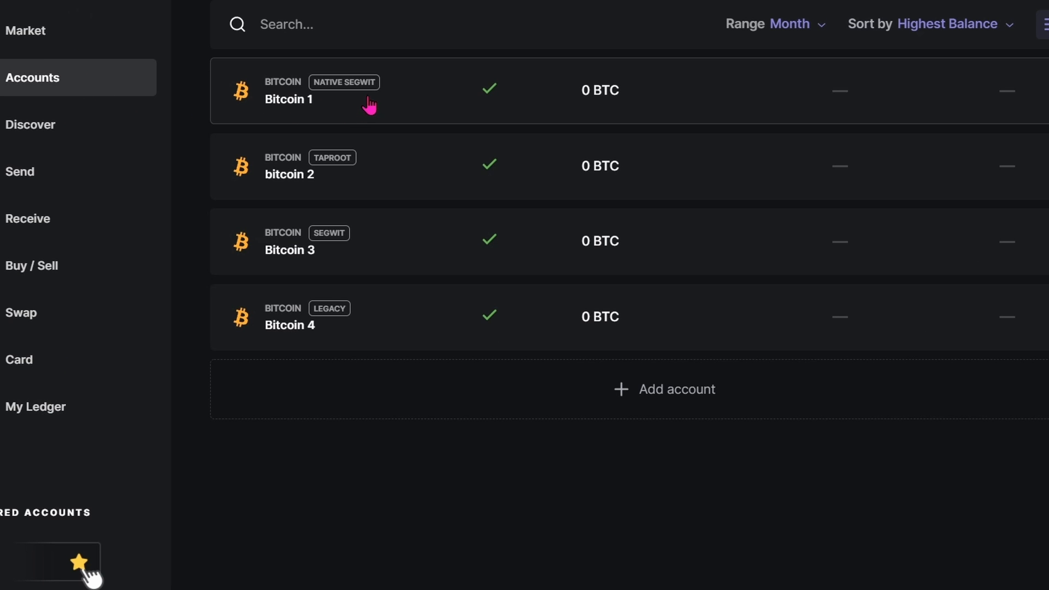
{"action": "mouse_move", "coordinate": [369, 99]}
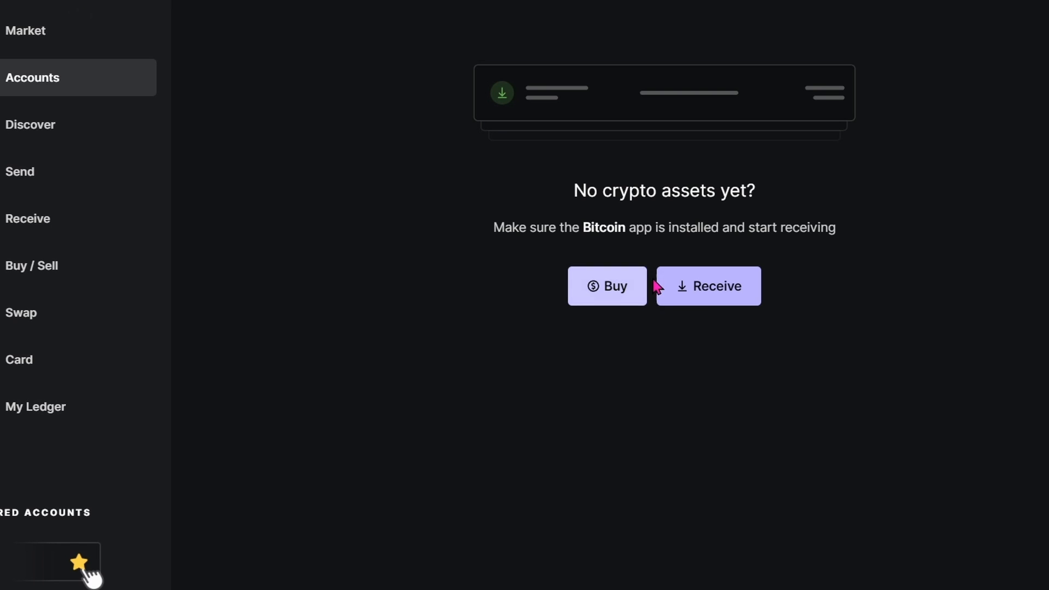
{"action": "left_click", "coordinate": [707, 286]}
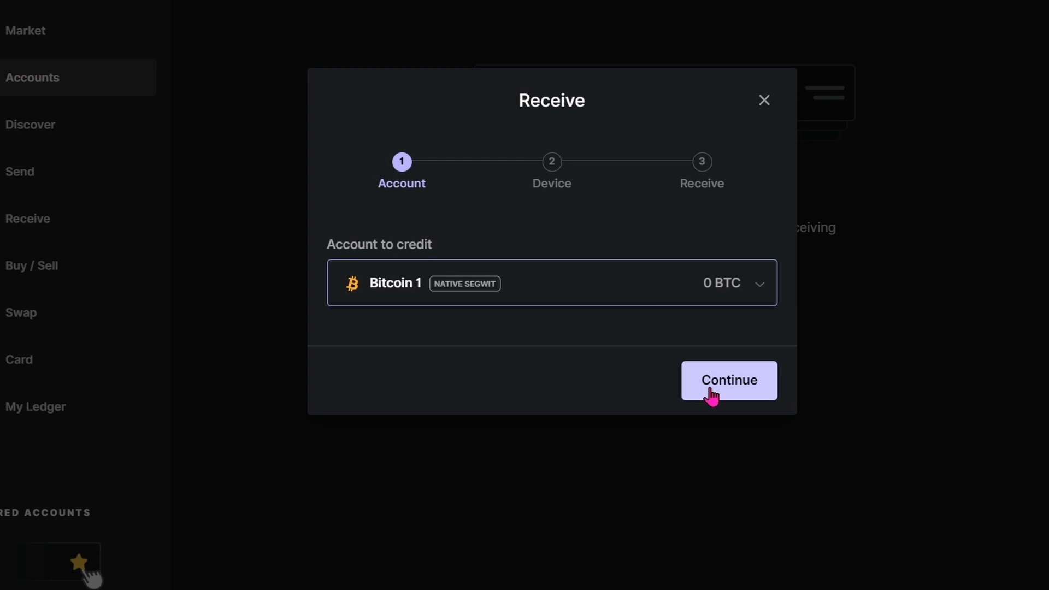
{"action": "left_click", "coordinate": [728, 380]}
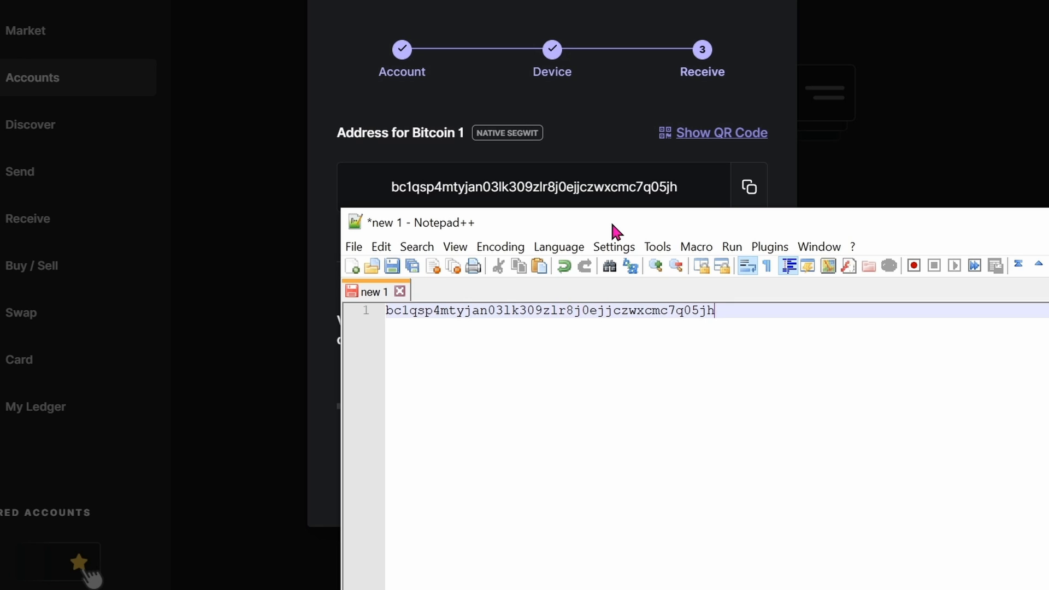
{"action": "key", "text": "Enter"}
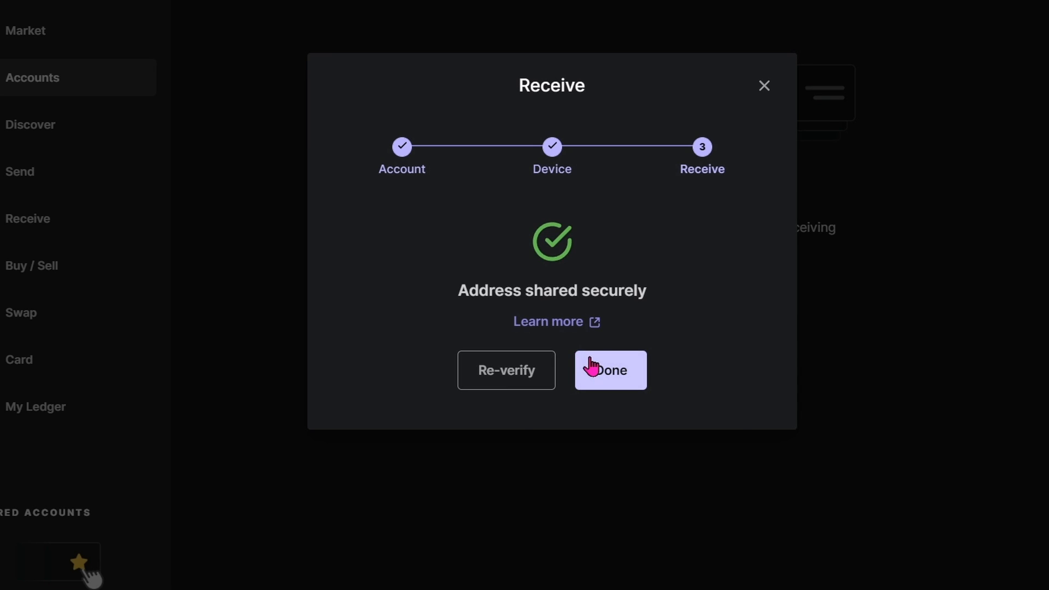
Close the Ledger receive flow and start a Coinbase send paid with Bitcoin.
{"action": "left_click", "coordinate": [610, 370]}
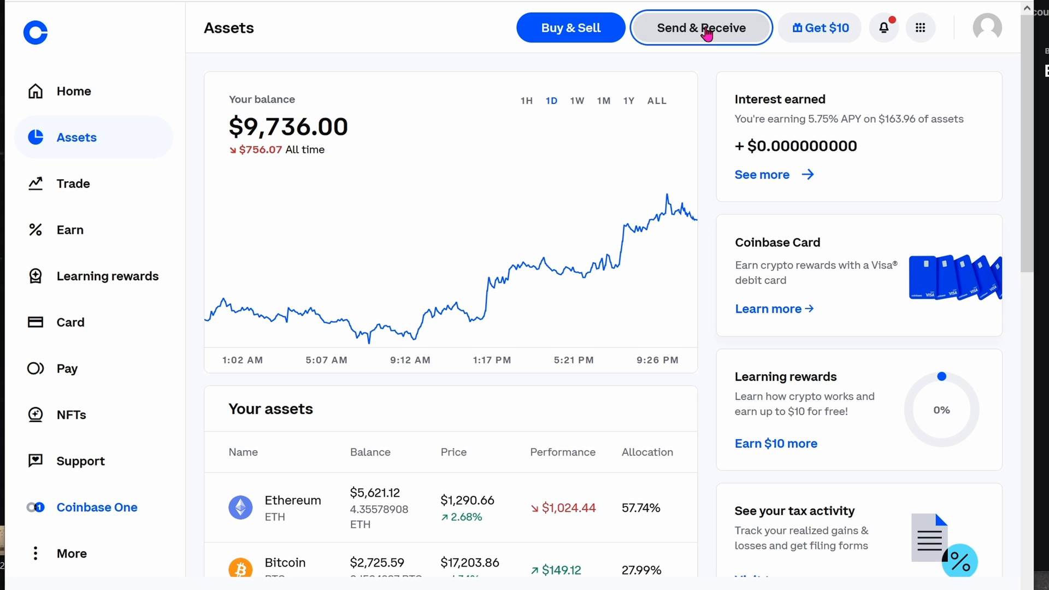
{"action": "left_click", "coordinate": [701, 27]}
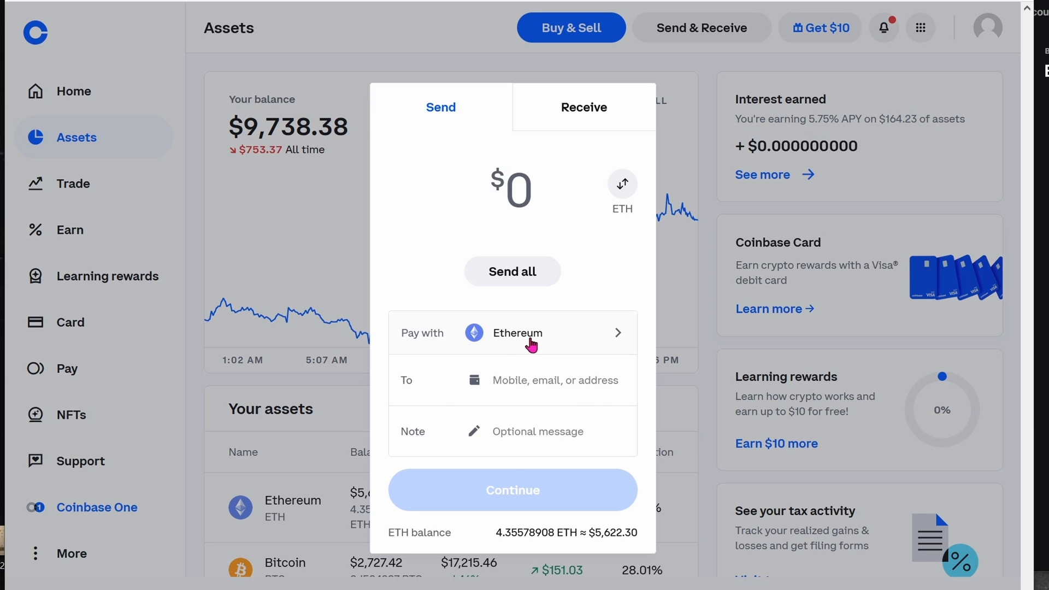
{"action": "left_click", "coordinate": [513, 332]}
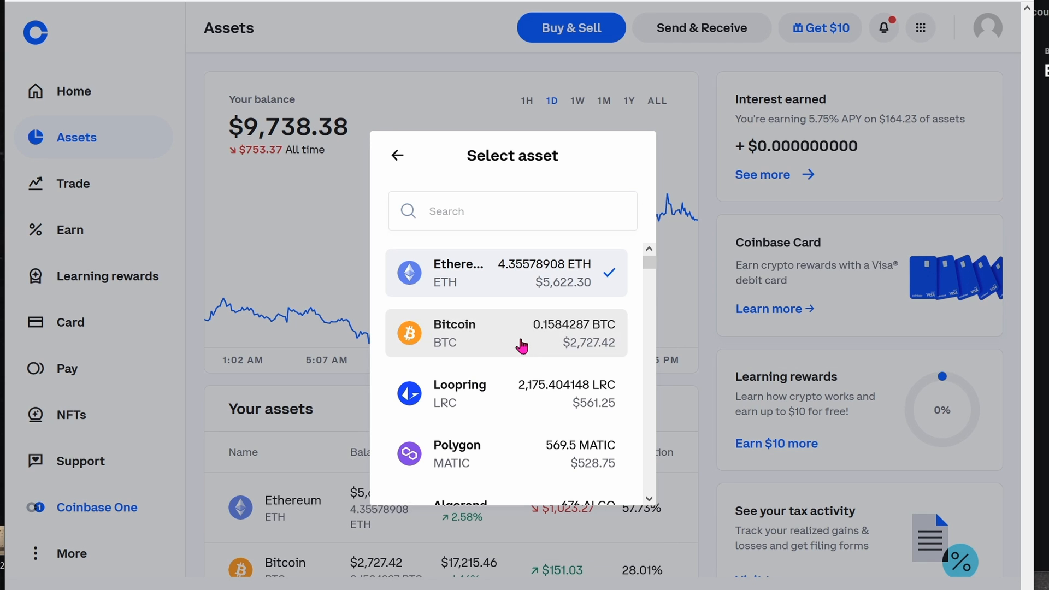
{"action": "left_click", "coordinate": [504, 333]}
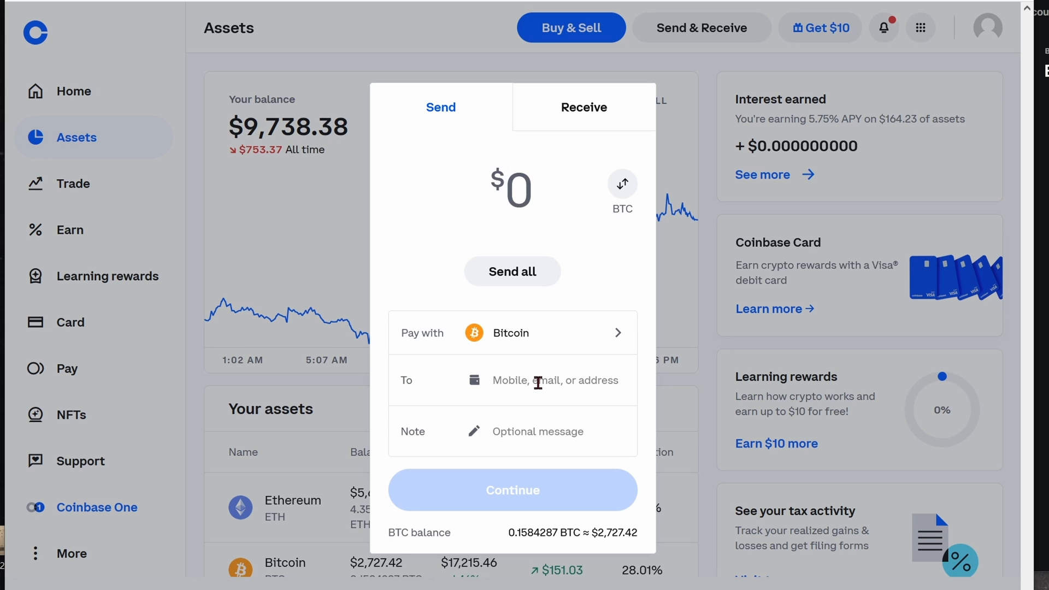
{"action": "left_click", "coordinate": [543, 381]}
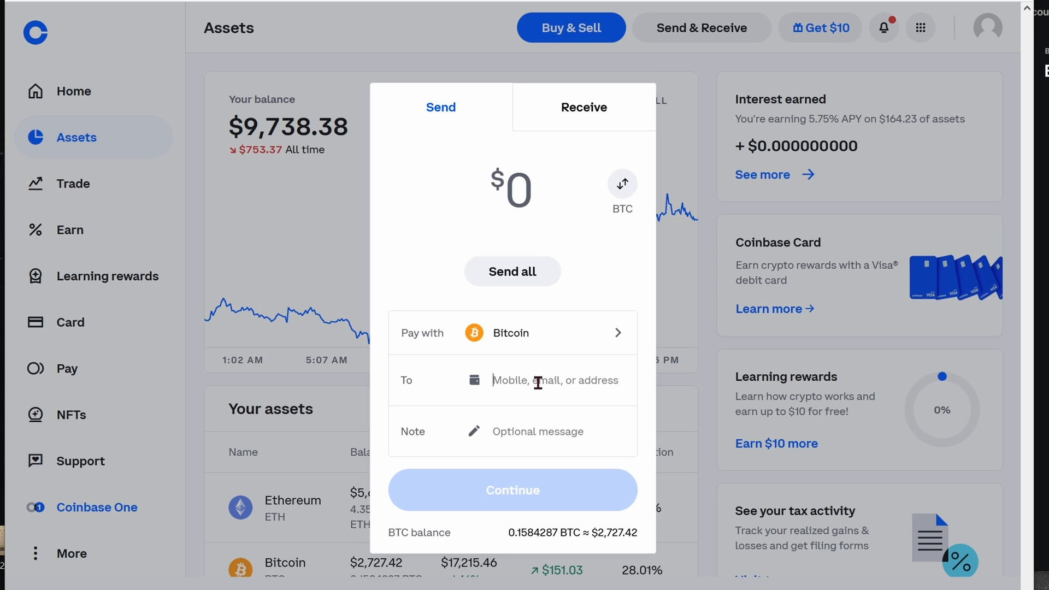
{"action": "type", "text": "bc1qsp4mtyjan03lk309zlr8j0ejjczwxcmc7q05jh"}
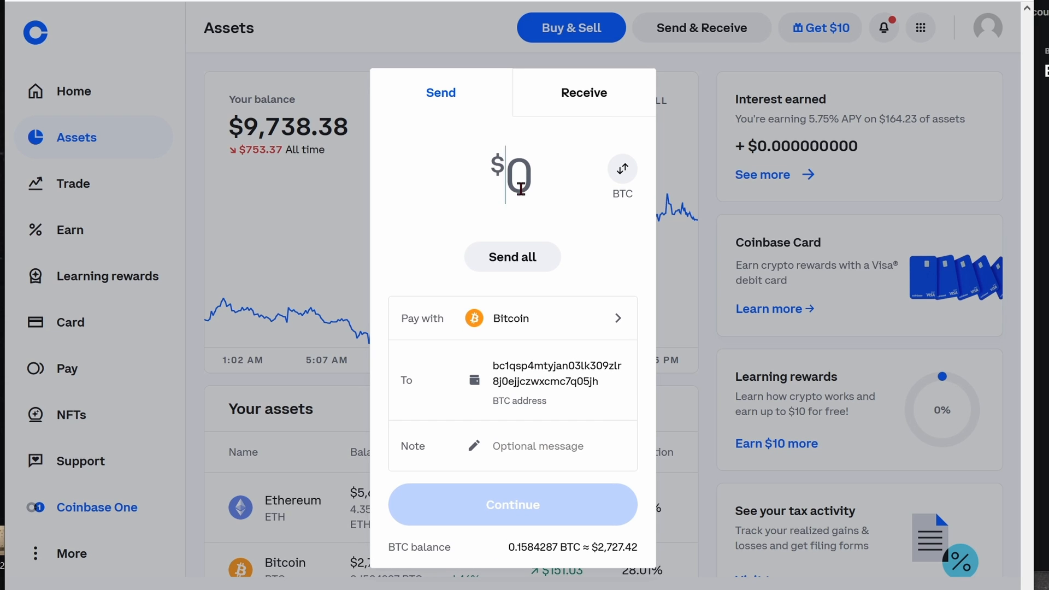
{"action": "type", "text": "100"}
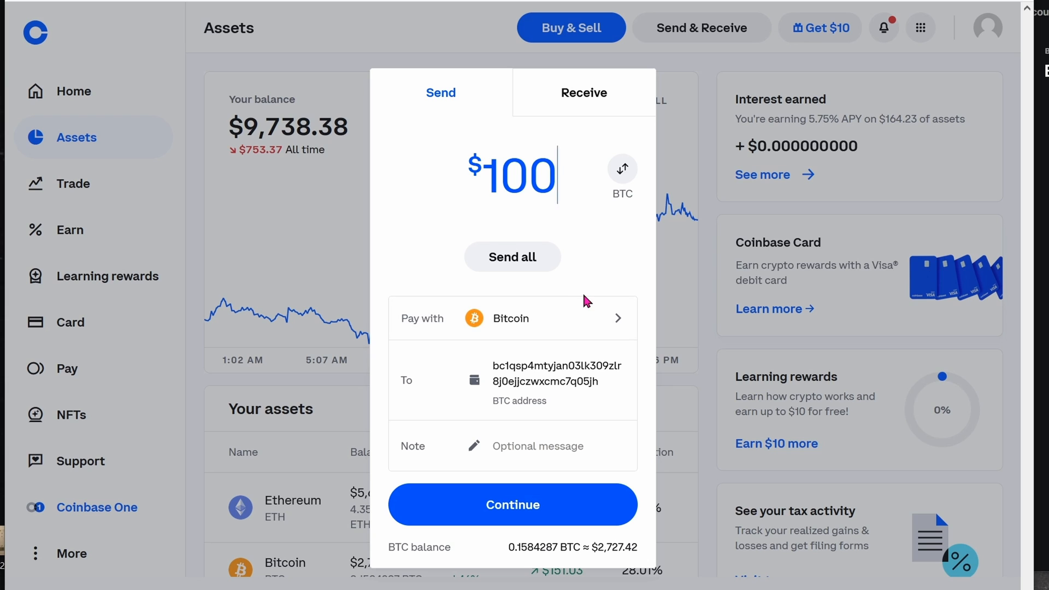
{"action": "mouse_move", "coordinate": [643, 326]}
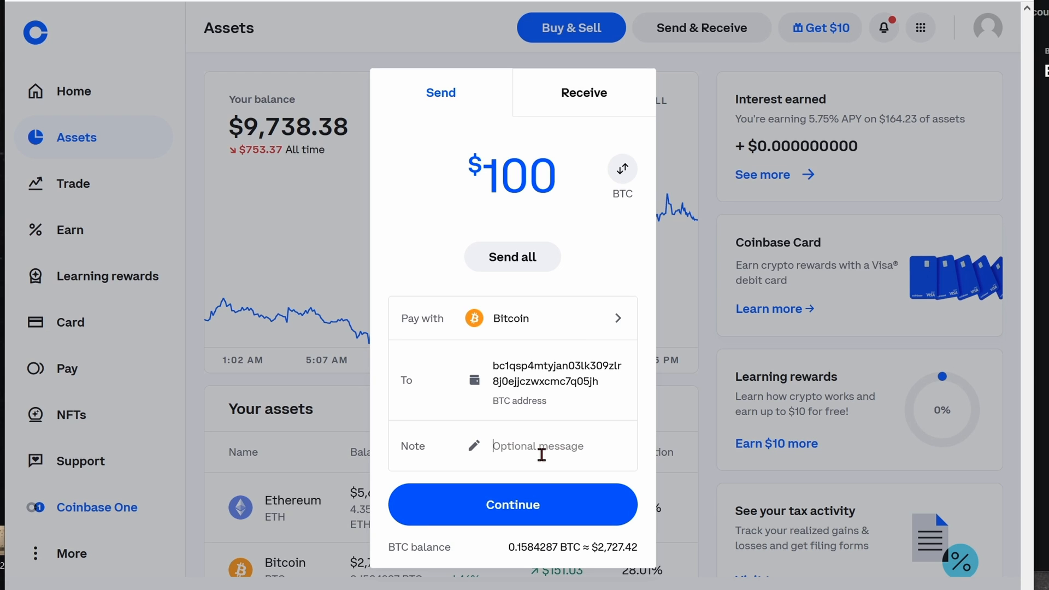
{"action": "left_click", "coordinate": [512, 504]}
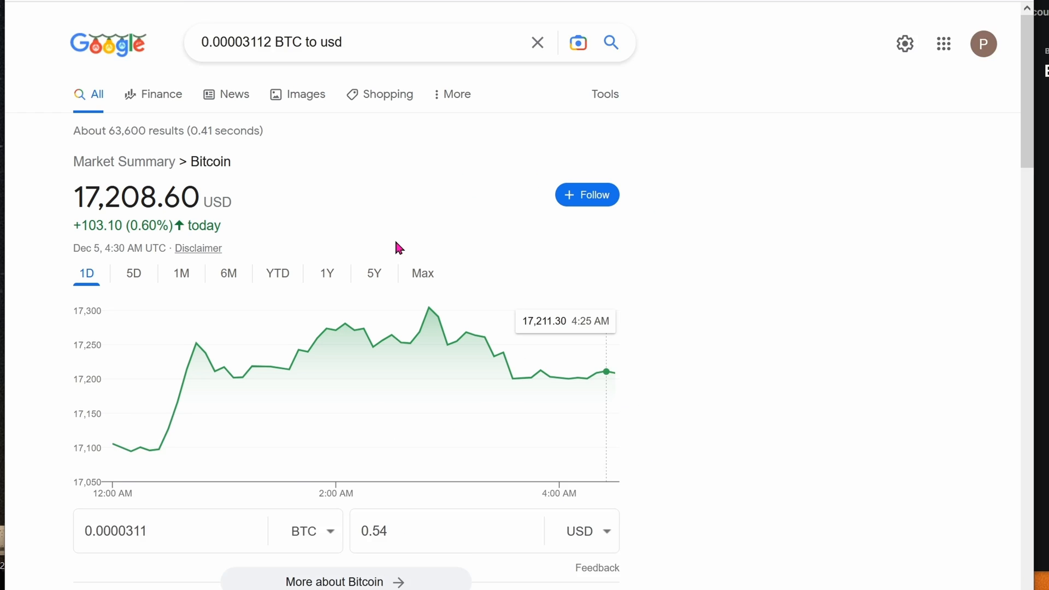
Check the Google converter result for 0.00003112 BTC, about 0.54 USD.
{"action": "scroll", "scroll_direction": "down", "scroll_amount": 3}
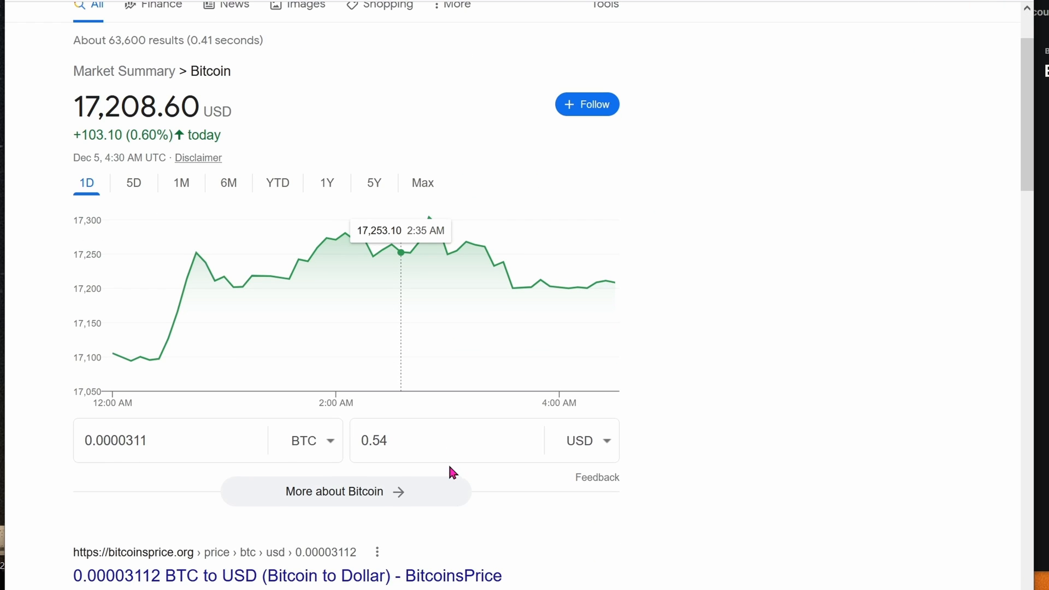
{"action": "left_click", "coordinate": [171, 440]}
{"action": "type", "text": "2 BTC"}
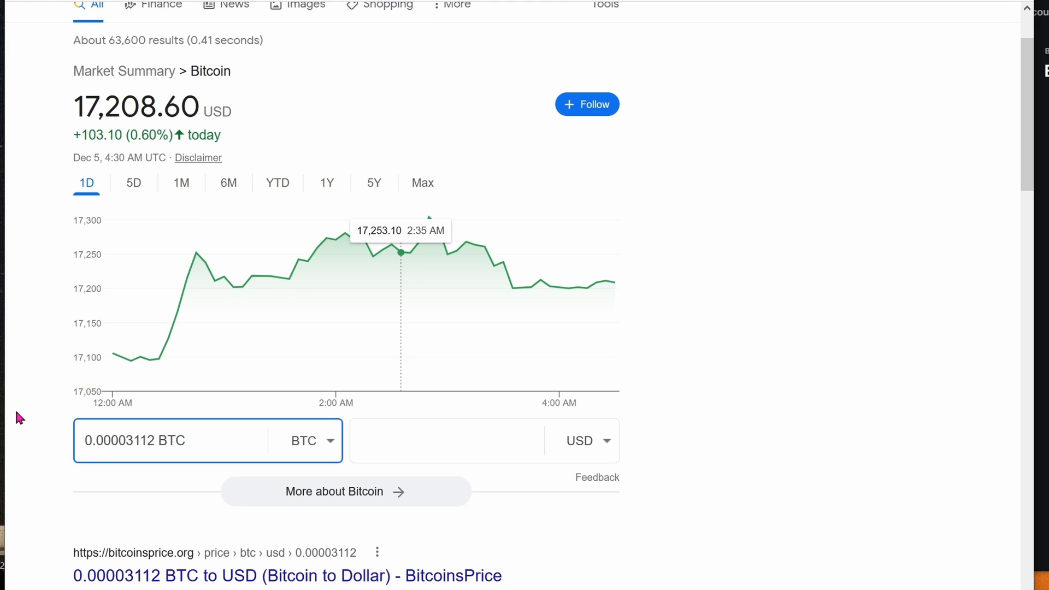
{"action": "left_click", "coordinate": [187, 440]}
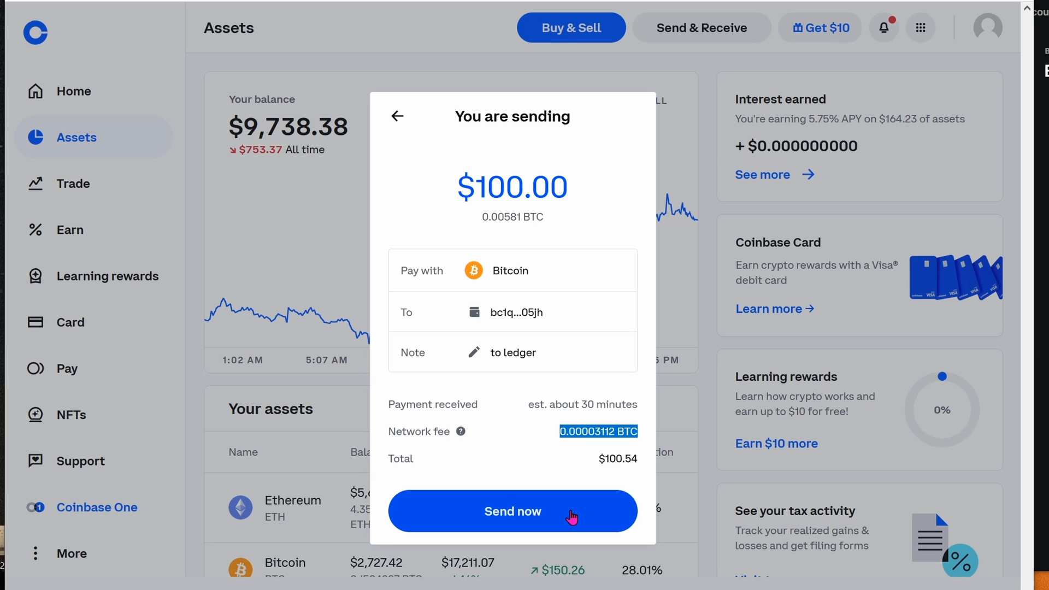
Confirm the $100 Bitcoin send to the Ledger address, $100.54 total with fee.
{"action": "left_click", "coordinate": [513, 511]}
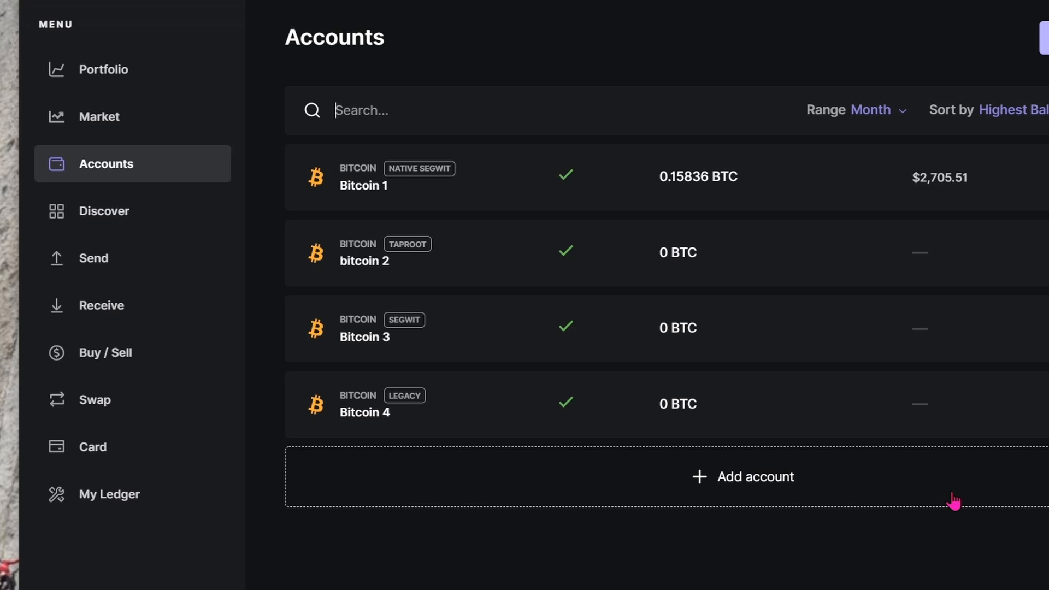
Add an Ethereum (ETH) account named Ethereum 1 after passing the device step.
{"action": "left_click", "coordinate": [741, 477]}
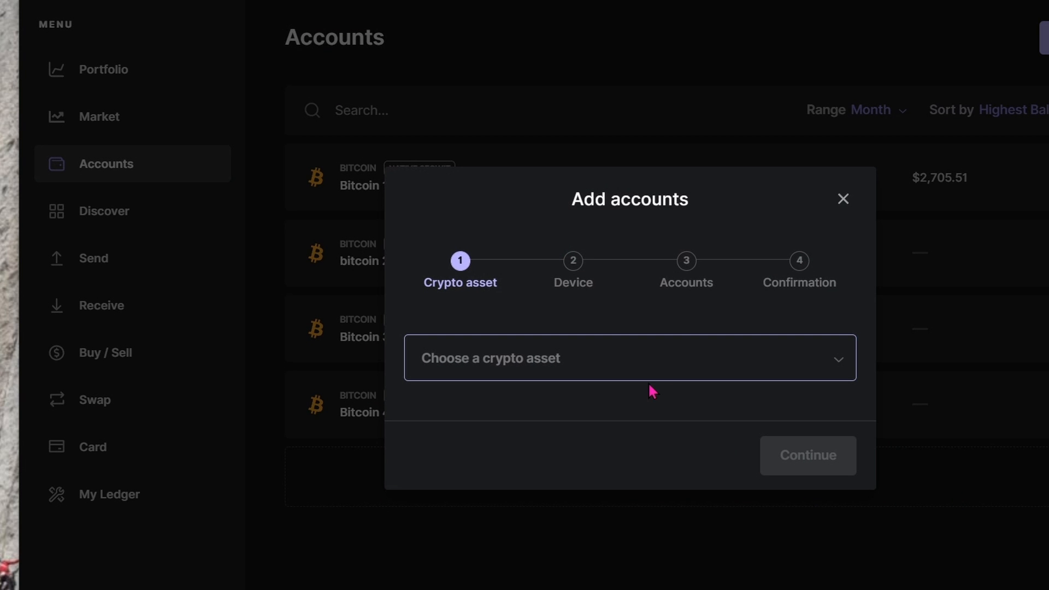
{"action": "left_click", "coordinate": [629, 357]}
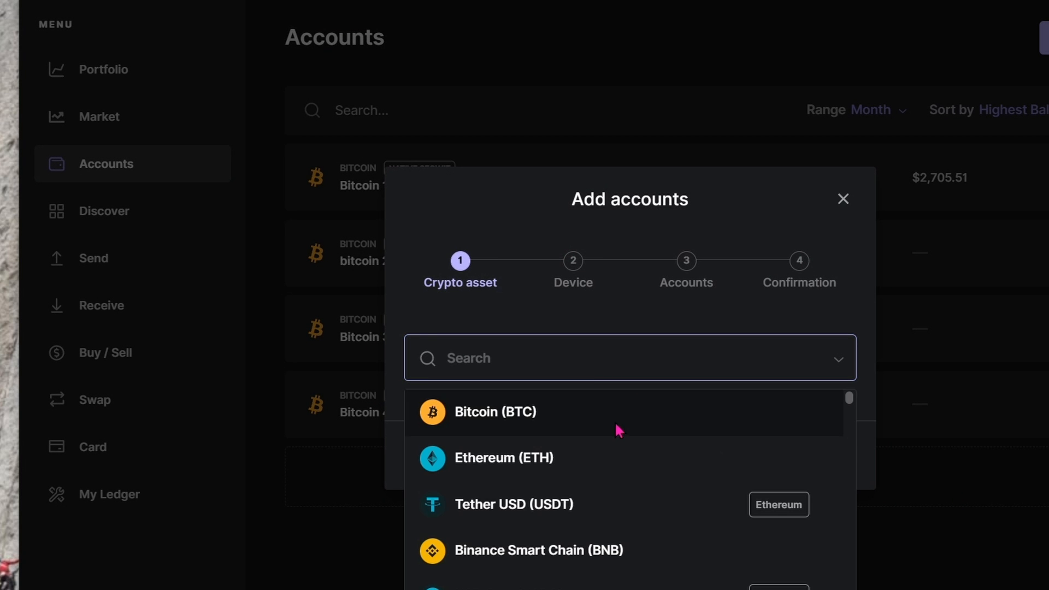
{"action": "left_click", "coordinate": [503, 458]}
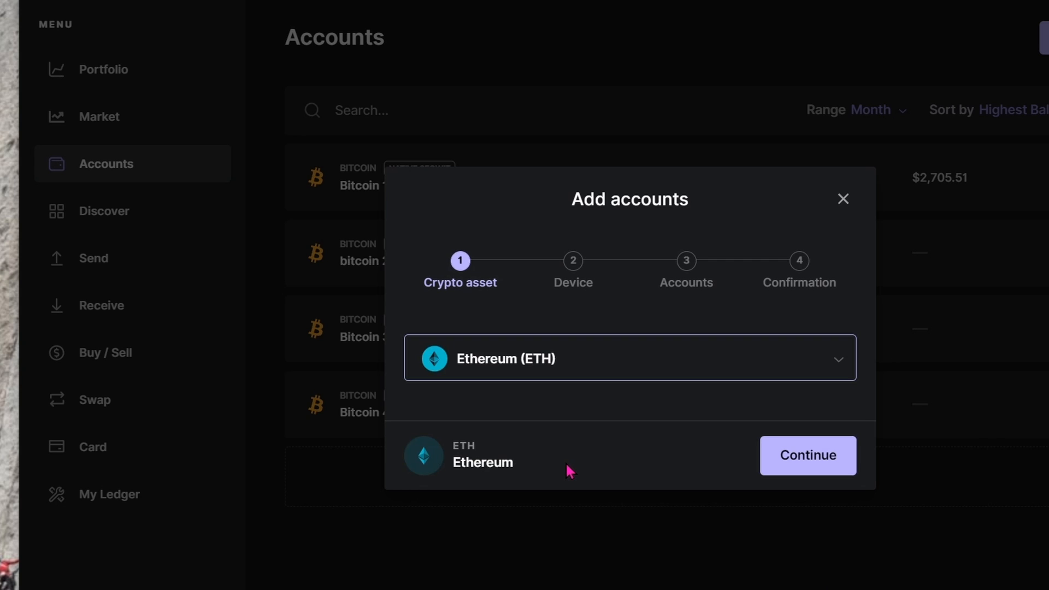
{"action": "mouse_move", "coordinate": [819, 465]}
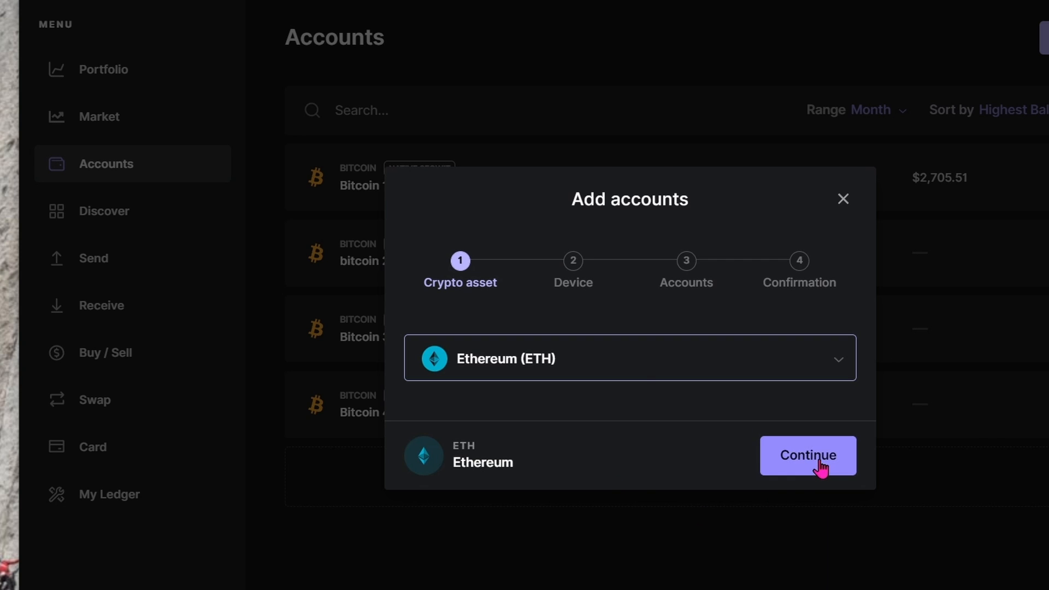
{"action": "left_click", "coordinate": [806, 455]}
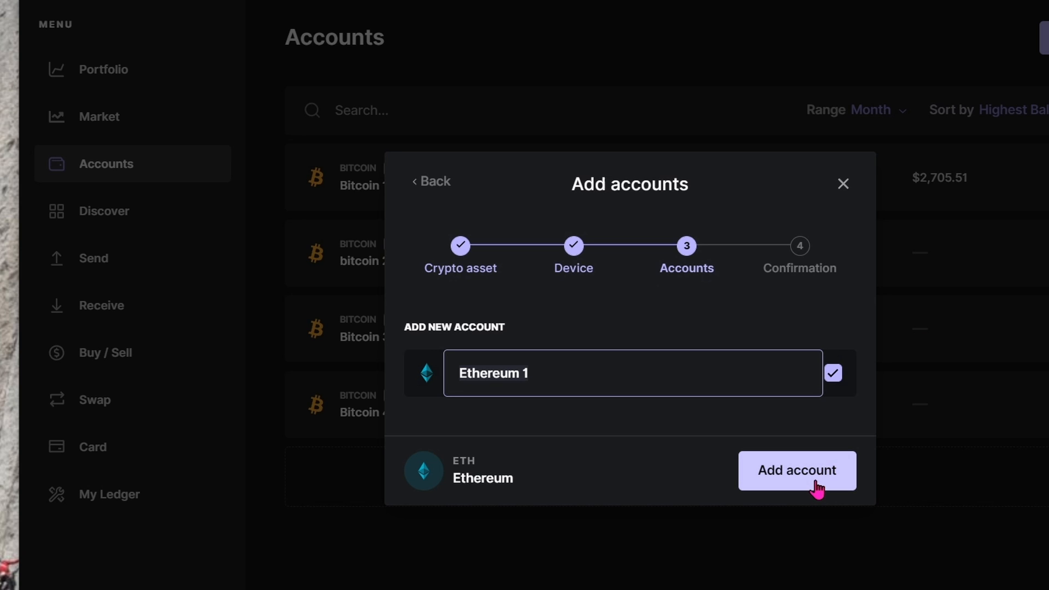
{"action": "left_click", "coordinate": [796, 471]}
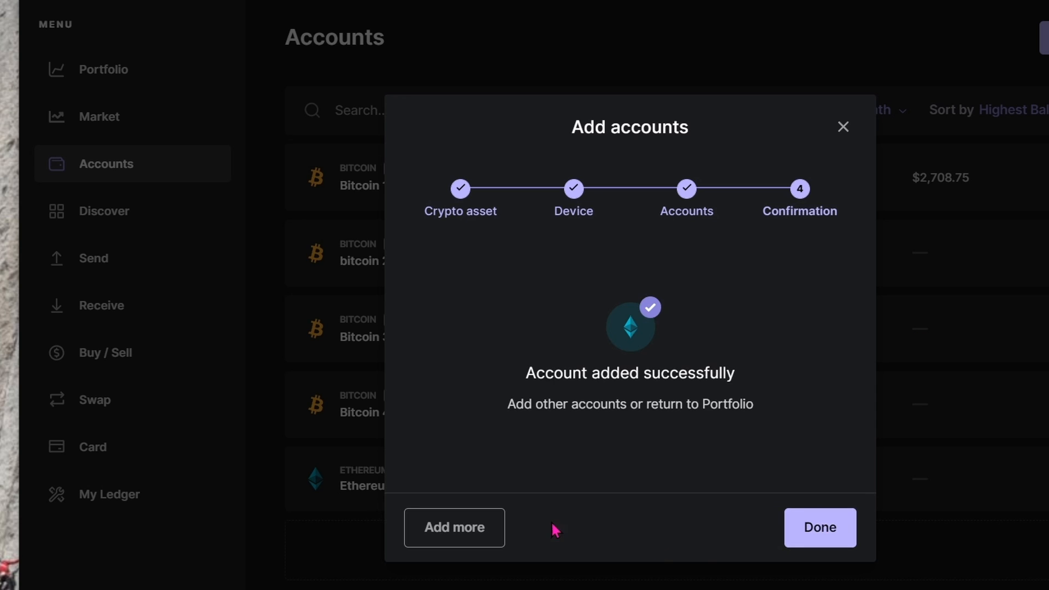
Attempt a second Ethereum (ETH) account, blocked until Ethereum 1 receives assets.
{"action": "left_click", "coordinate": [453, 527]}
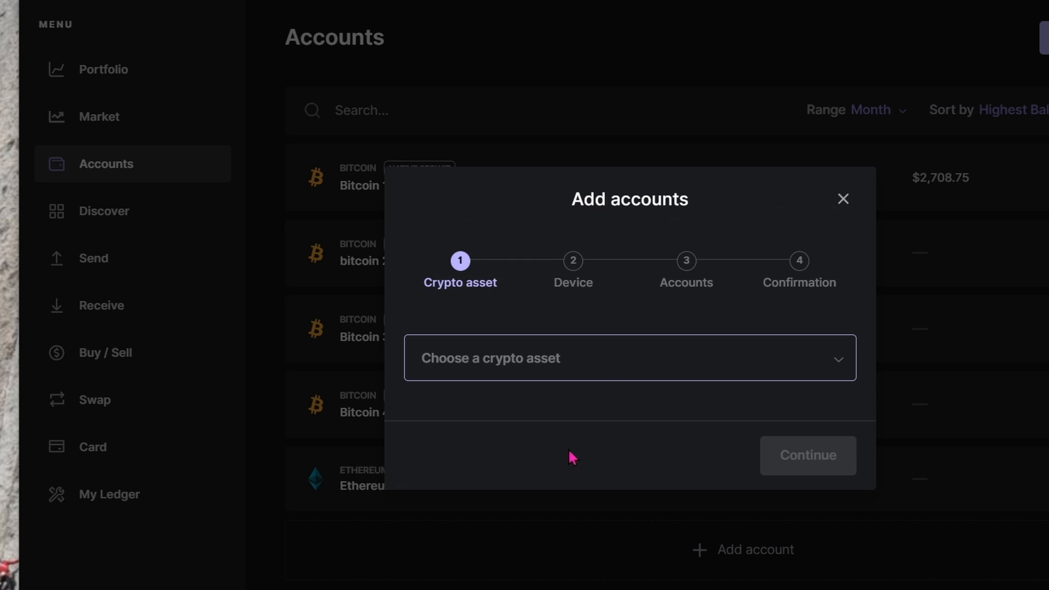
{"action": "left_click", "coordinate": [628, 358]}
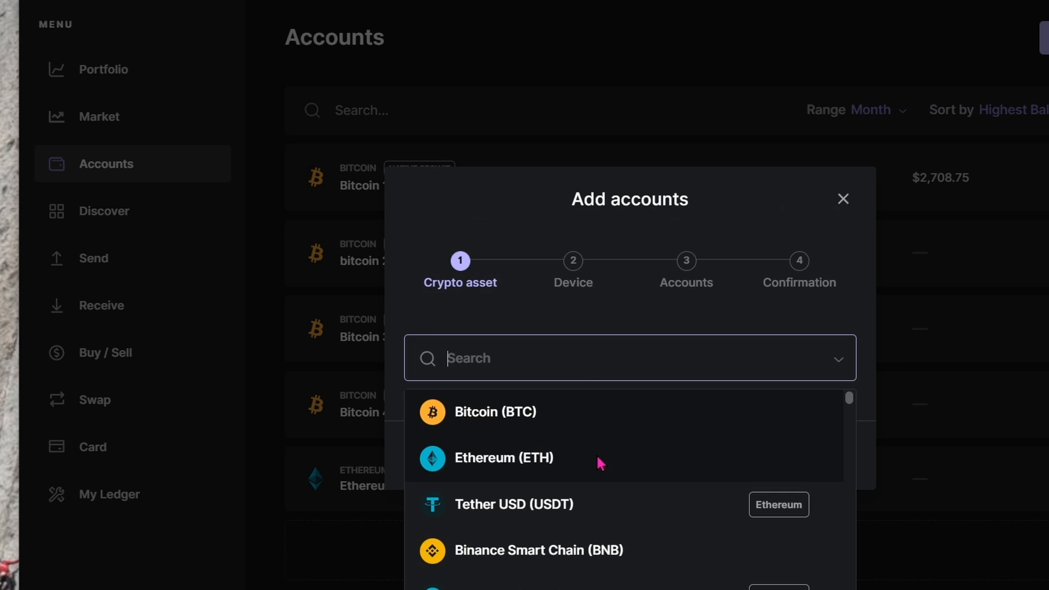
{"action": "left_click", "coordinate": [503, 458]}
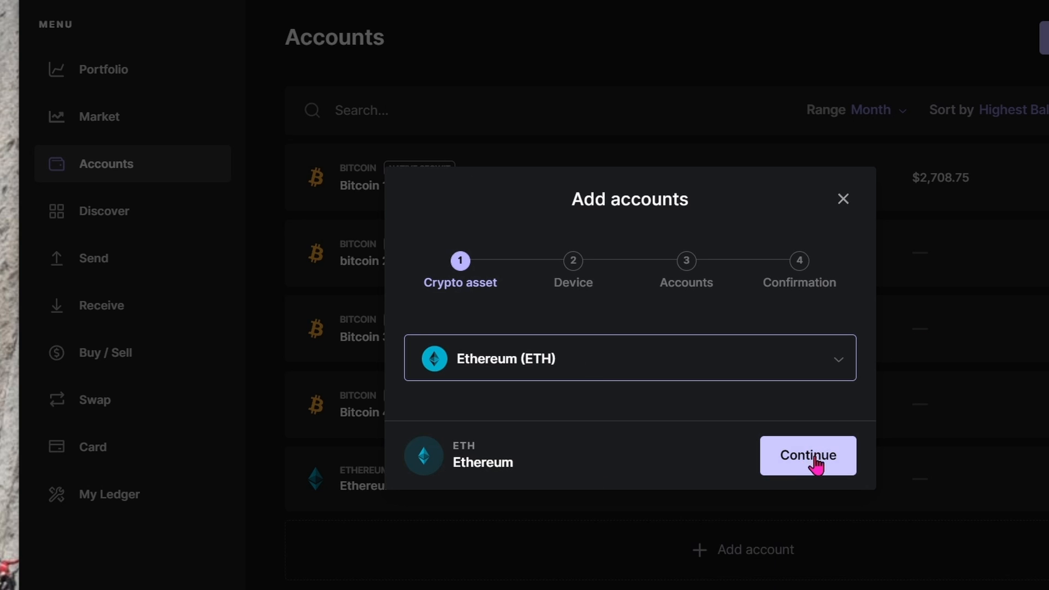
{"action": "left_click", "coordinate": [807, 455]}
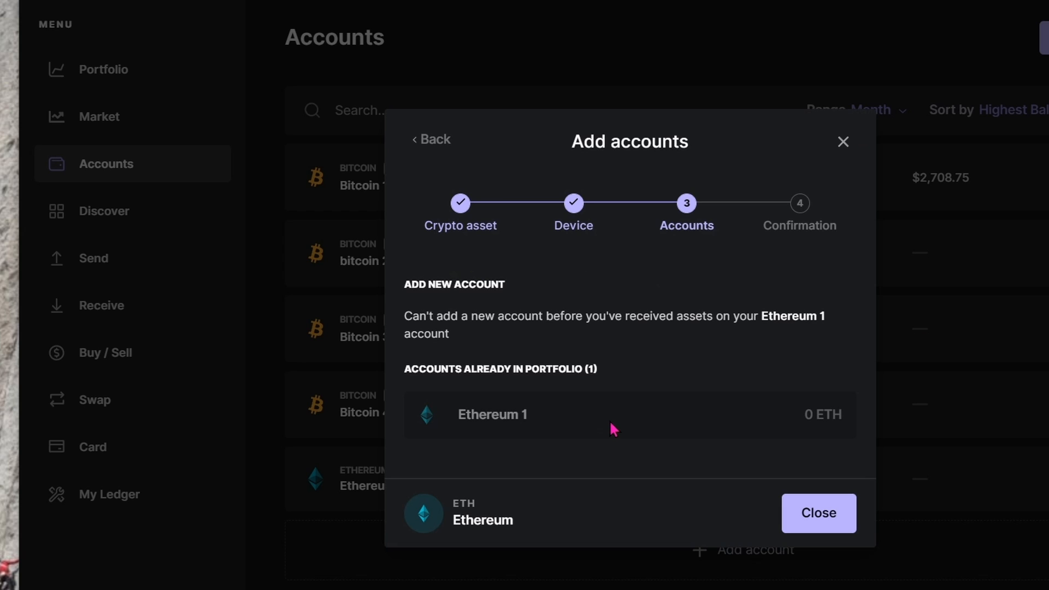
{"action": "mouse_move", "coordinate": [608, 412]}
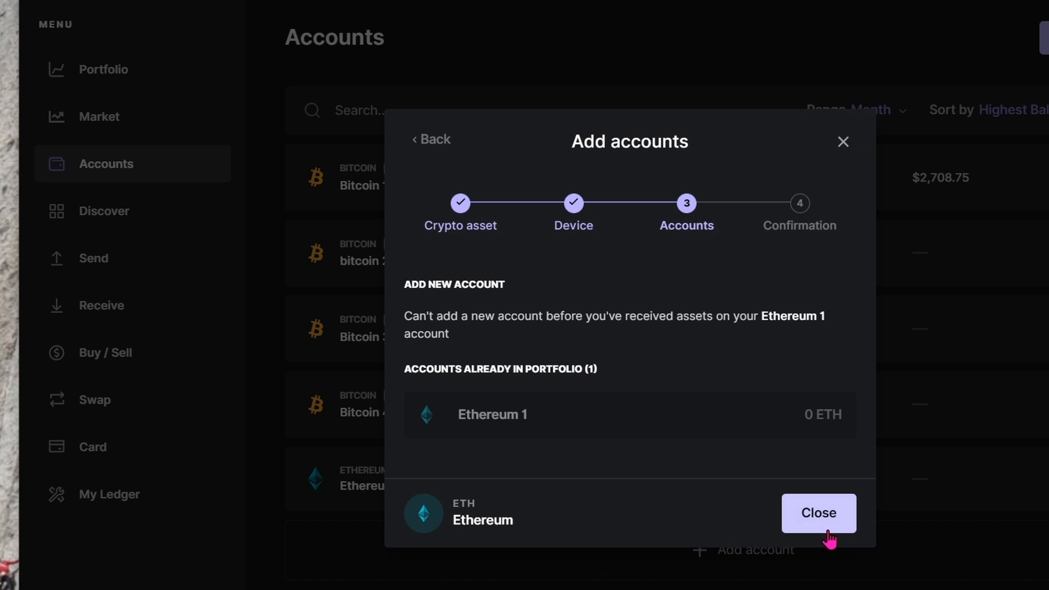
Open Ethereum 1 and start Receive, confirming Ethereum 1 as the account to credit.
{"action": "left_click", "coordinate": [817, 513]}
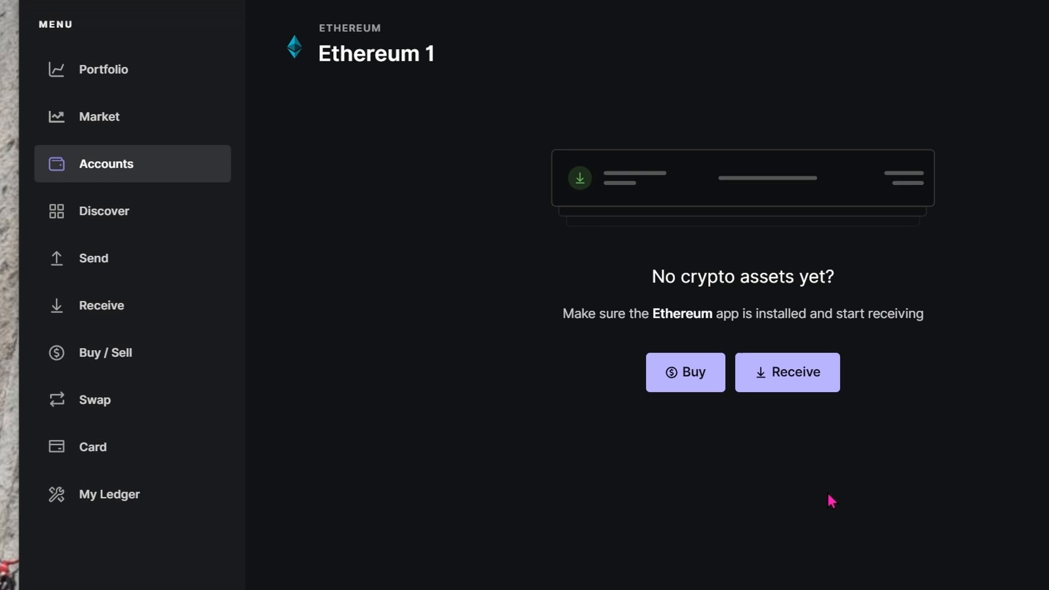
{"action": "left_click", "coordinate": [787, 372]}
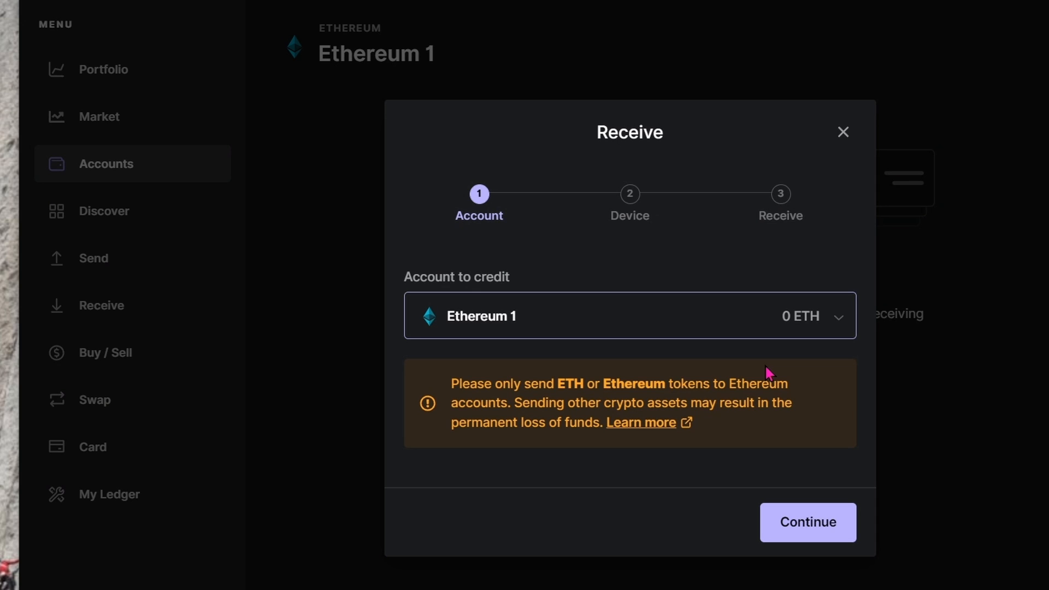
{"action": "left_click", "coordinate": [806, 521]}
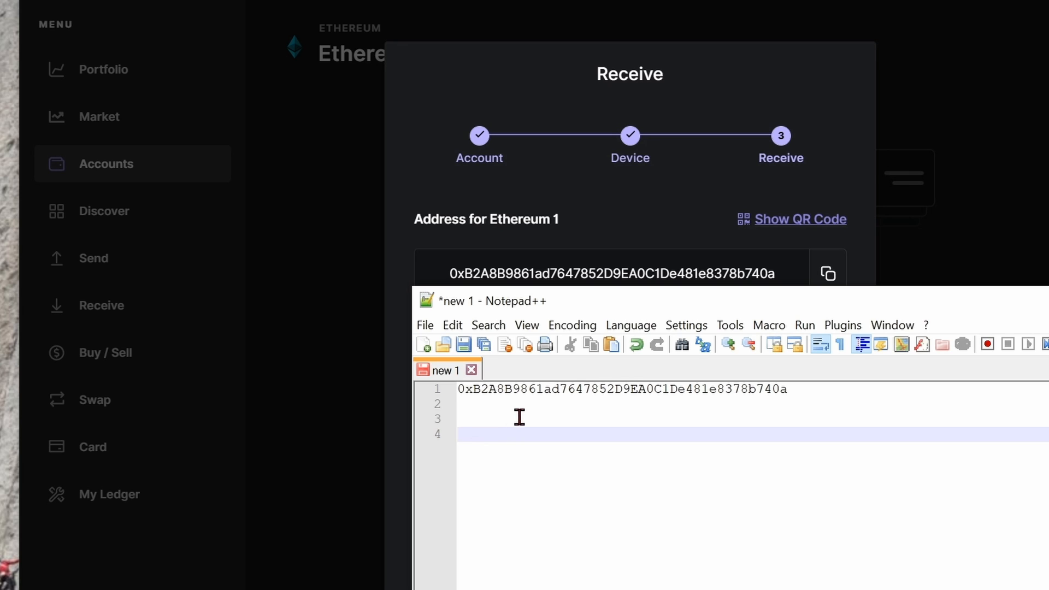
{"action": "mouse_move", "coordinate": [607, 417]}
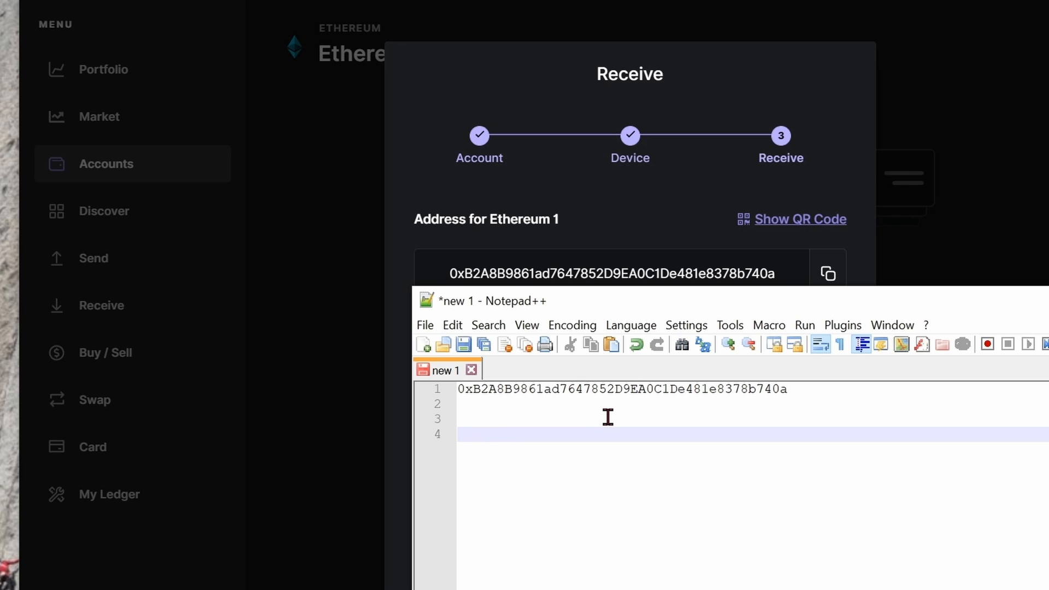
{"action": "mouse_move", "coordinate": [698, 417]}
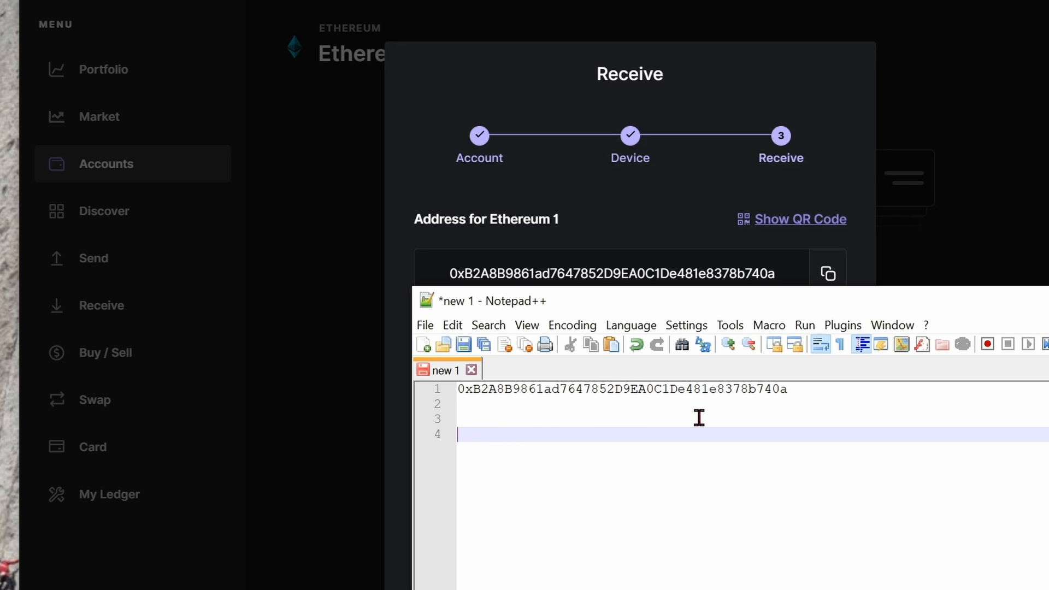
{"action": "mouse_move", "coordinate": [753, 420]}
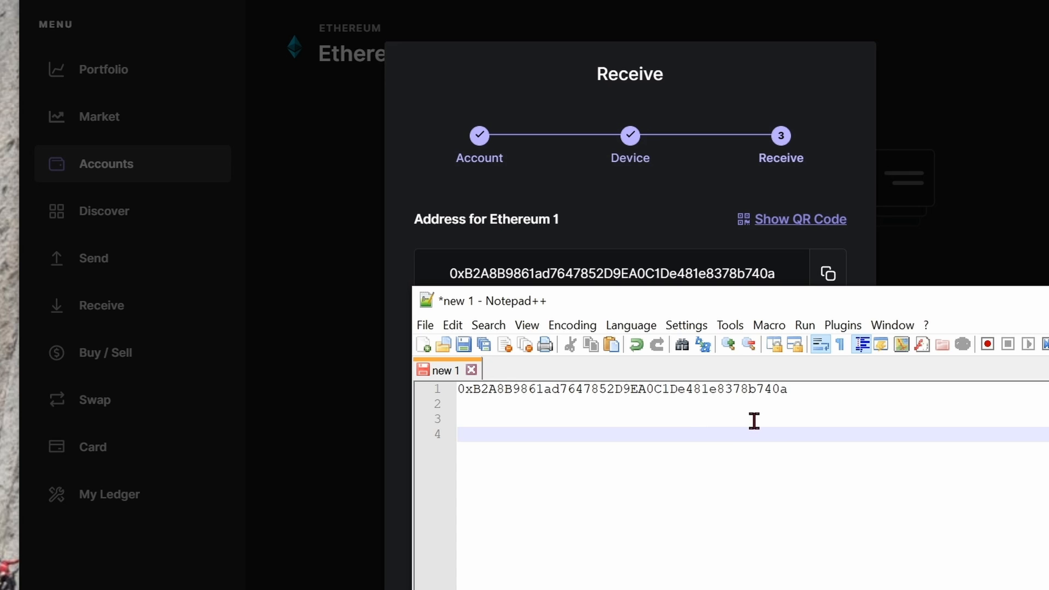
{"action": "mouse_move", "coordinate": [805, 458]}
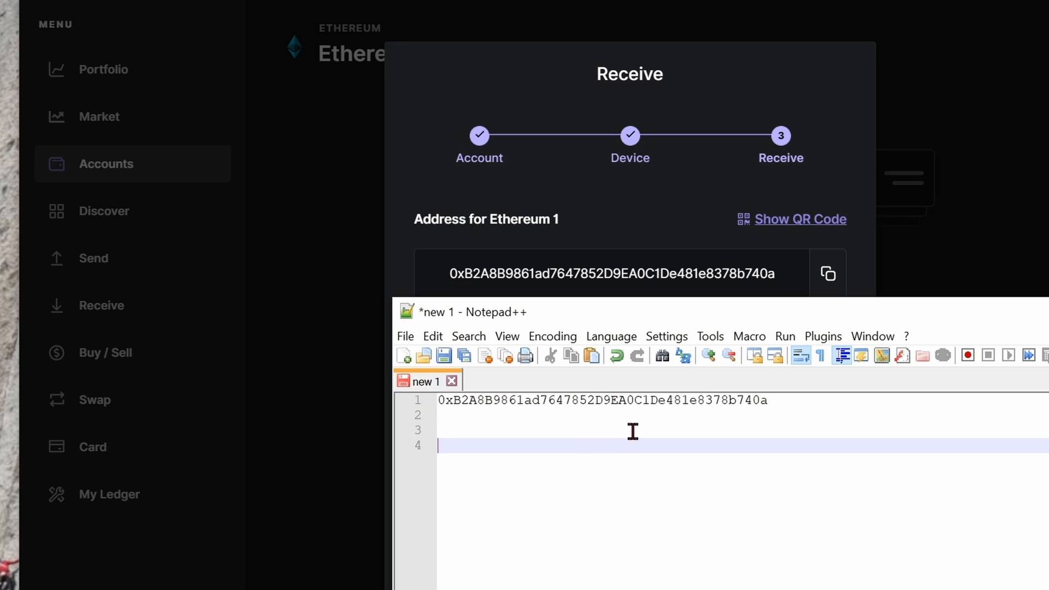
{"action": "mouse_move", "coordinate": [816, 550]}
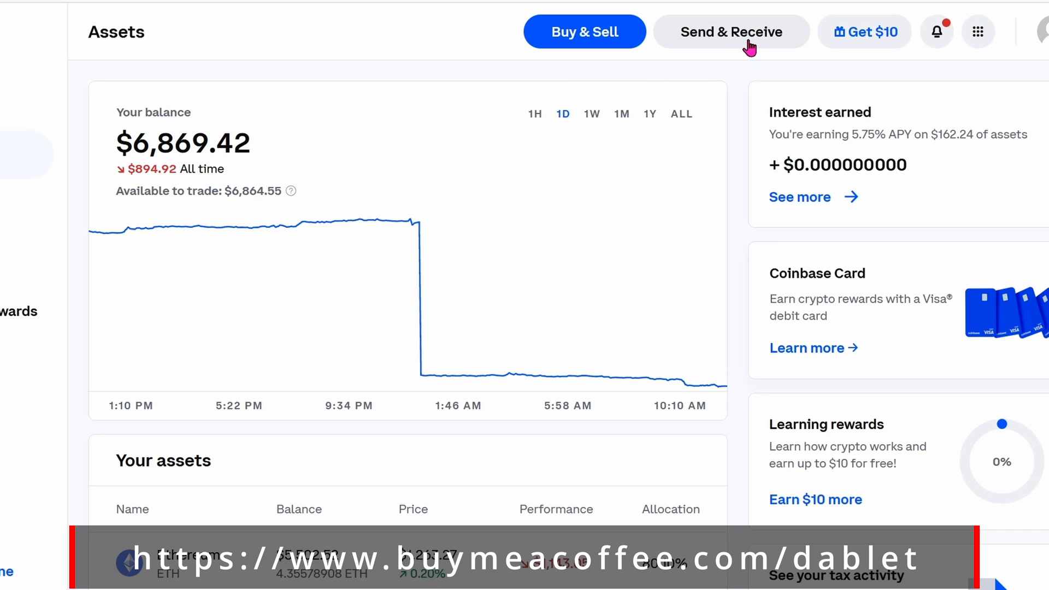
{"action": "left_click", "coordinate": [730, 32]}
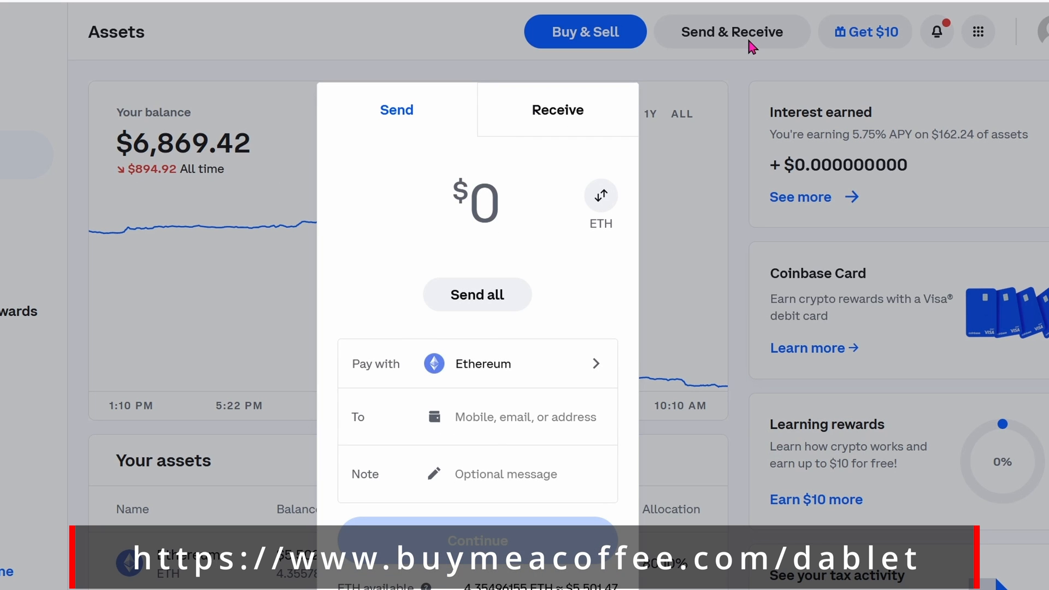
{"action": "left_click", "coordinate": [477, 294]}
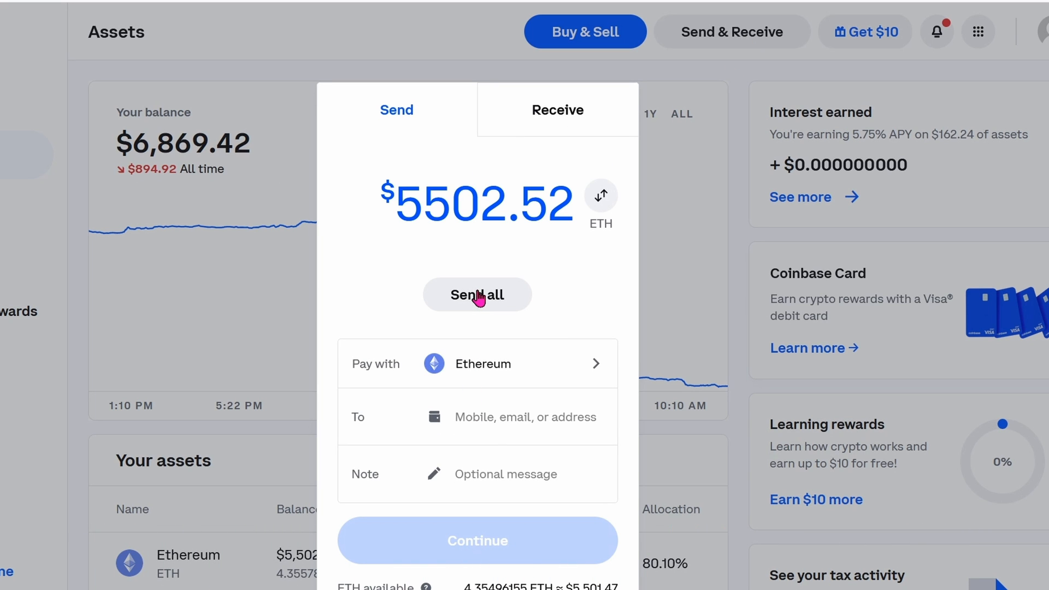
{"action": "mouse_move", "coordinate": [828, 435]}
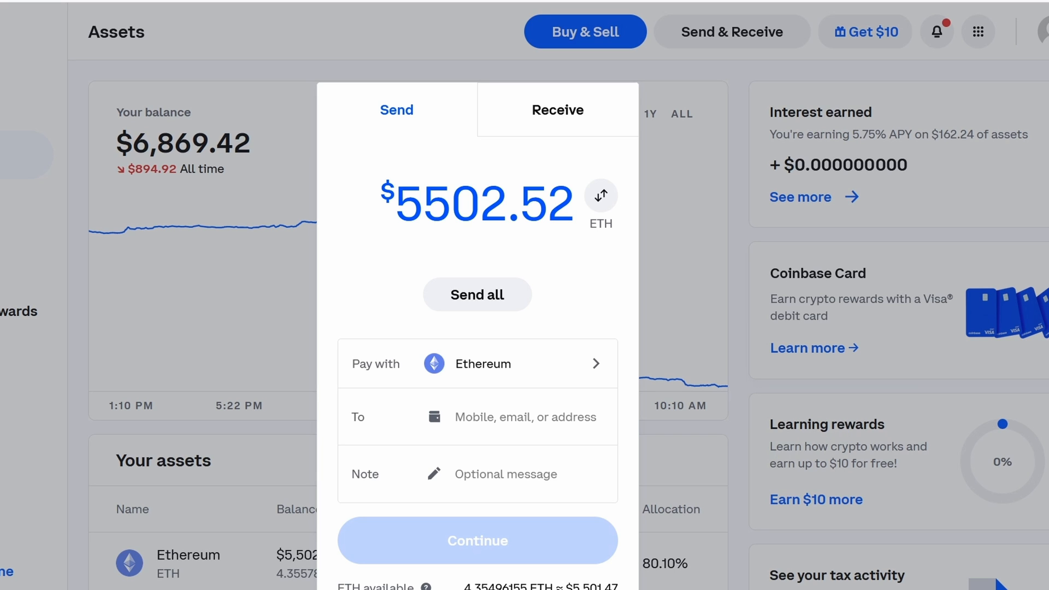
{"action": "type", "text": "0xB2A8B9861ad7647852D9EA0C1De481e8378b740a"}
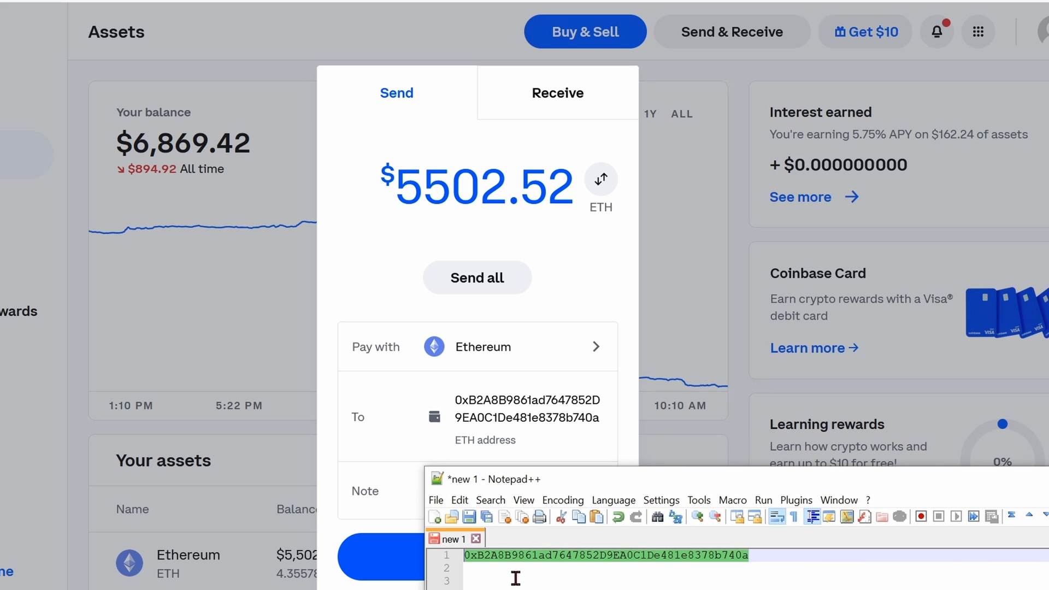
{"action": "mouse_move", "coordinate": [605, 568]}
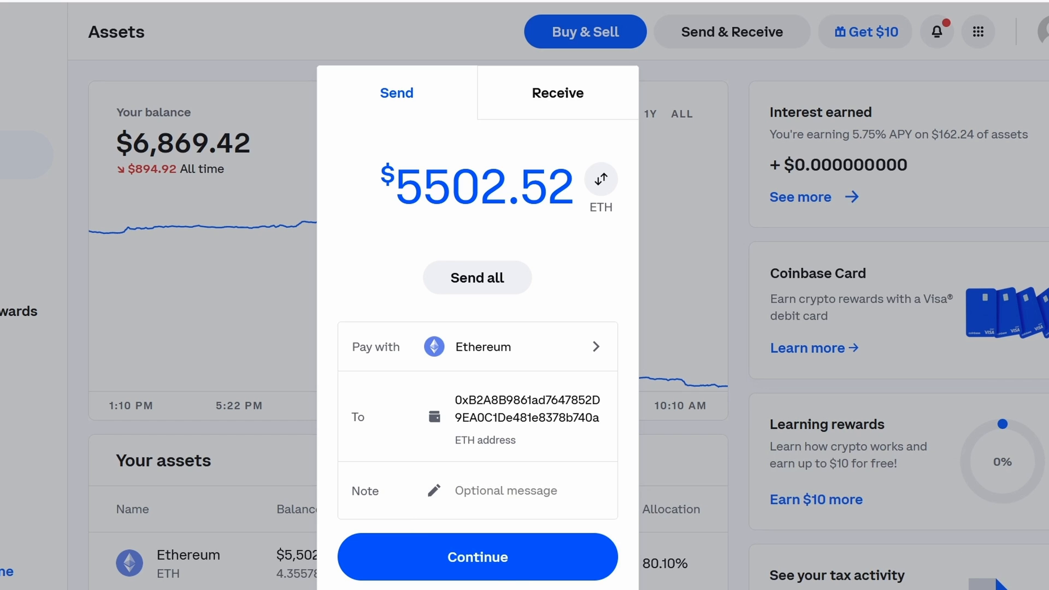
{"action": "left_click", "coordinate": [477, 556]}
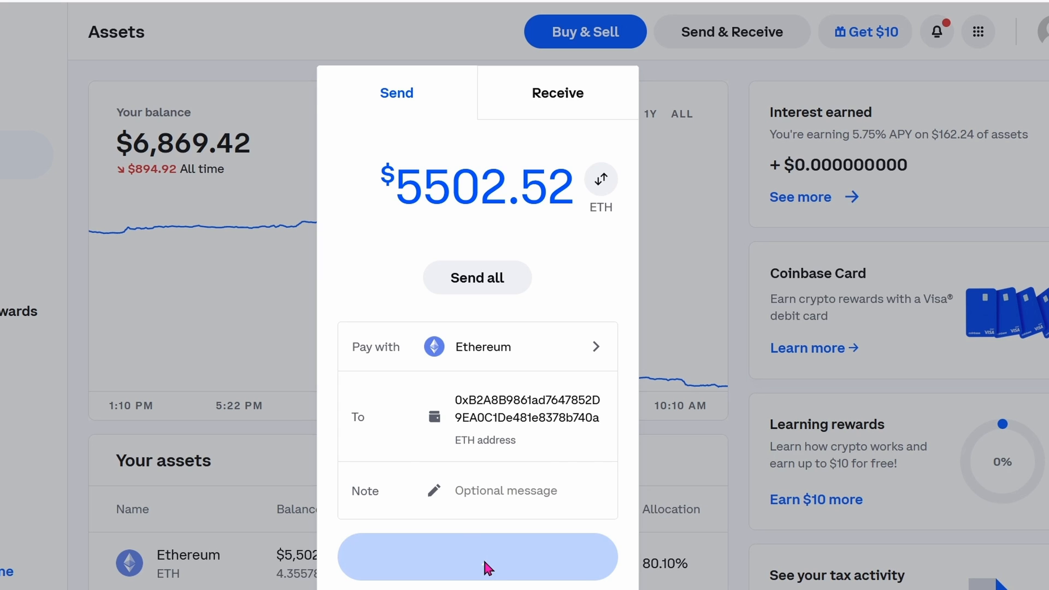
{"action": "left_click", "coordinate": [477, 557]}
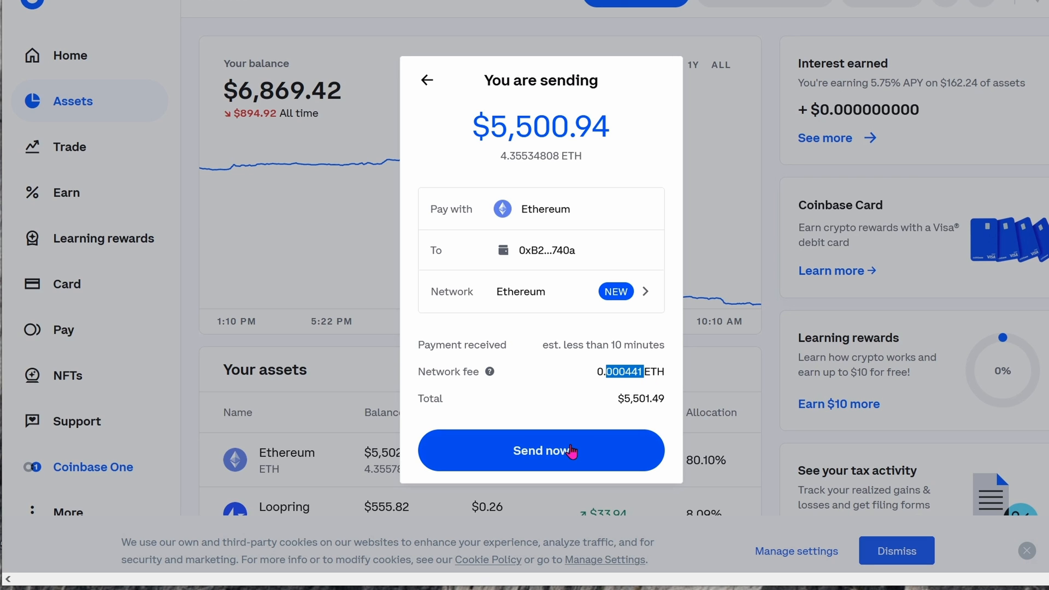
Confirm sending 4.35534808 ETH to the Ledger address and close the confirmation.
{"action": "left_click", "coordinate": [540, 450]}
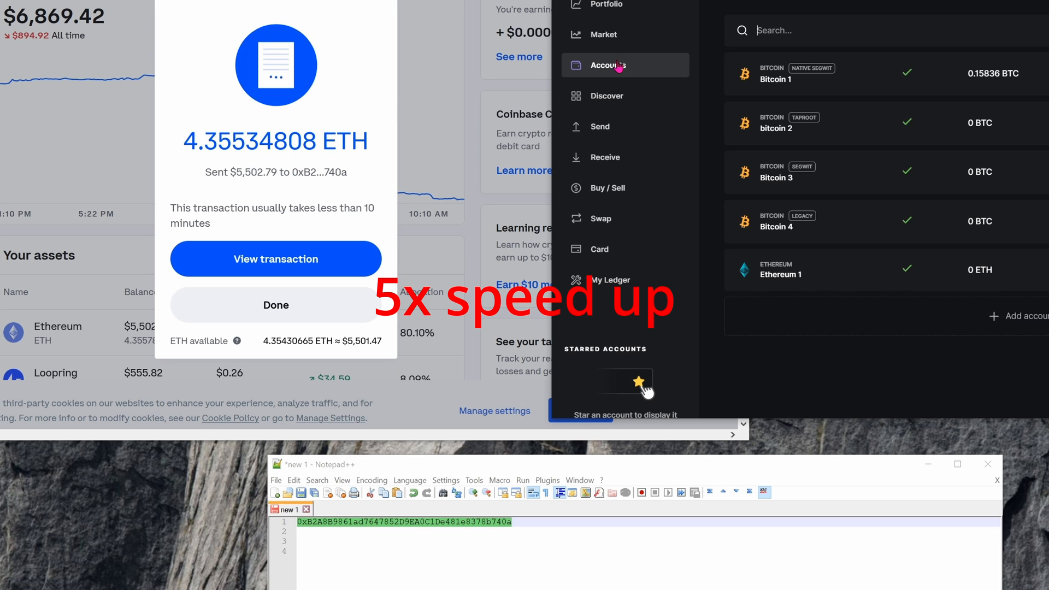
{"action": "mouse_move", "coordinate": [289, 305]}
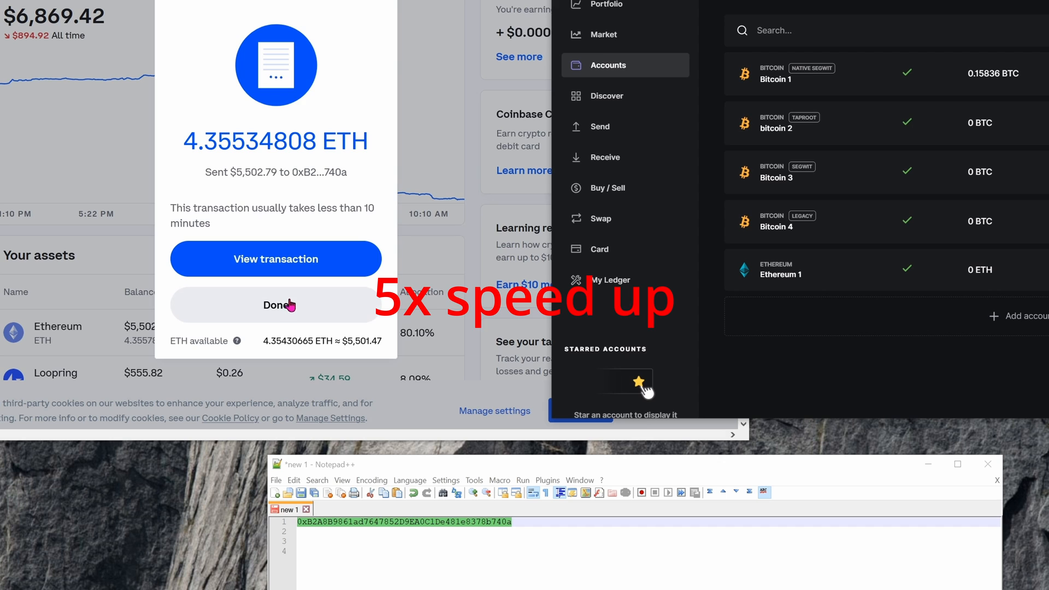
{"action": "left_click", "coordinate": [275, 305]}
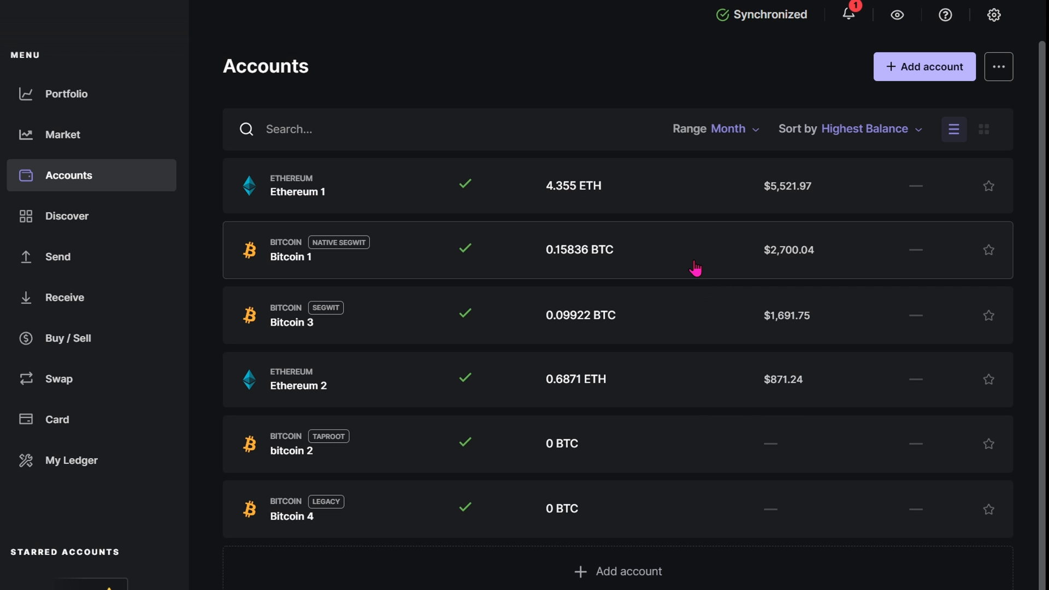
{"action": "mouse_move", "coordinate": [548, 244]}
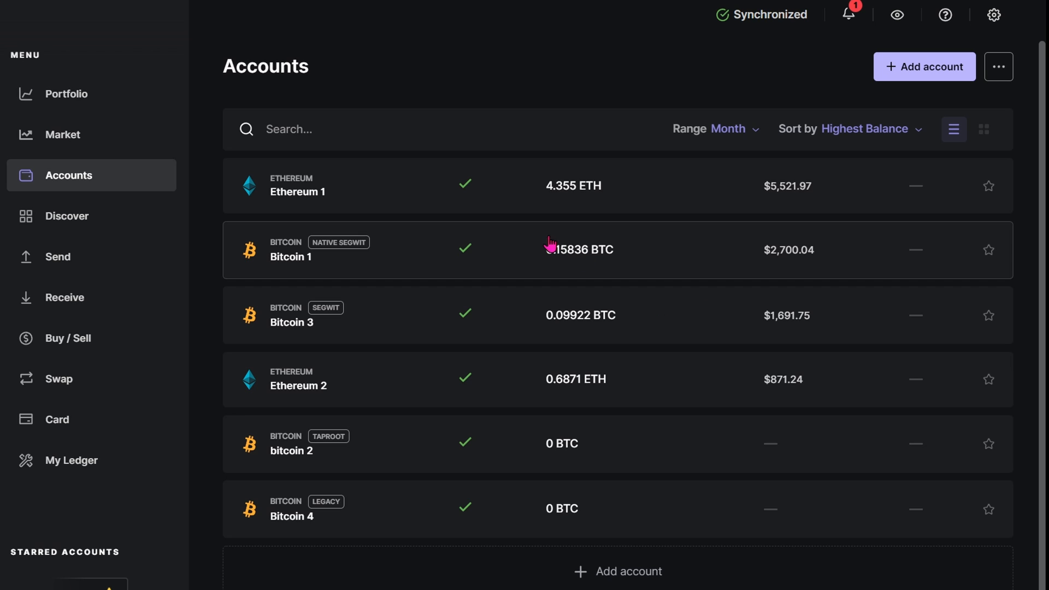
{"action": "mouse_move", "coordinate": [394, 261]}
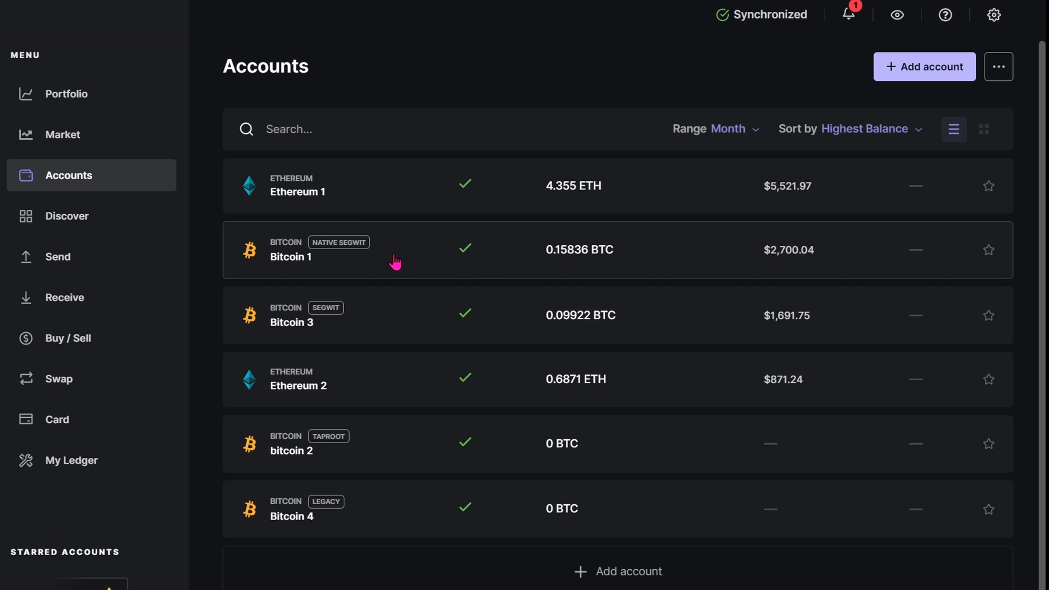
{"action": "mouse_move", "coordinate": [384, 261]}
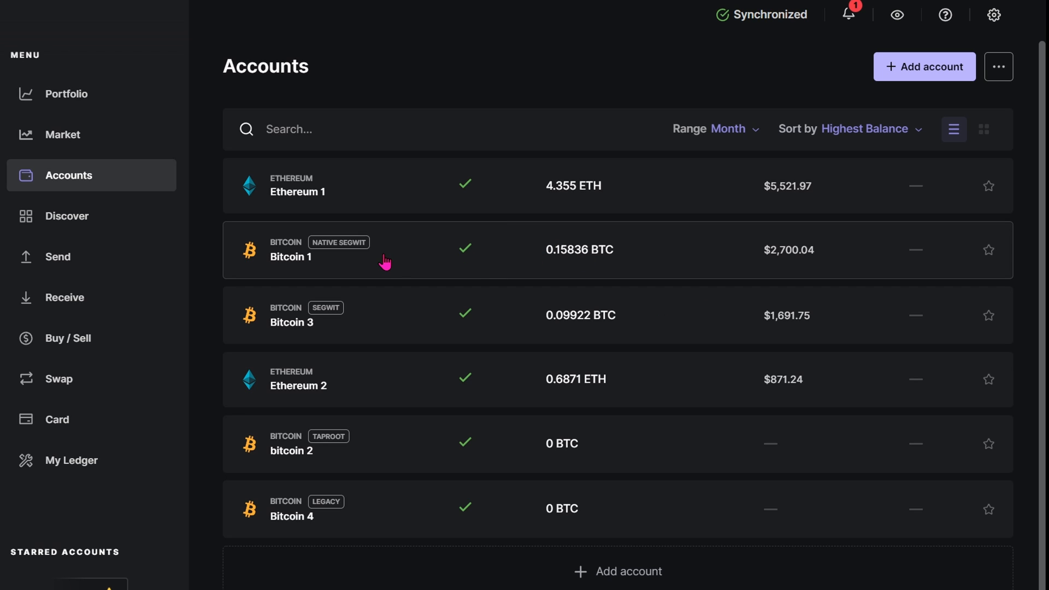
{"action": "mouse_move", "coordinate": [401, 329]}
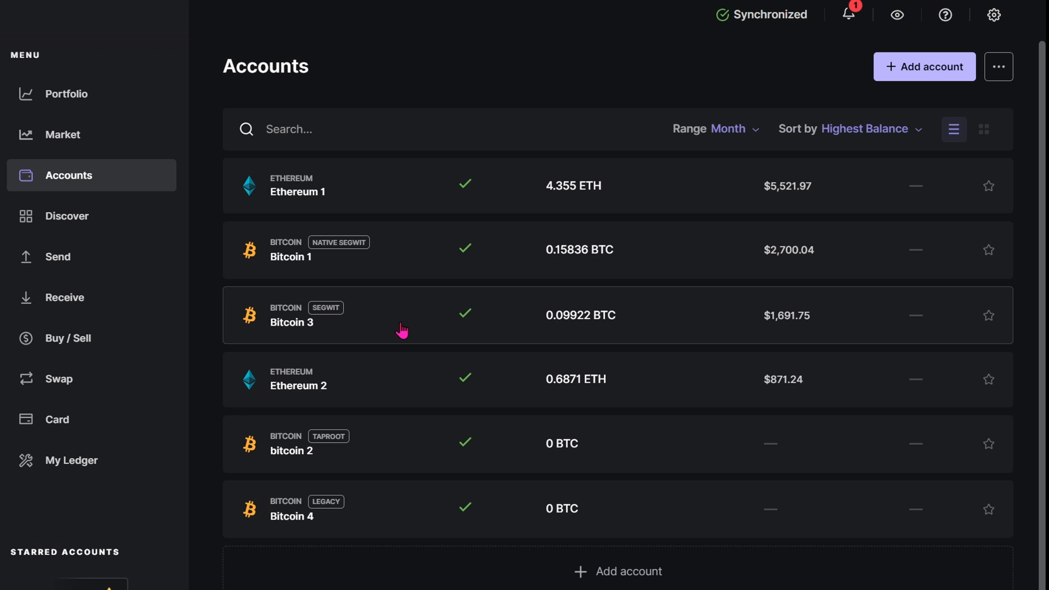
{"action": "mouse_move", "coordinate": [382, 331]}
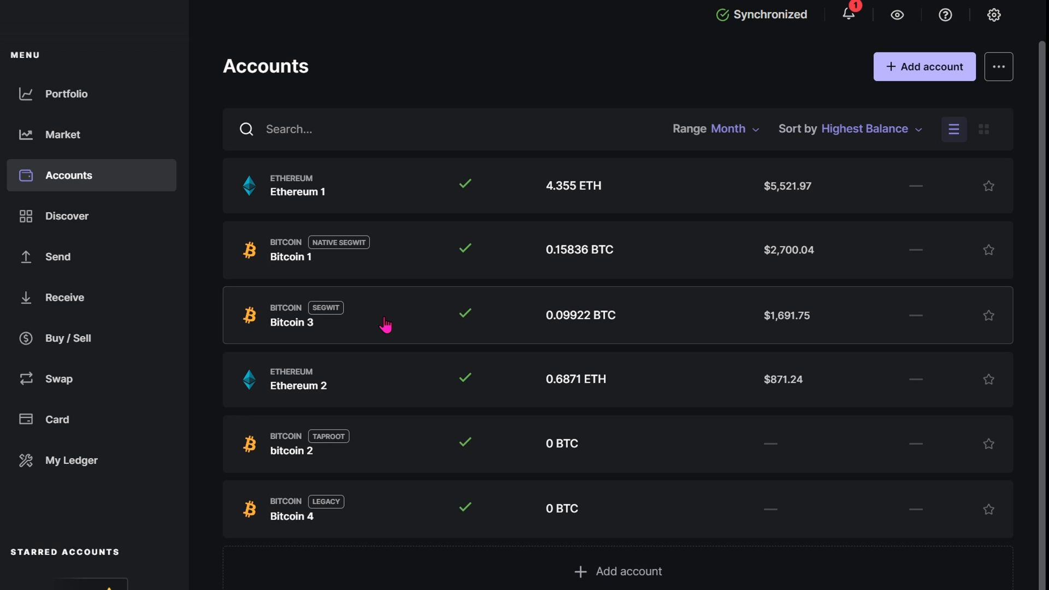
{"action": "left_click", "coordinate": [287, 128]}
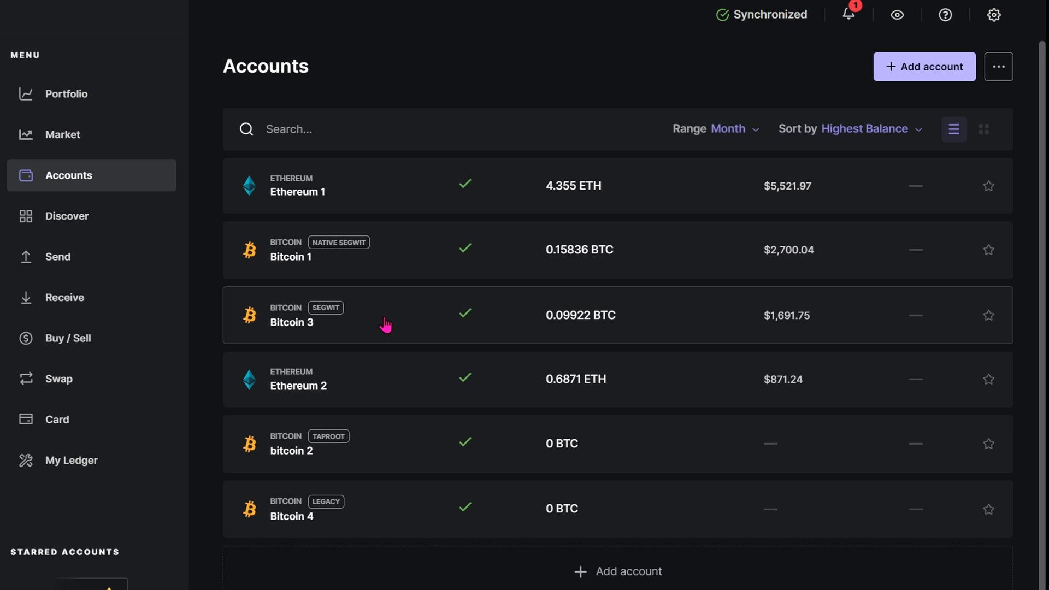
{"action": "left_click", "coordinate": [288, 129]}
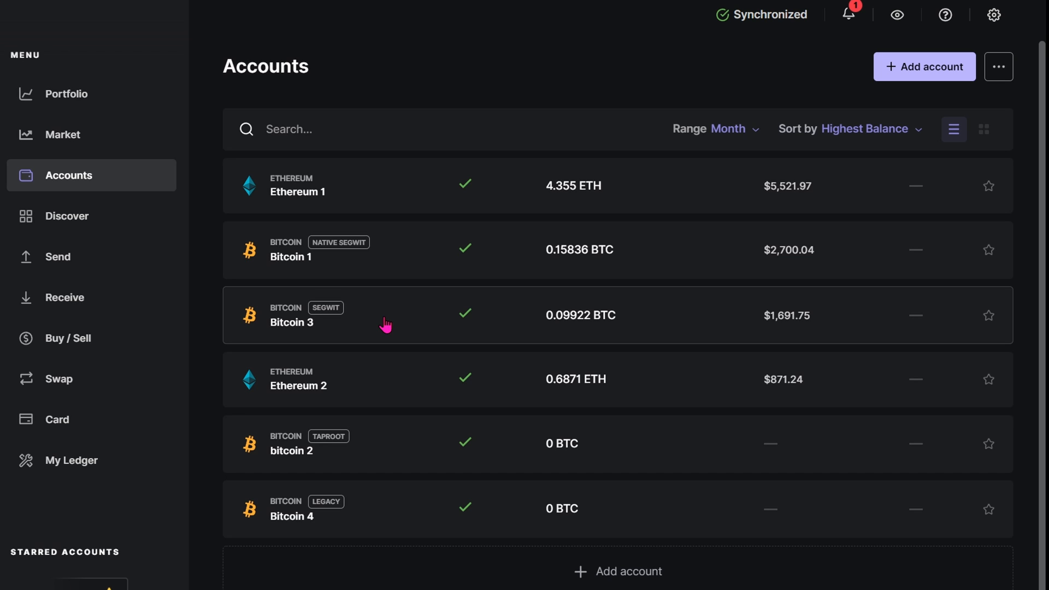
{"action": "left_click", "coordinate": [287, 128]}
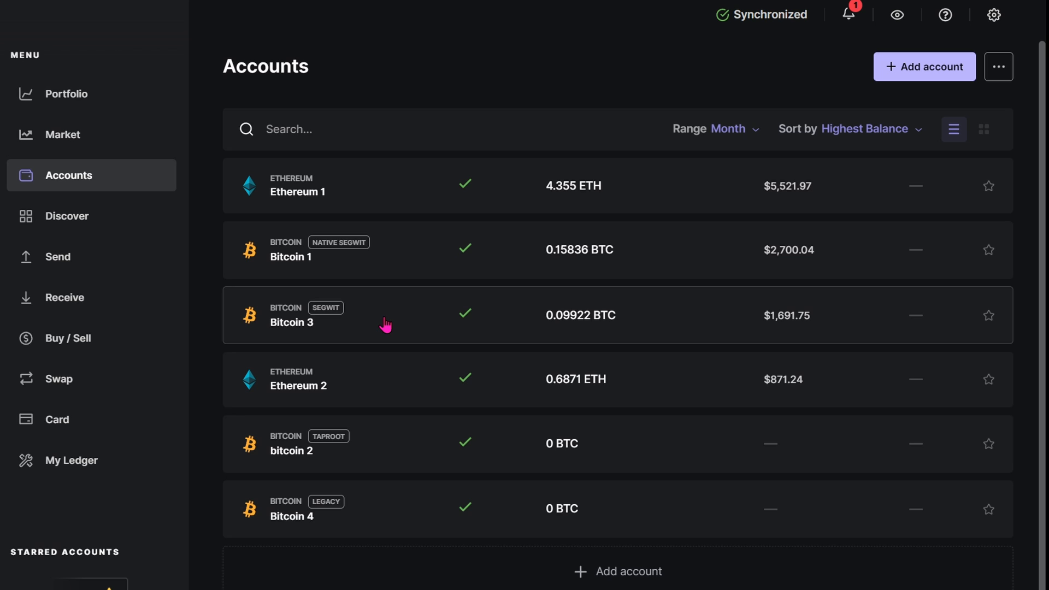
{"action": "left_click", "coordinate": [288, 129]}
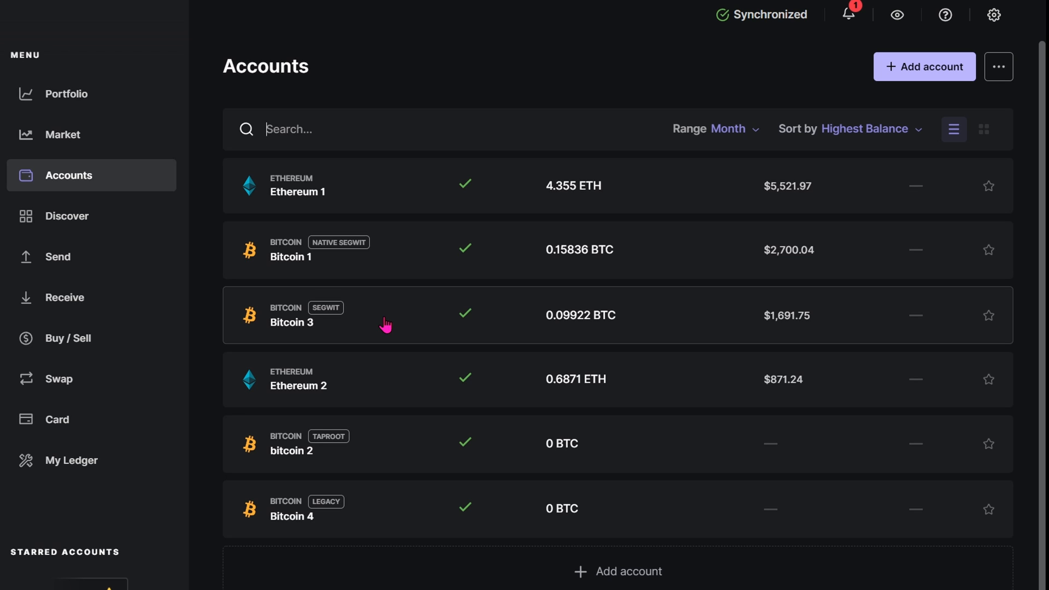